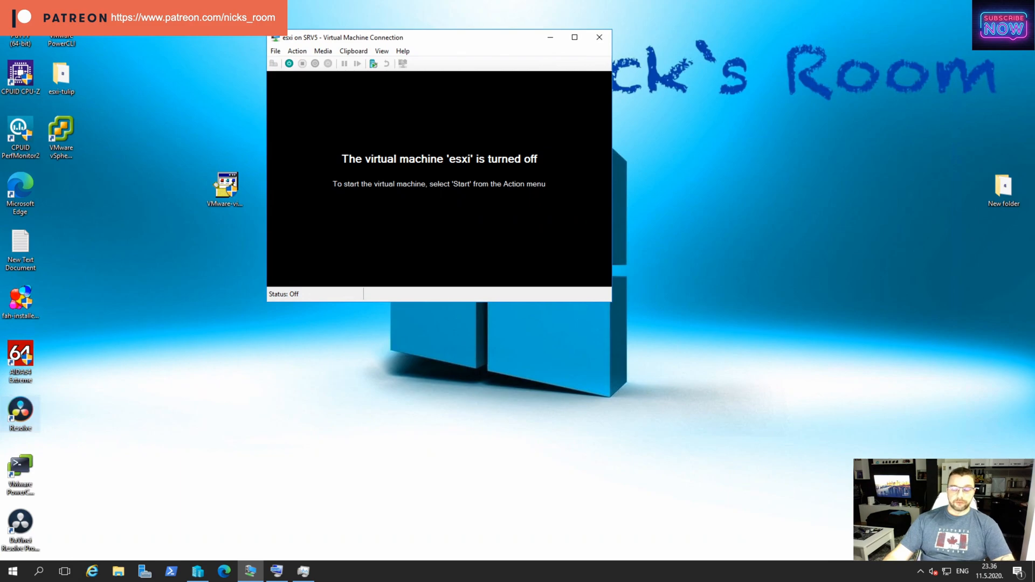
pyautogui.moveTo(512, 153)
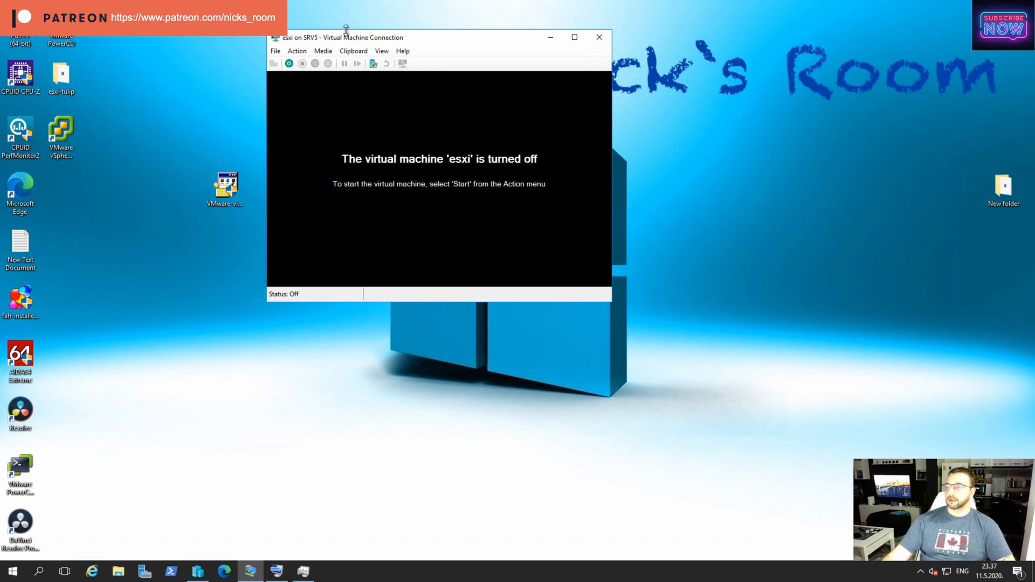
pyautogui.moveTo(381, 38)
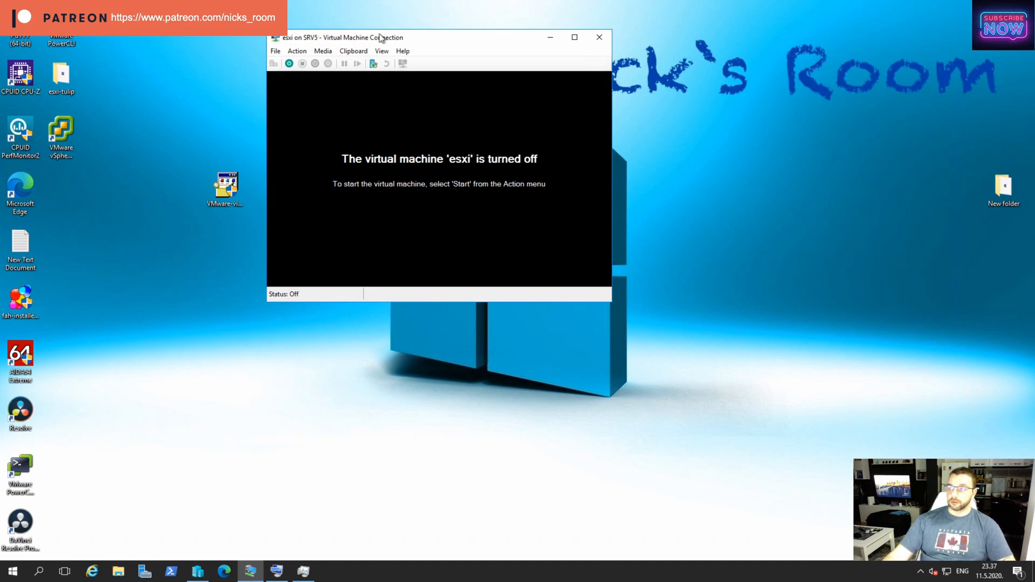
pyautogui.moveTo(619, 308)
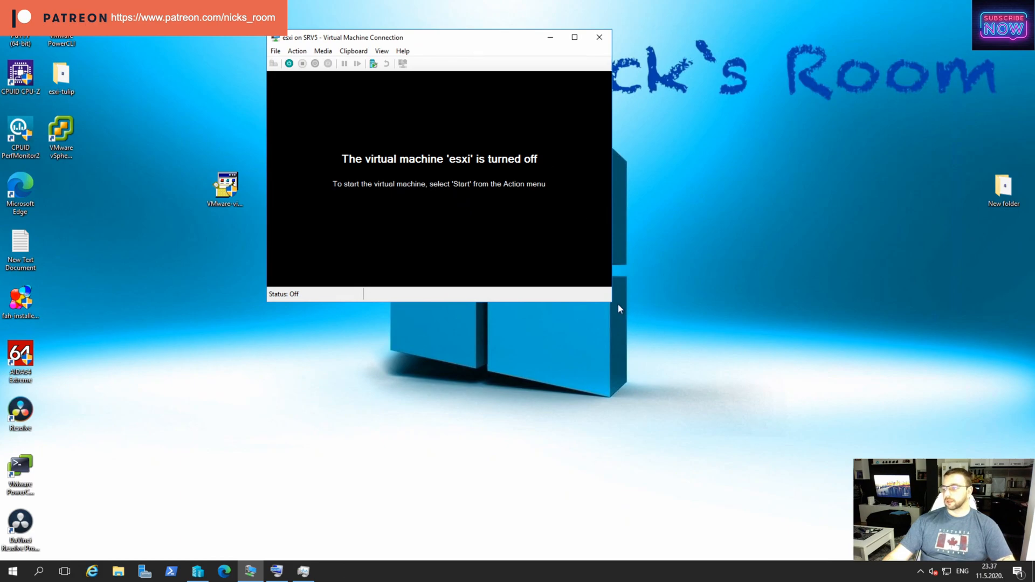
pyautogui.moveTo(693, 367)
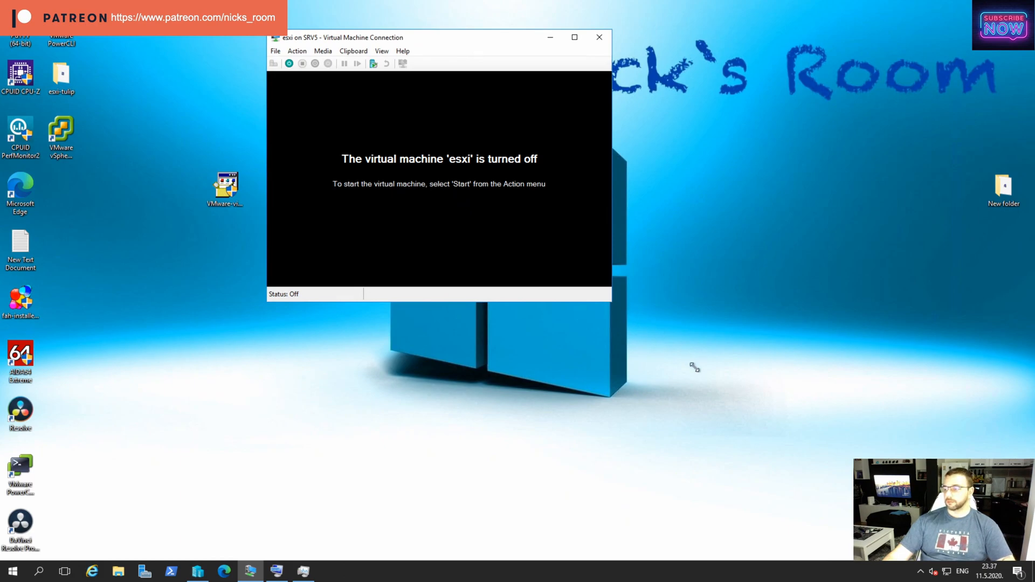
pyautogui.moveTo(393, 276)
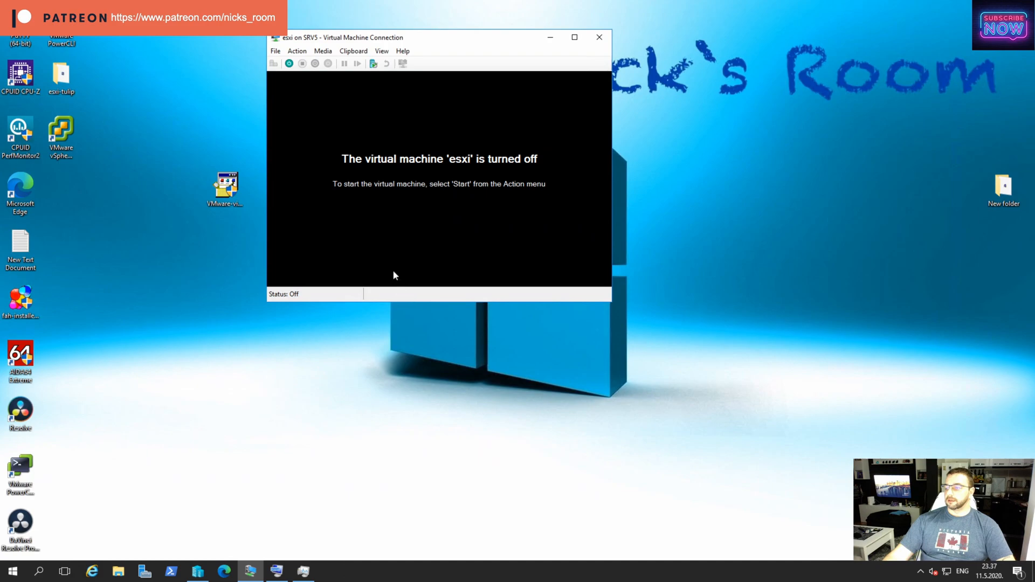
pyautogui.moveTo(421, 201)
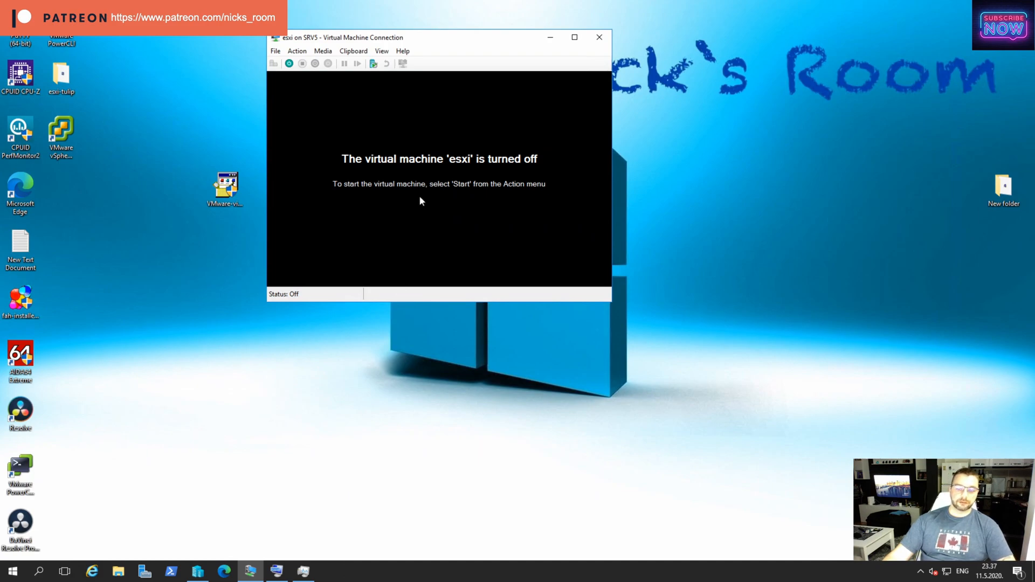
pyautogui.moveTo(330, 152)
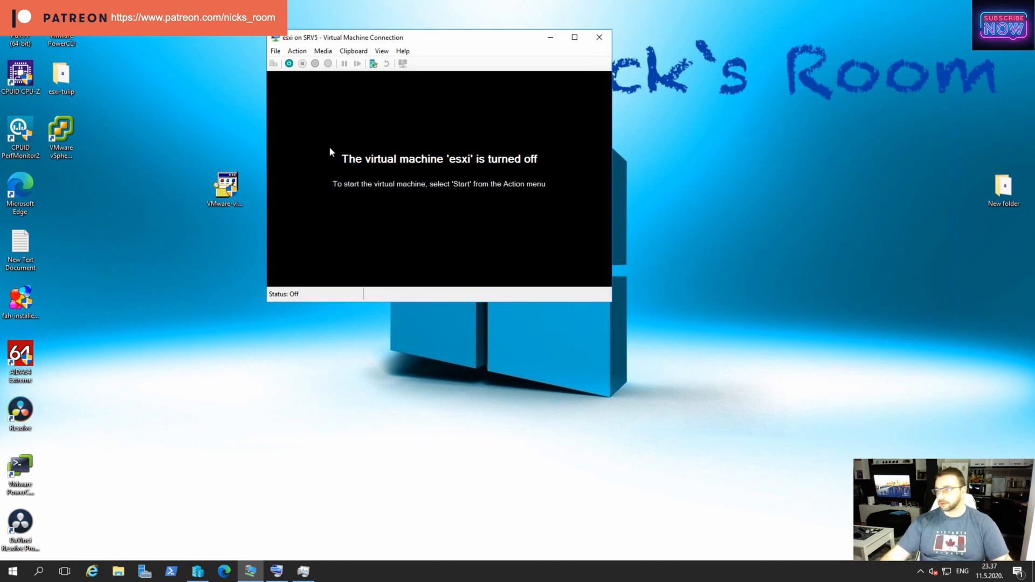
pyautogui.moveTo(285, 80)
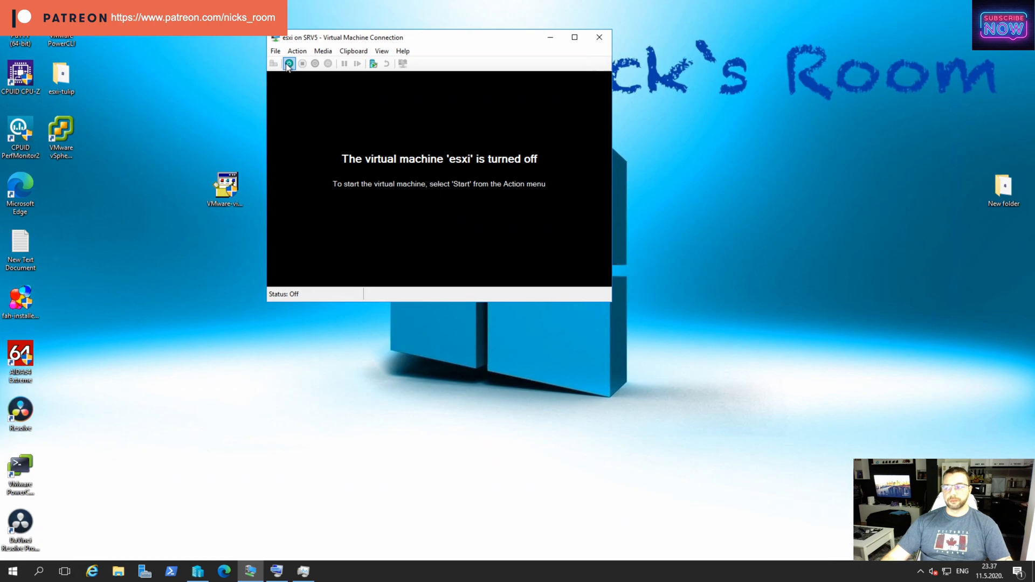
pyautogui.moveTo(289, 64)
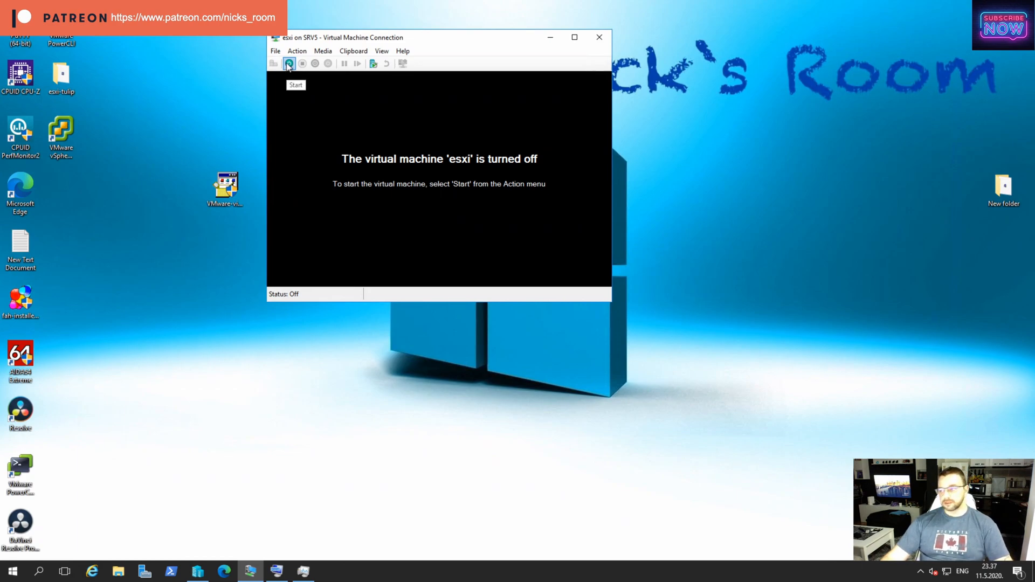
pyautogui.moveTo(288, 64)
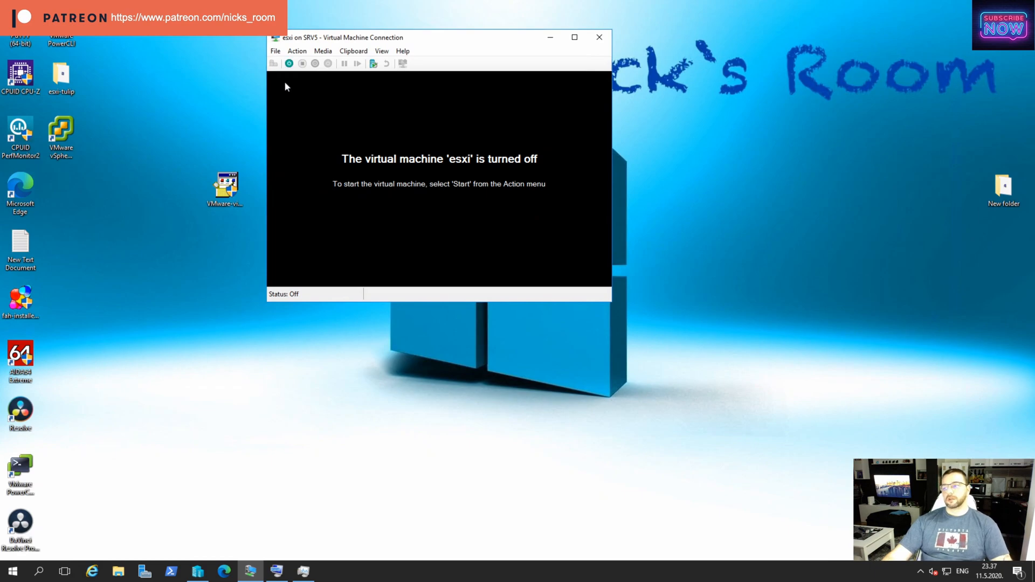
pyautogui.moveTo(288, 64)
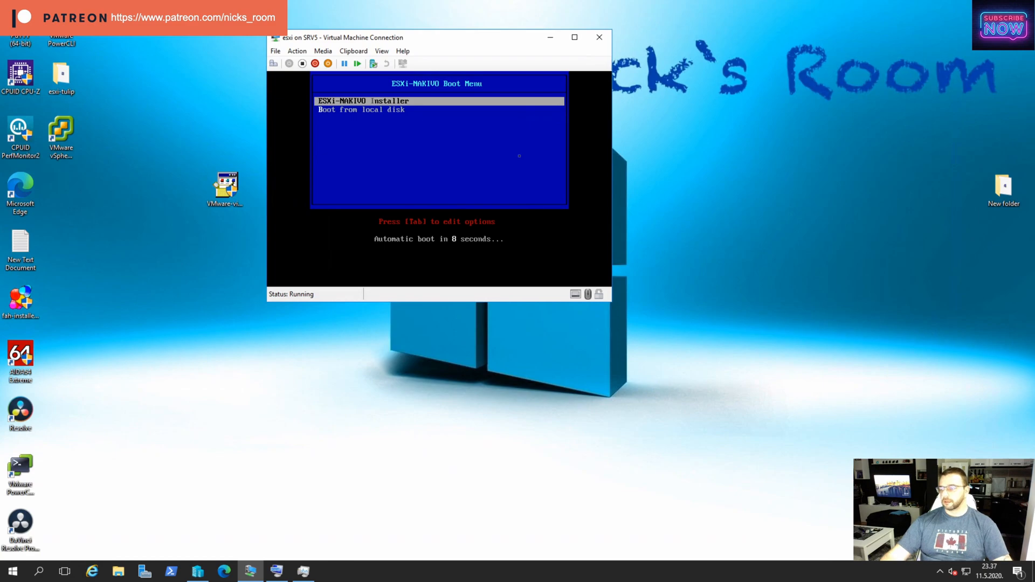
# Edit the ESXi installer boot line to append ignoreHeadless=TRUE
pyautogui.press('tab')
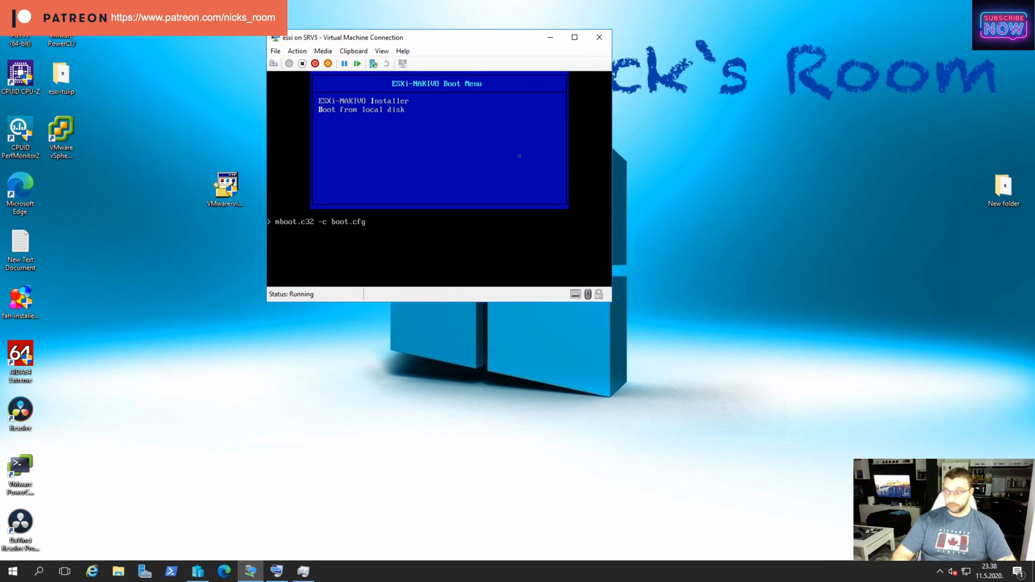
pyautogui.write('igno')
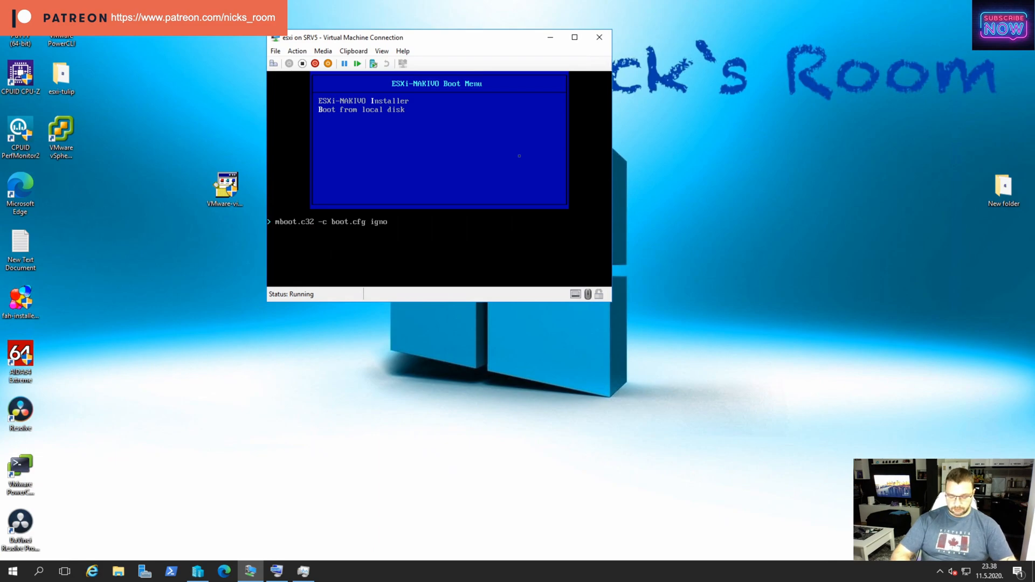
pyautogui.write('reHeadless')
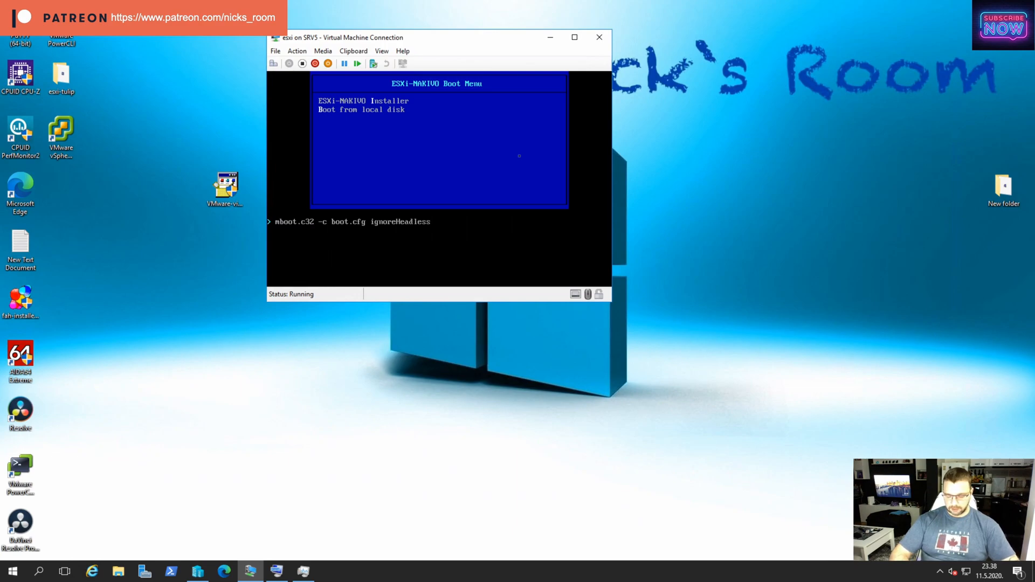
pyautogui.write('=')
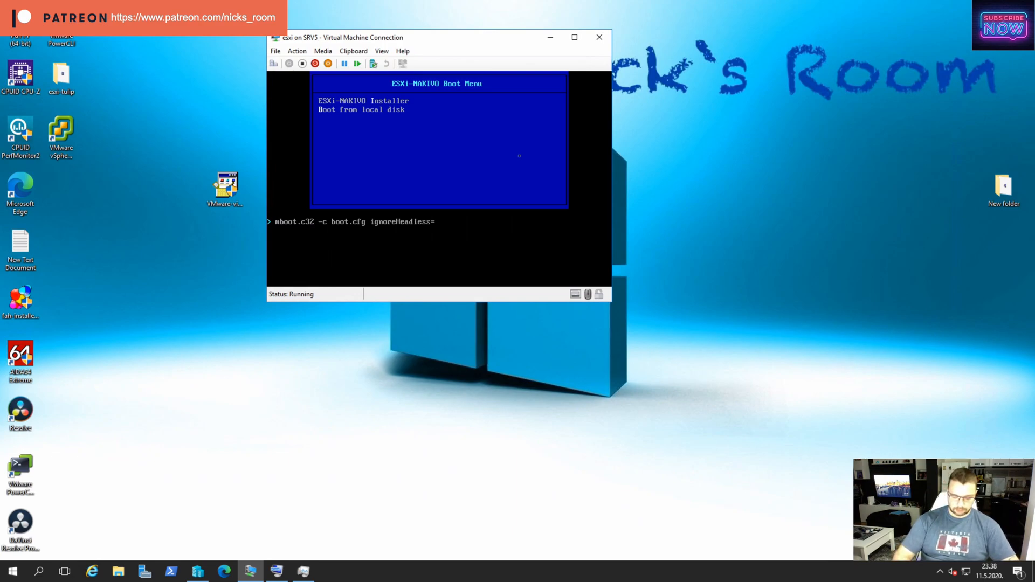
pyautogui.write('TRUE')
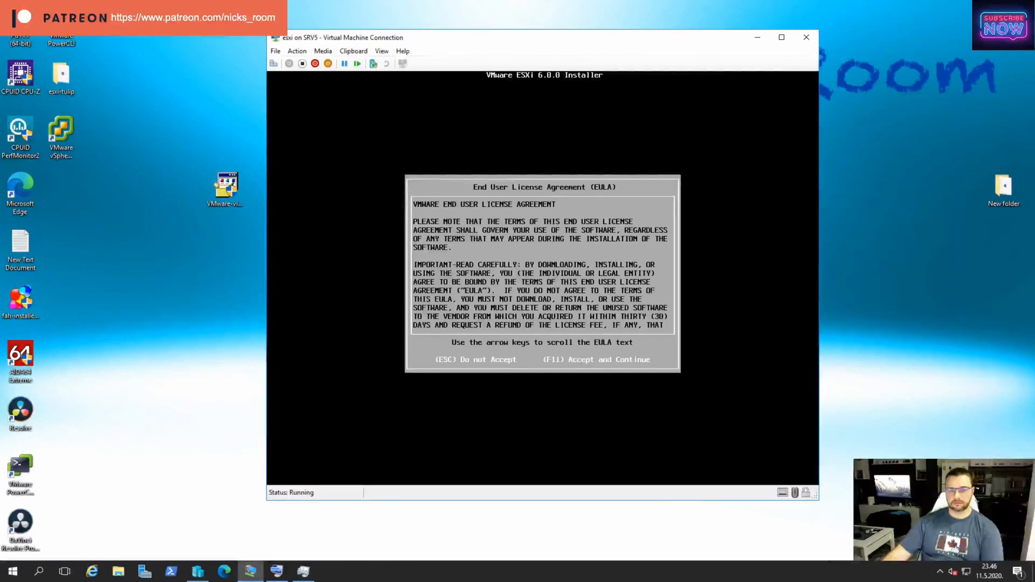
# Use the On-Screen Keyboard to accept the ESXi EULA with F11, then dismiss it
pyautogui.click(302, 571)
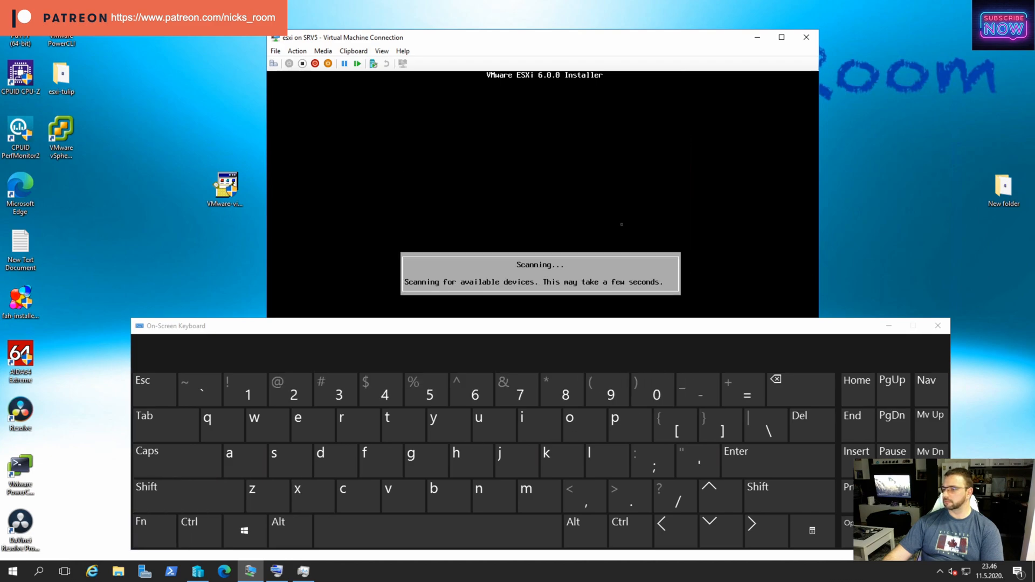
pyautogui.click(936, 325)
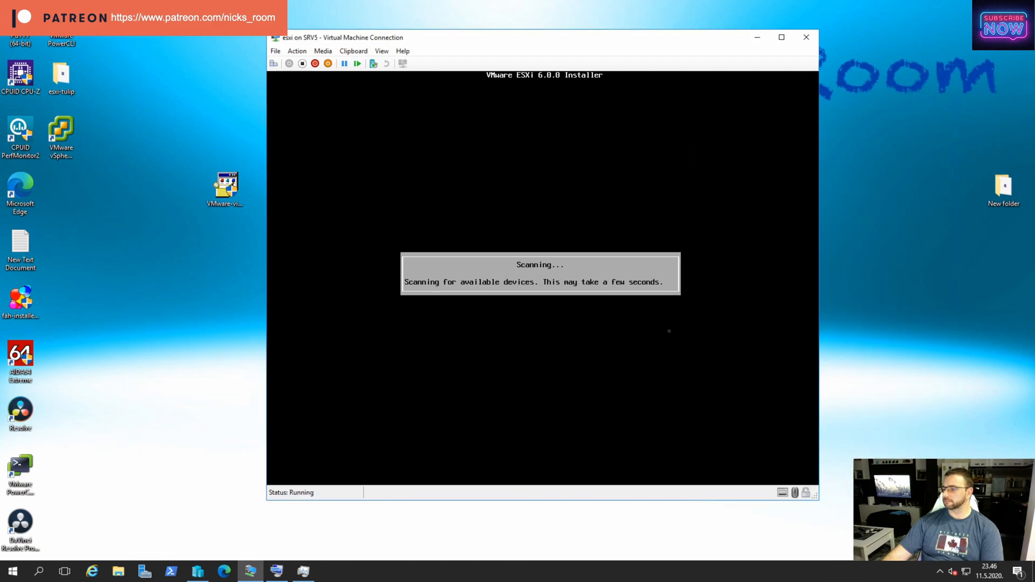
pyautogui.moveTo(610, 366)
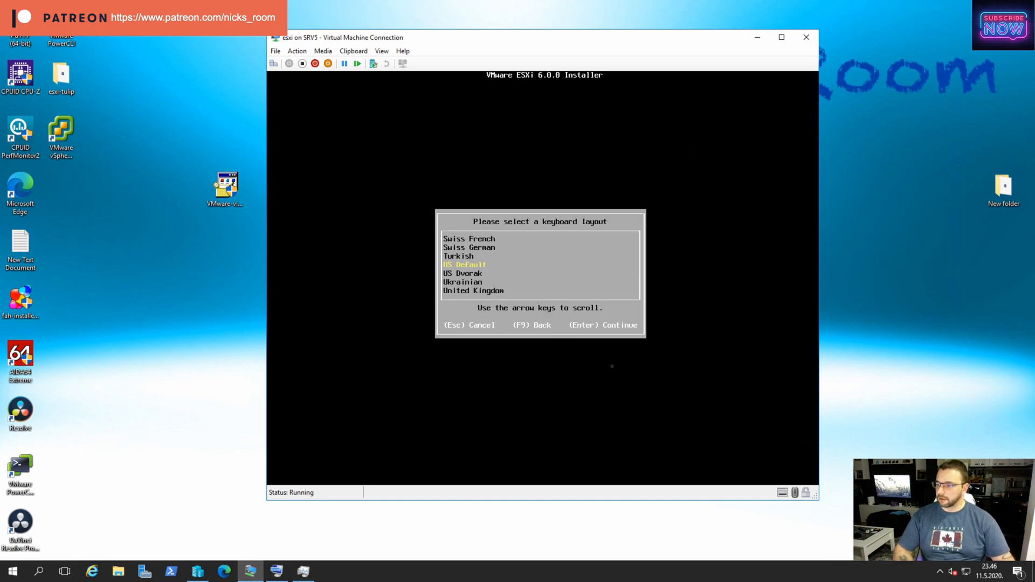
# Keep the US Default layout and submit a matching root password to reach Confirm Install
pyautogui.press('Return')
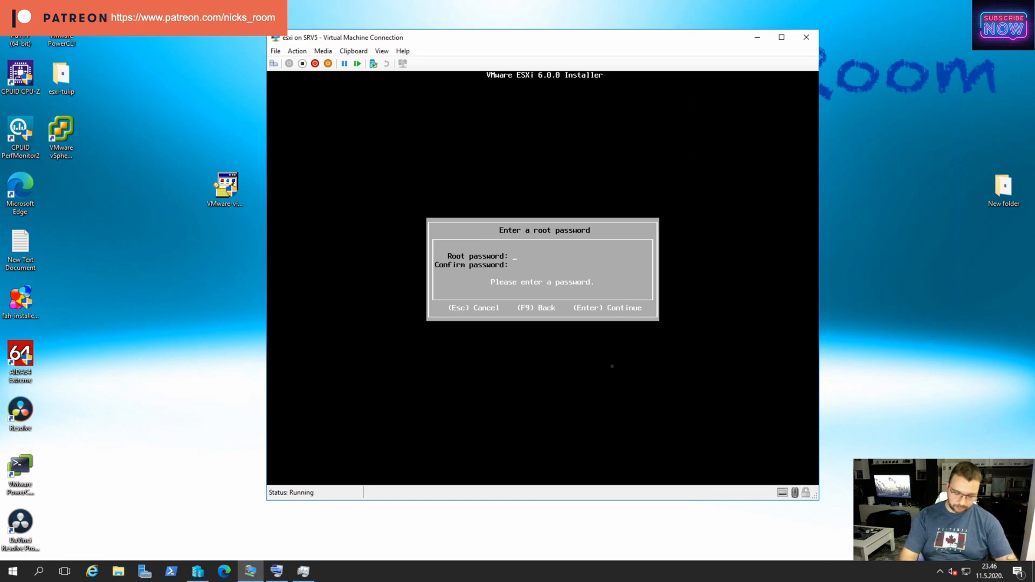
pyautogui.write('**')
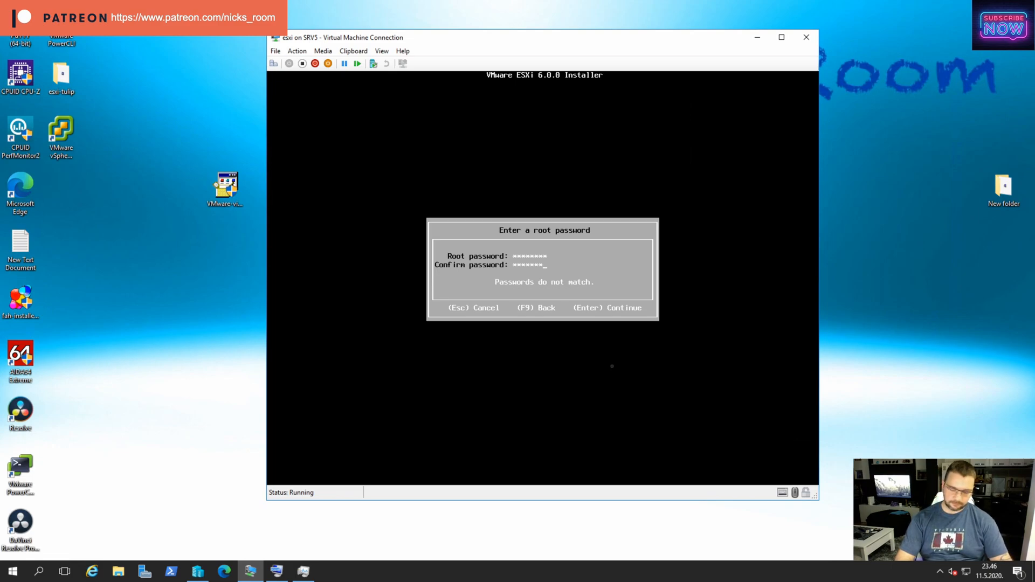
pyautogui.press('Return')
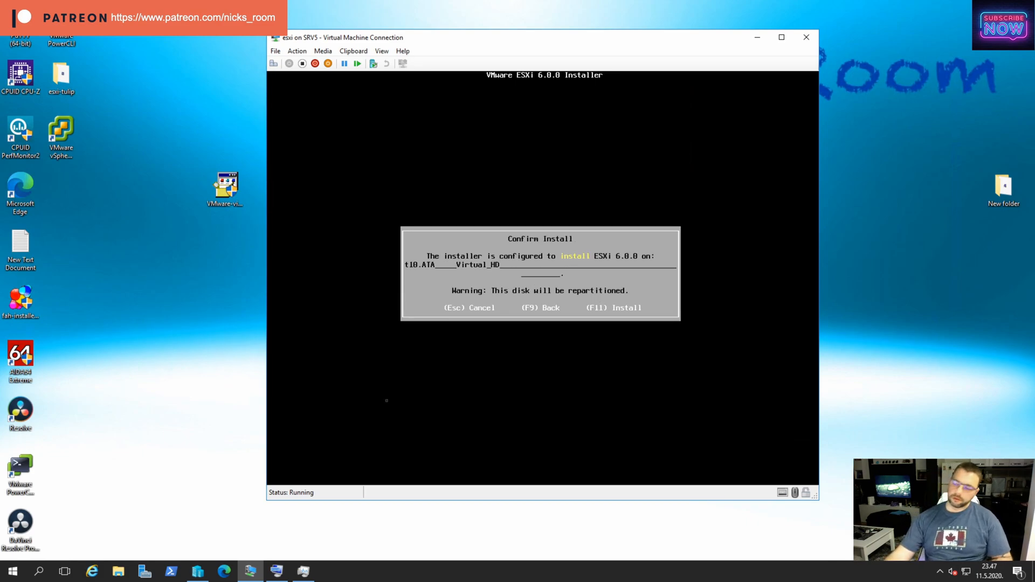
pyautogui.moveTo(276, 571)
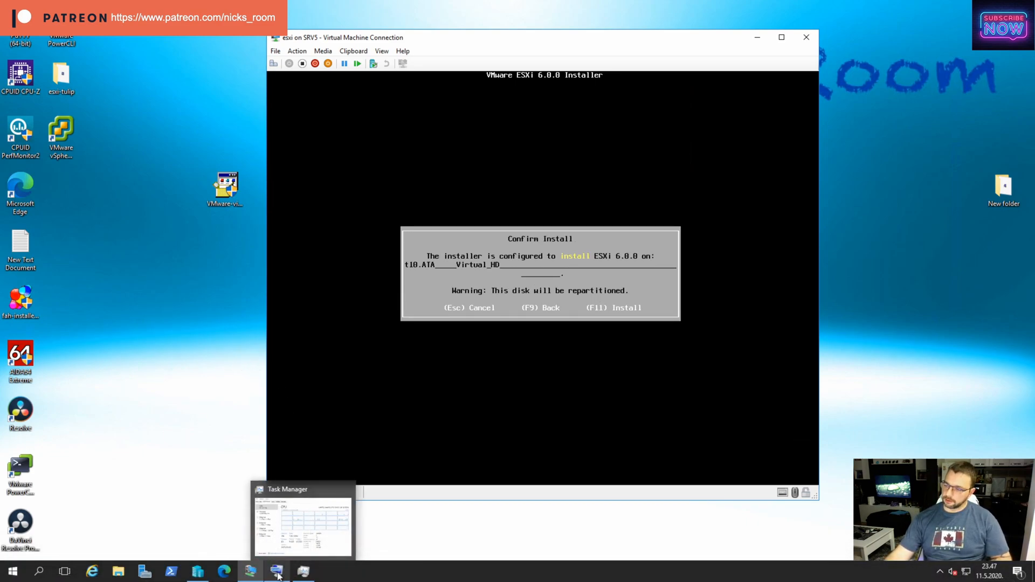
# Confirm the install via the On-Screen Keyboard's function keys and let ESXi 6.0.0 install
pyautogui.click(302, 571)
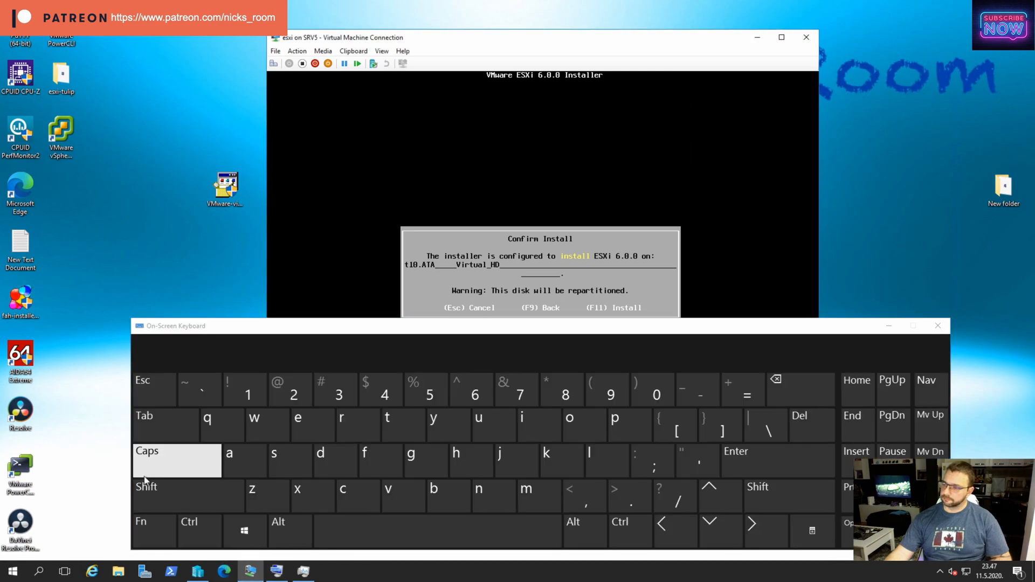
pyautogui.click(155, 532)
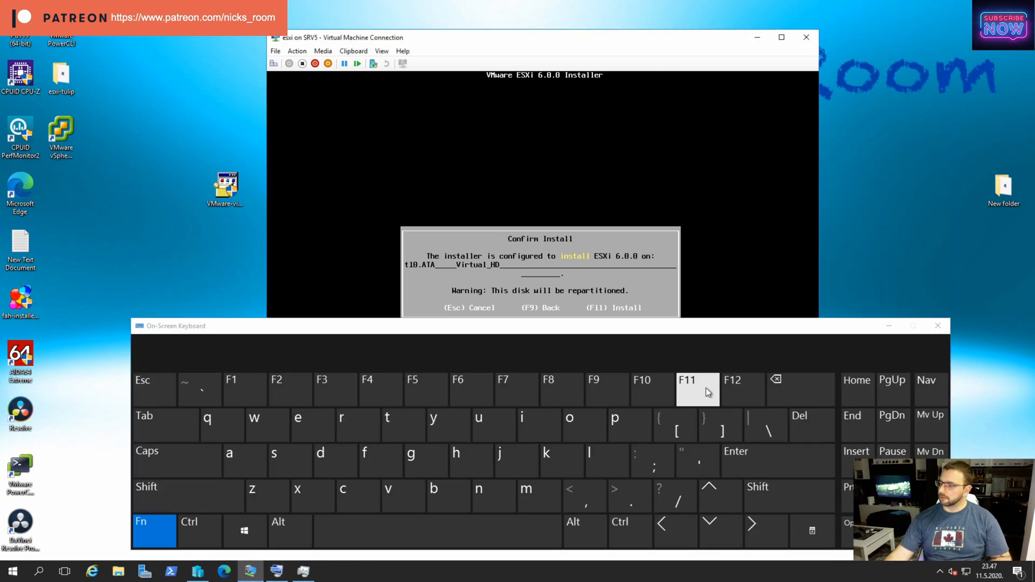
pyautogui.click(697, 388)
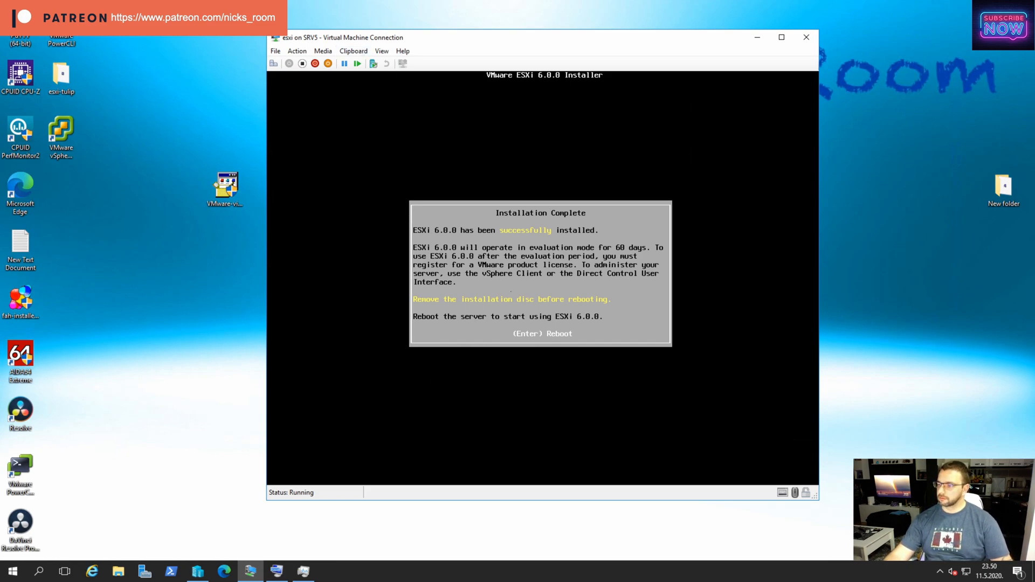
# Focus the VM console and reboot the server into the newly installed ESXi
pyautogui.click(322, 51)
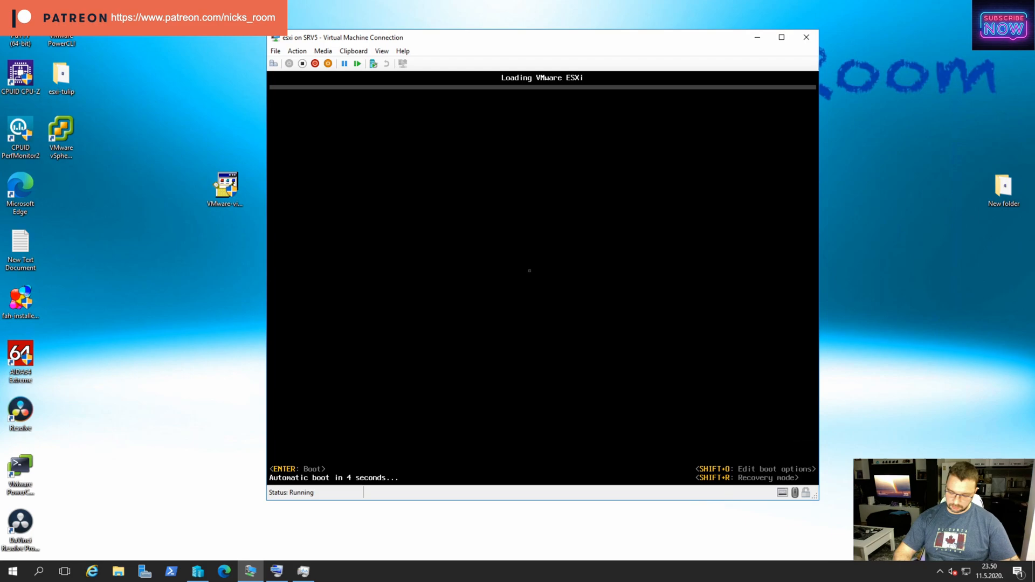
# At the boot countdown, append ignoreHeadless=TRUE to the boot options and let ESXi load
pyautogui.press('shift+o')
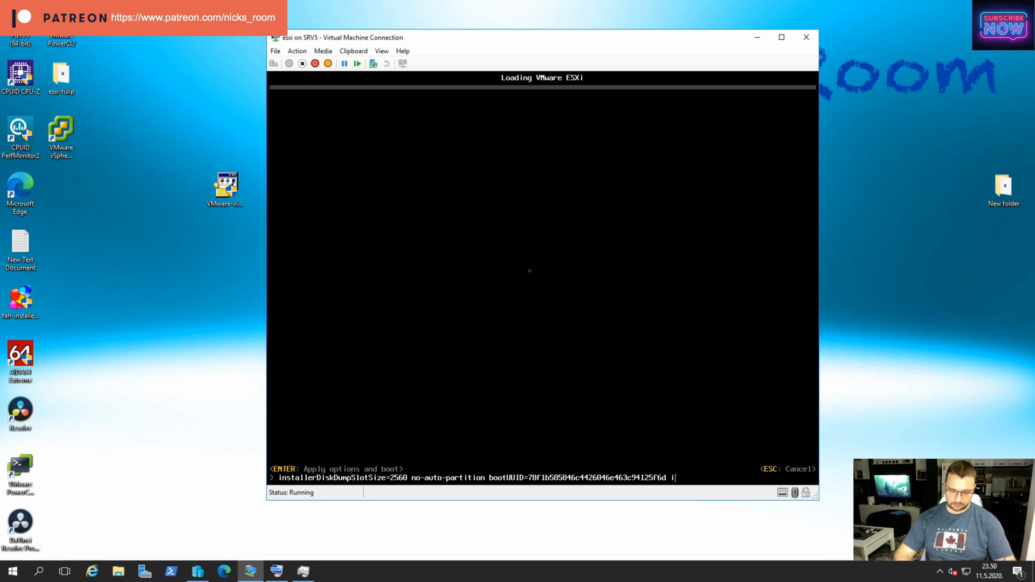
pyautogui.write('gnore')
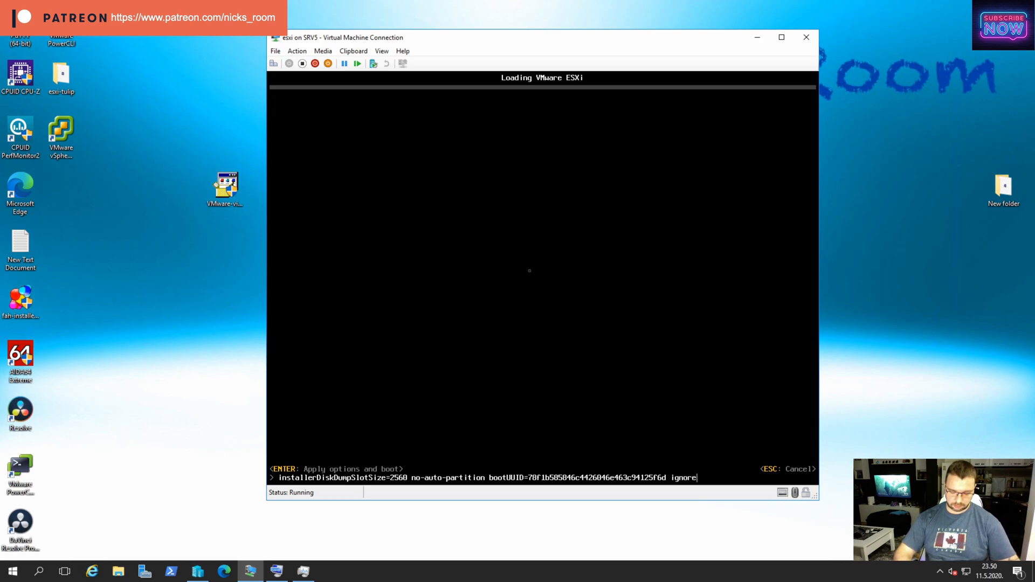
pyautogui.write('Head1')
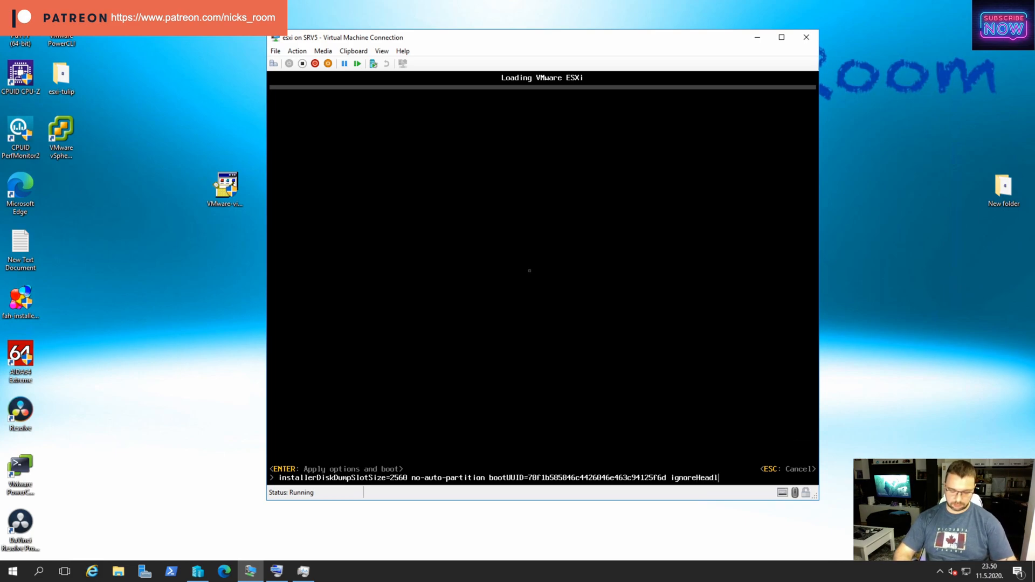
pyautogui.write('ess=T')
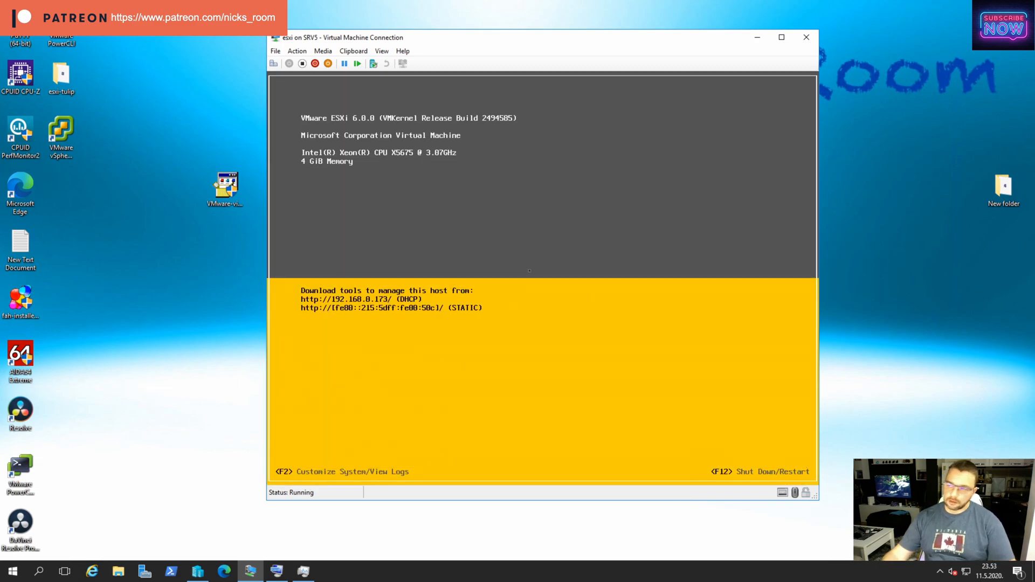
pyautogui.moveTo(396, 389)
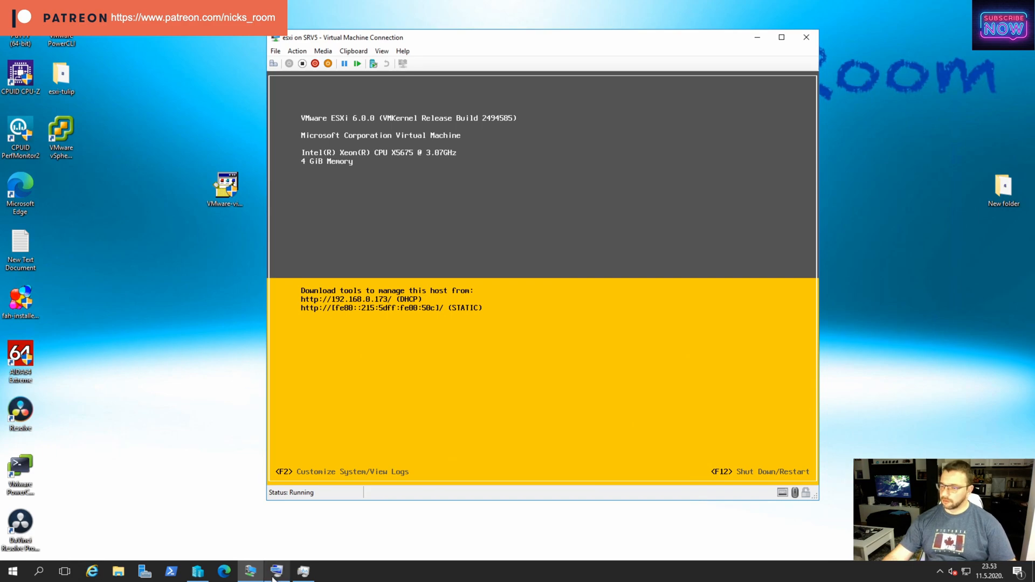
# Send Alt+F2 to the ESXi console via the On-Screen Keyboard, reaching the root login prompt
pyautogui.click(276, 571)
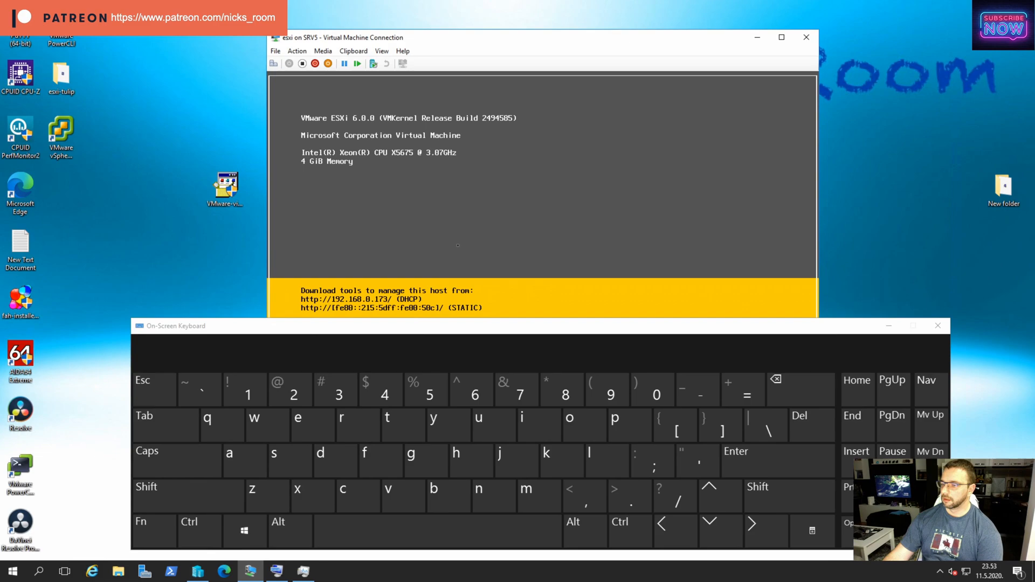
pyautogui.click(888, 326)
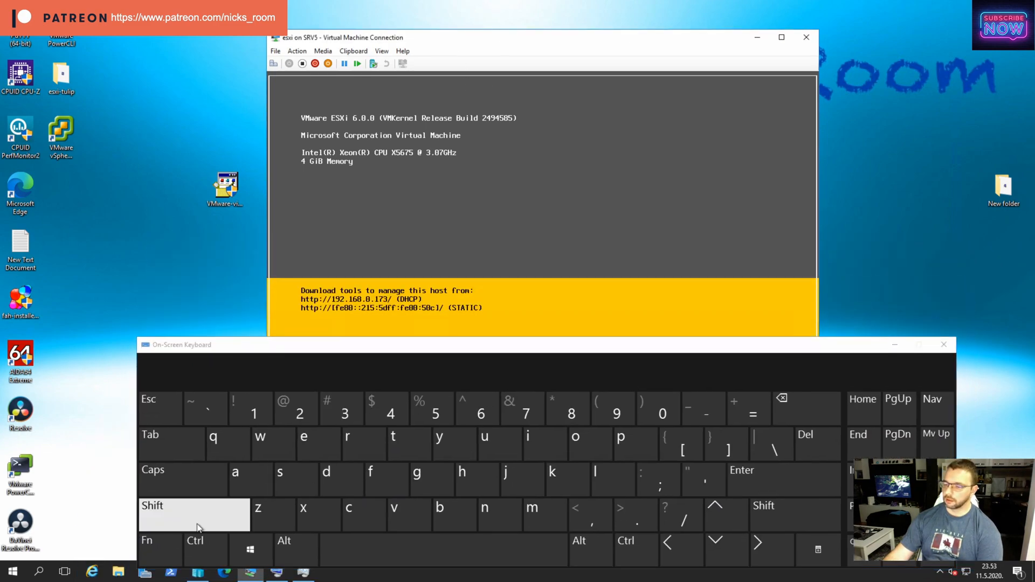
pyautogui.click(284, 549)
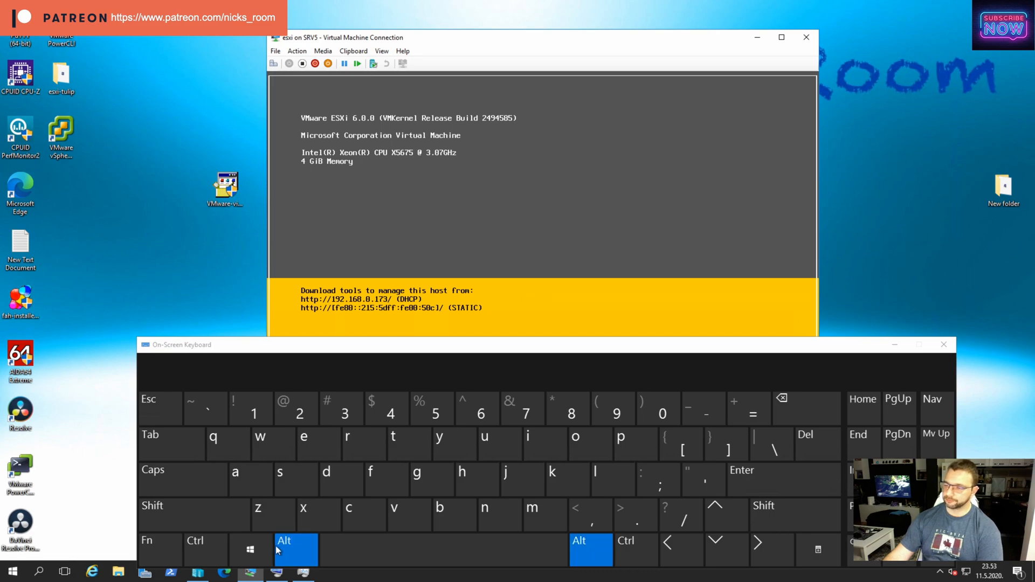
pyautogui.click(147, 550)
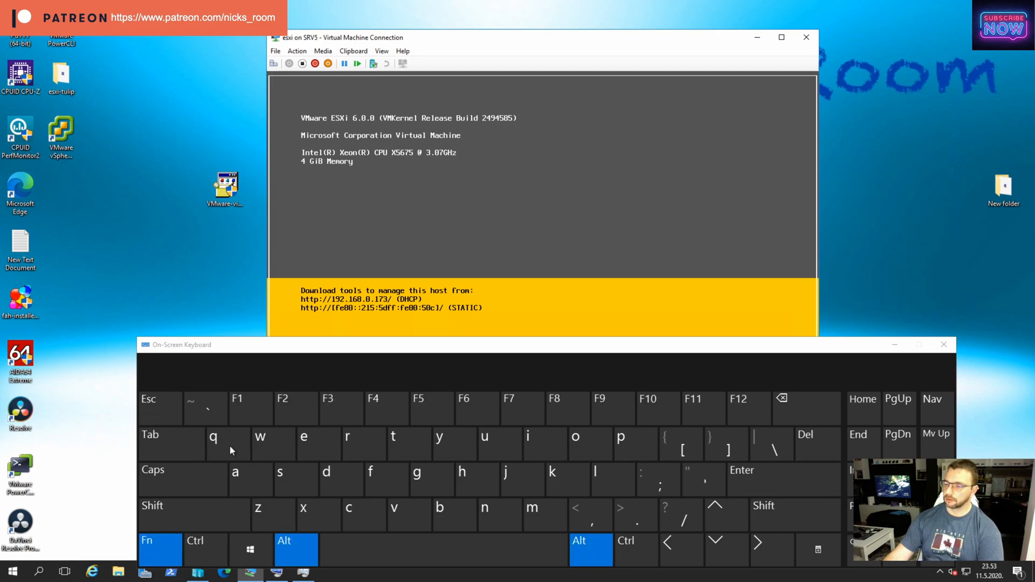
pyautogui.click(296, 408)
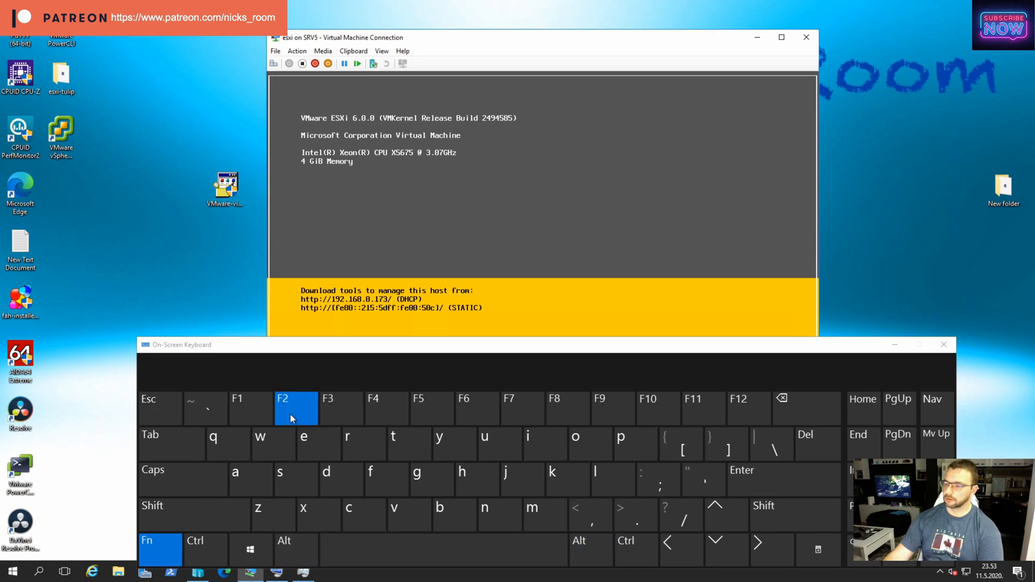
pyautogui.click(296, 408)
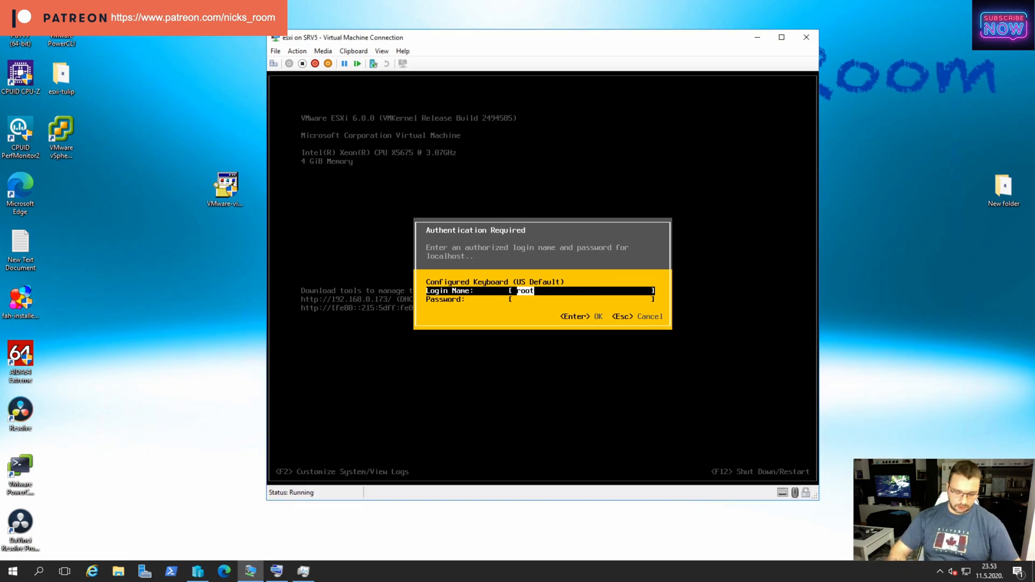
# Log in to the ESXi console as root with its password, opening System Customization
pyautogui.press('Tab')
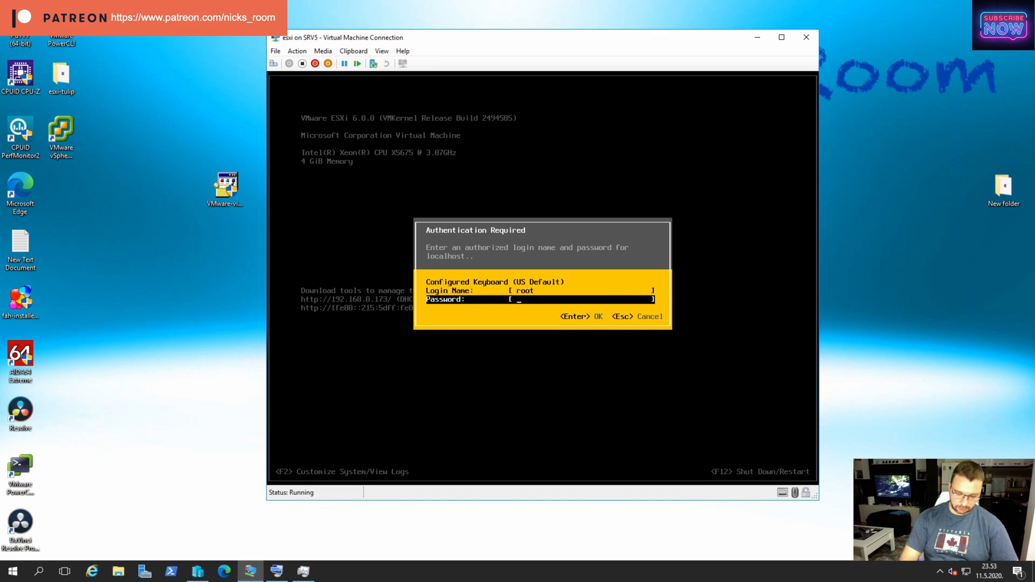
pyautogui.write('**')
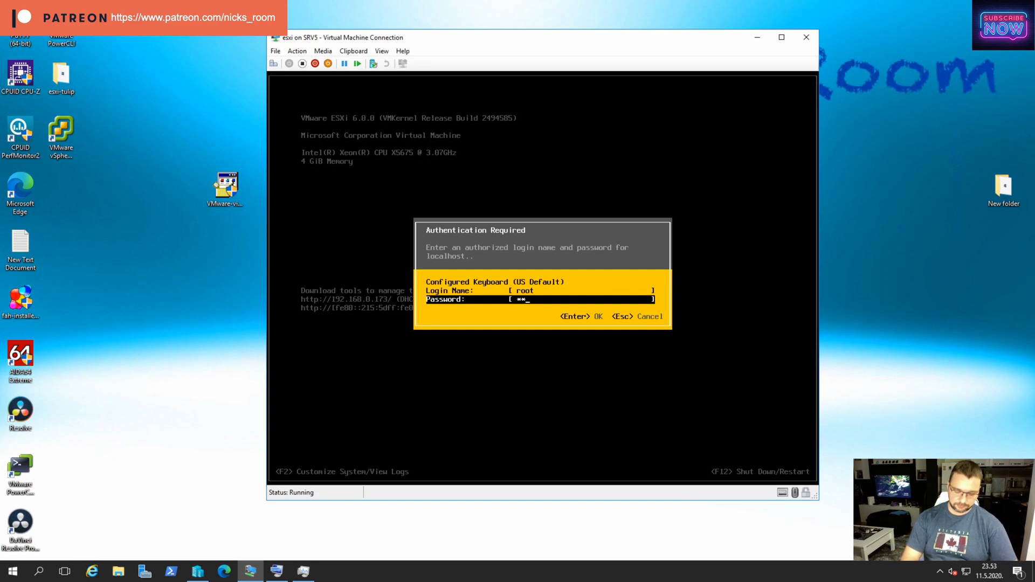
pyautogui.write('password')
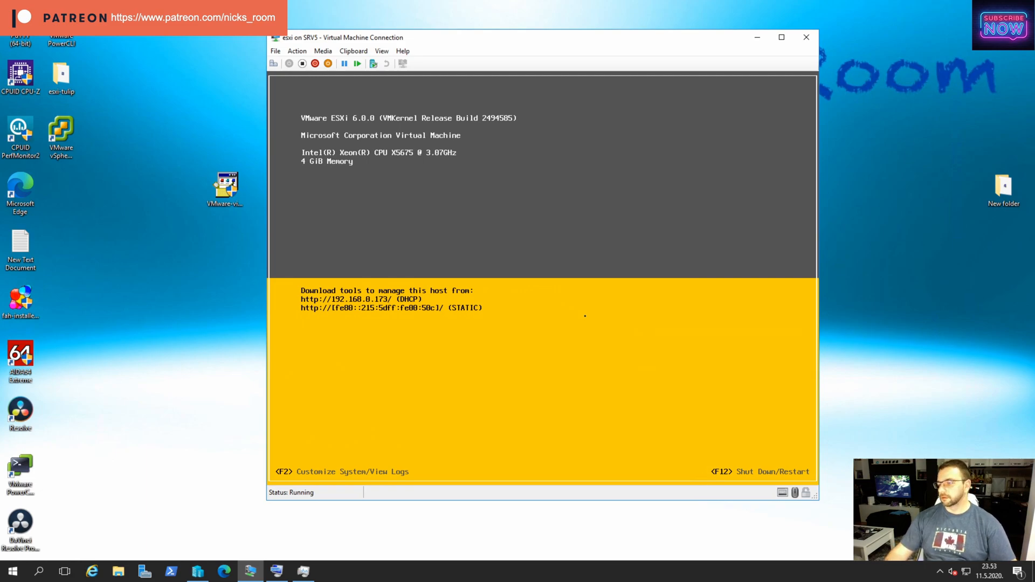
pyautogui.press('f2')
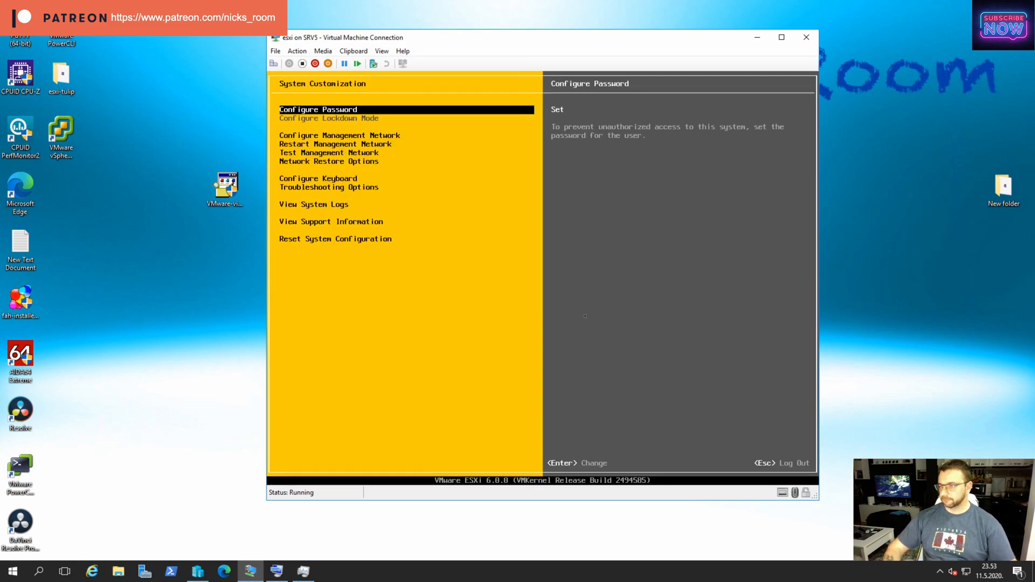
pyautogui.press('Down')
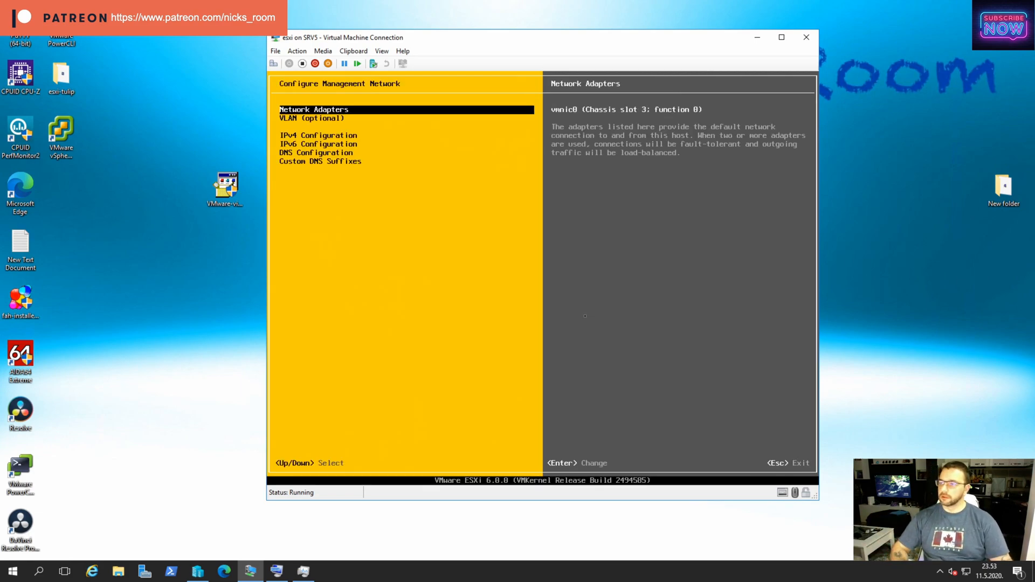
pyautogui.press('Down')
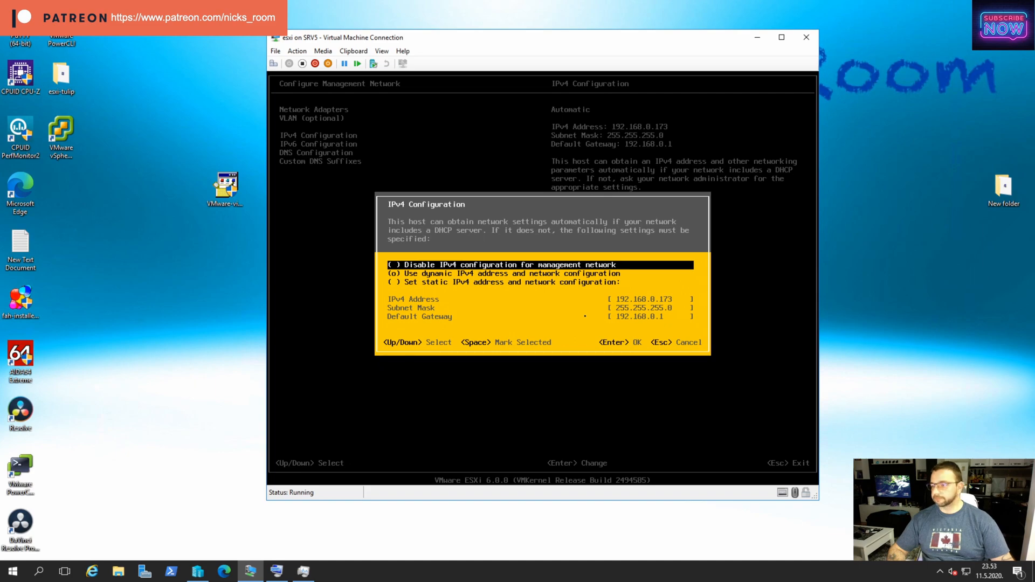
pyautogui.press('Escape')
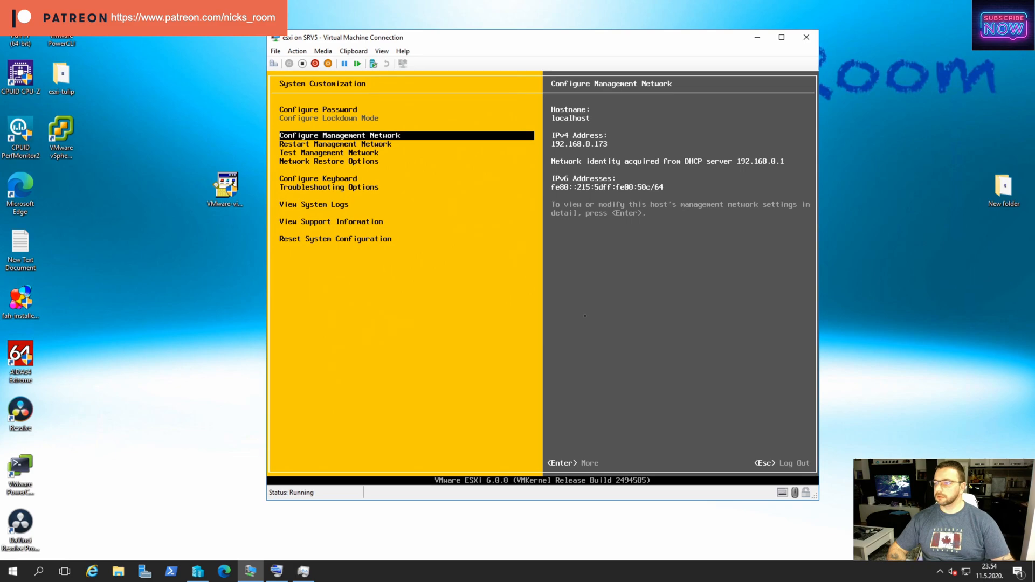
# Under Troubleshooting Mode Options, enable the ESXi Shell and SSH
pyautogui.press('Down')
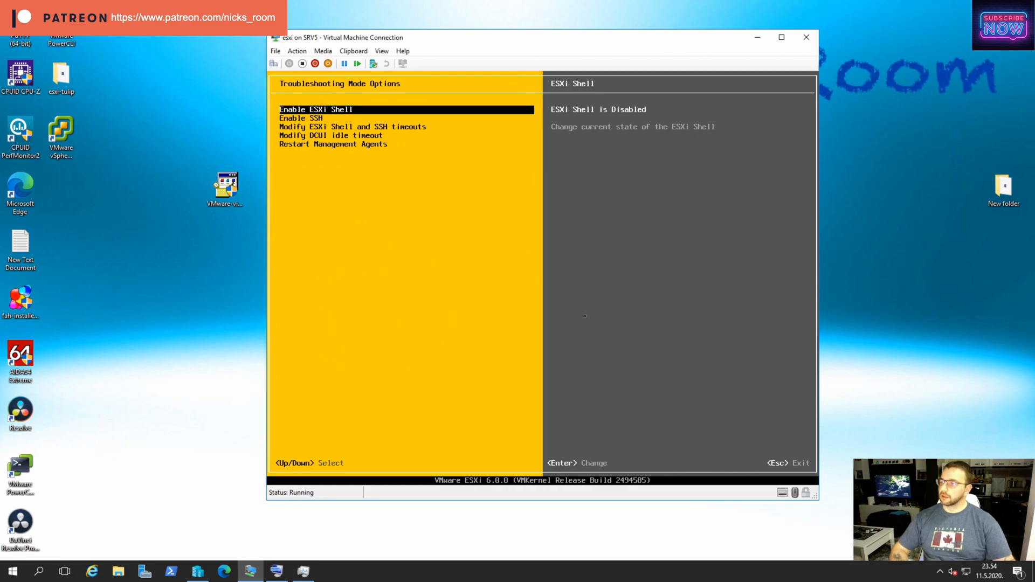
pyautogui.press('Return')
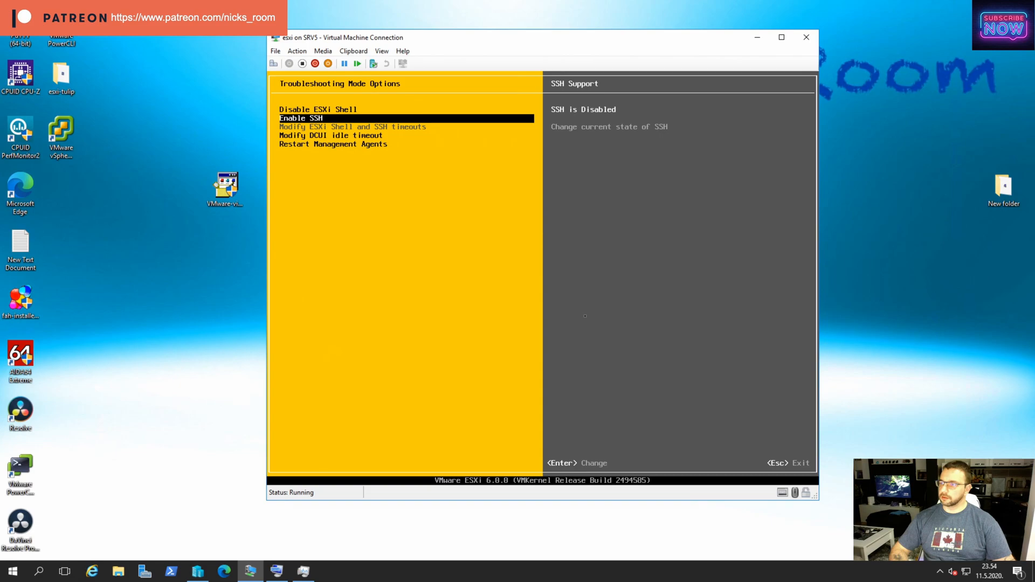
pyautogui.press('Return')
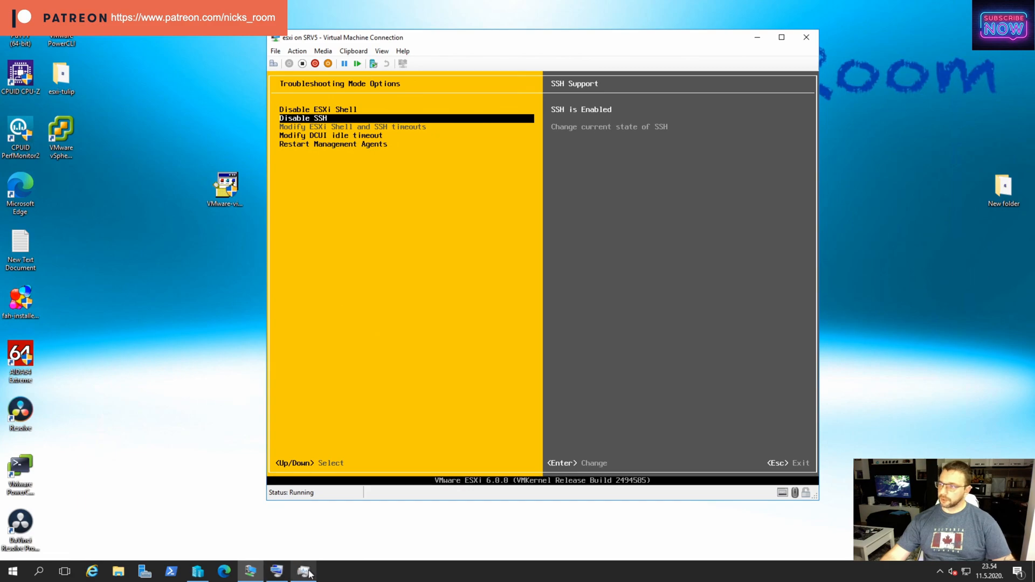
pyautogui.moveTo(277, 571)
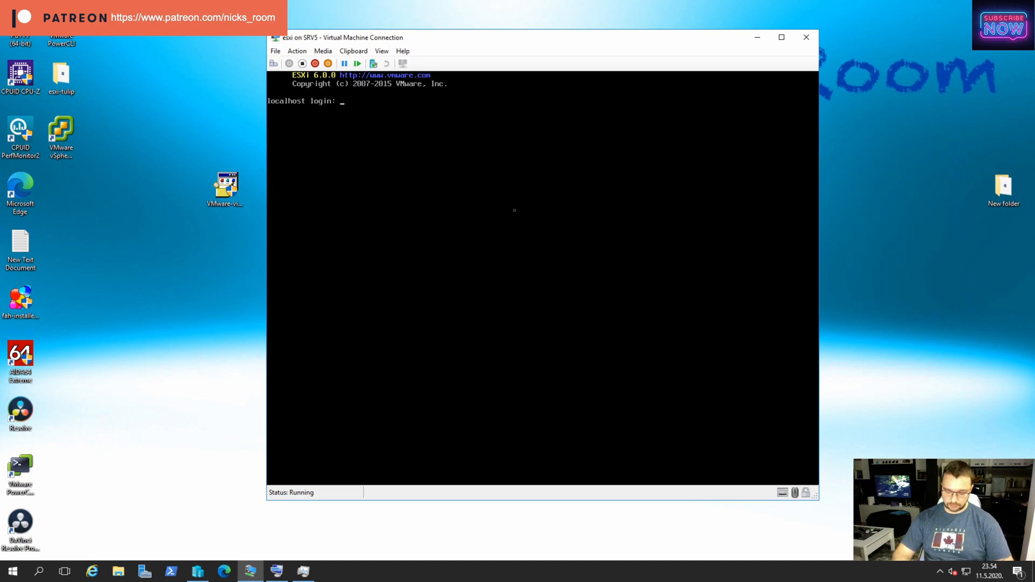
# Log into the ESXi Shell as root, reaching the root command prompt
pyautogui.write('root')
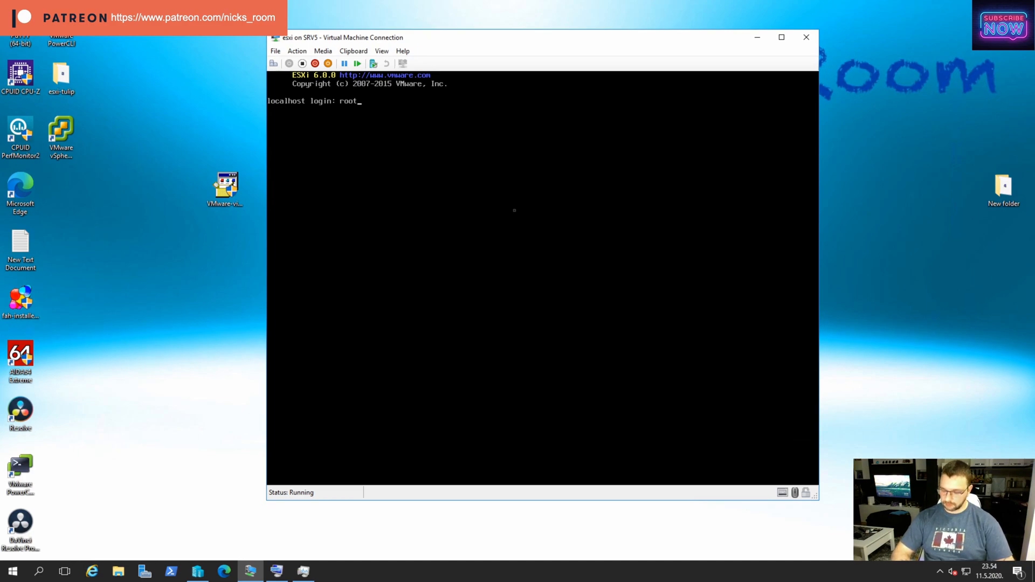
pyautogui.press('Return')
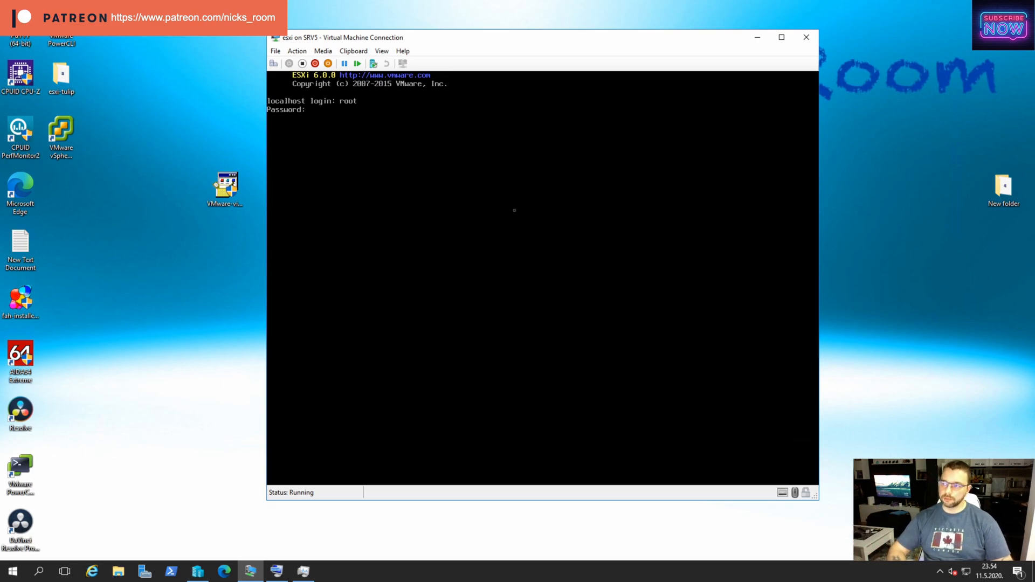
pyautogui.press('Return')
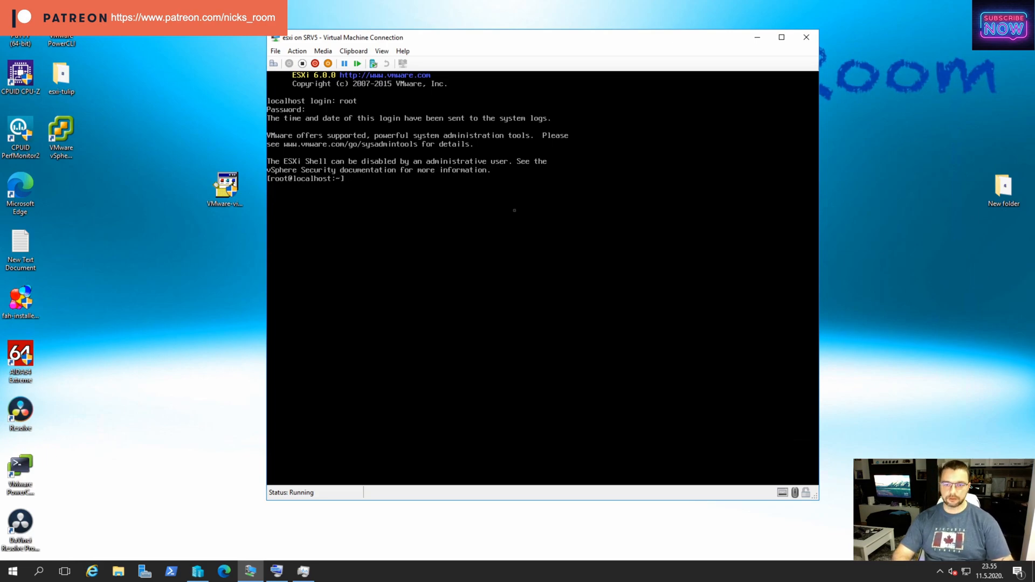
# Run esxcfg-advcfg -k TRUE ignoreHeadless, first with the key name mistyped as 'ingnoreHeadless'
pyautogui.write('e')
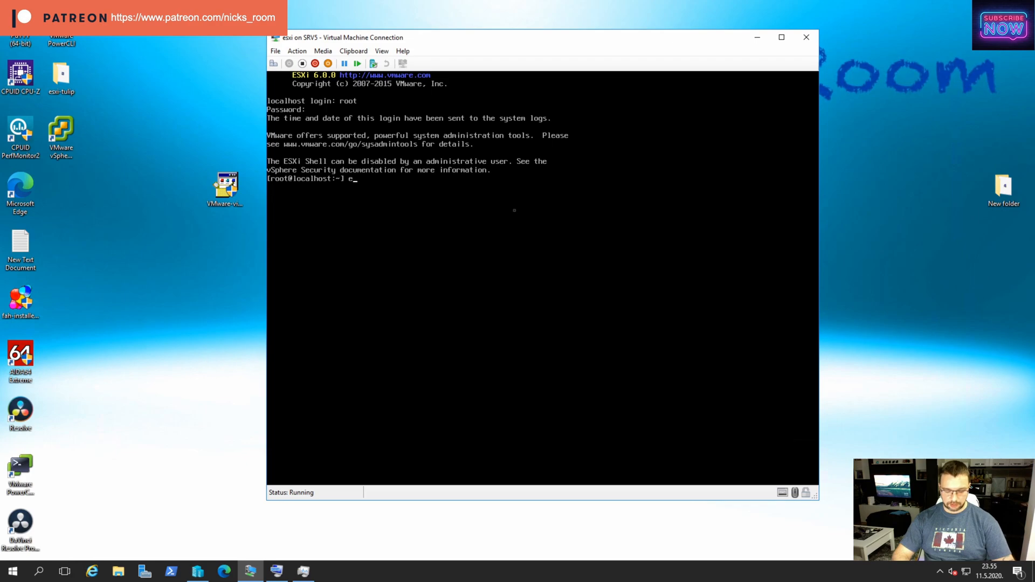
pyautogui.write('sxc')
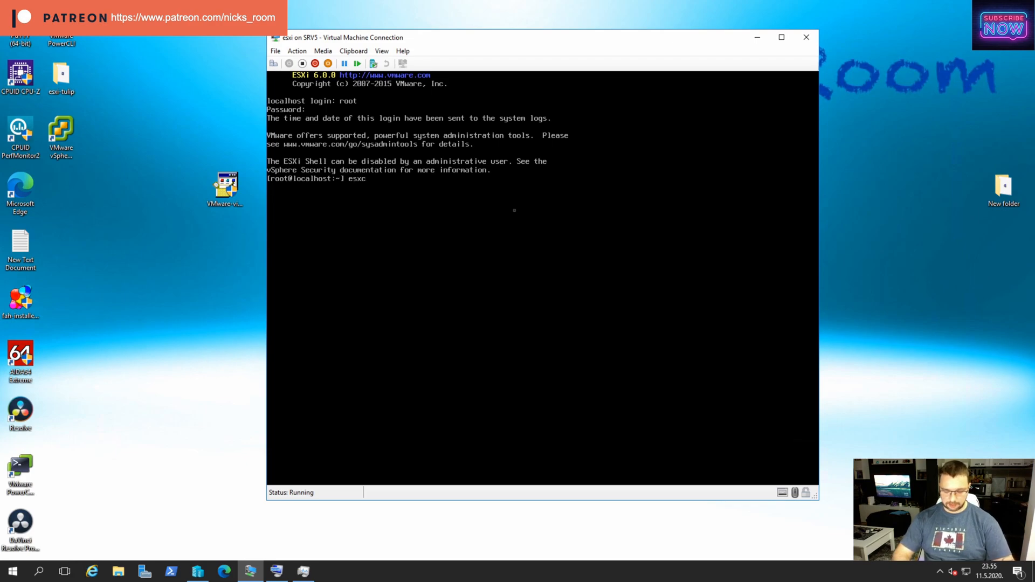
pyautogui.write('fg-')
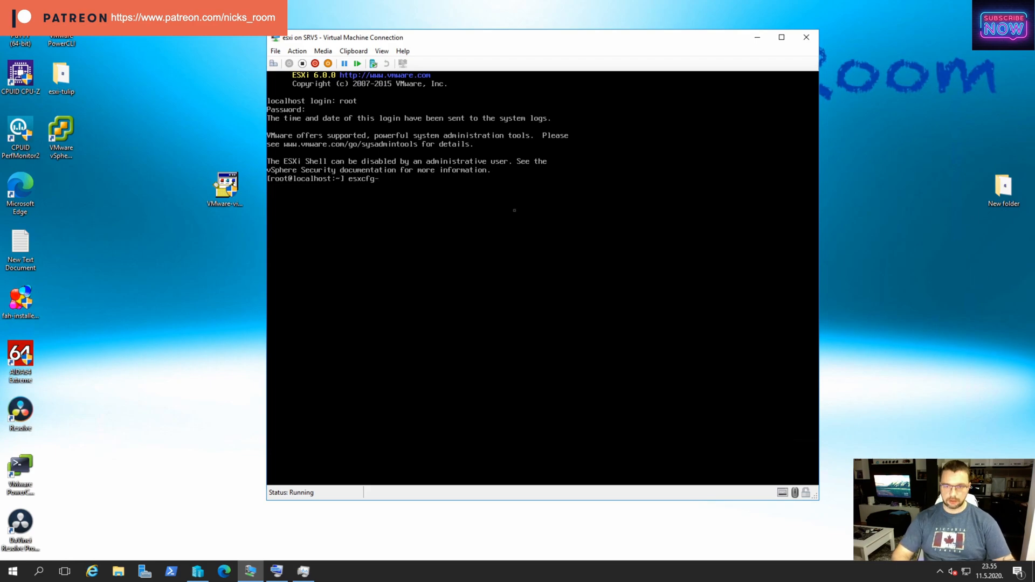
pyautogui.write('ad')
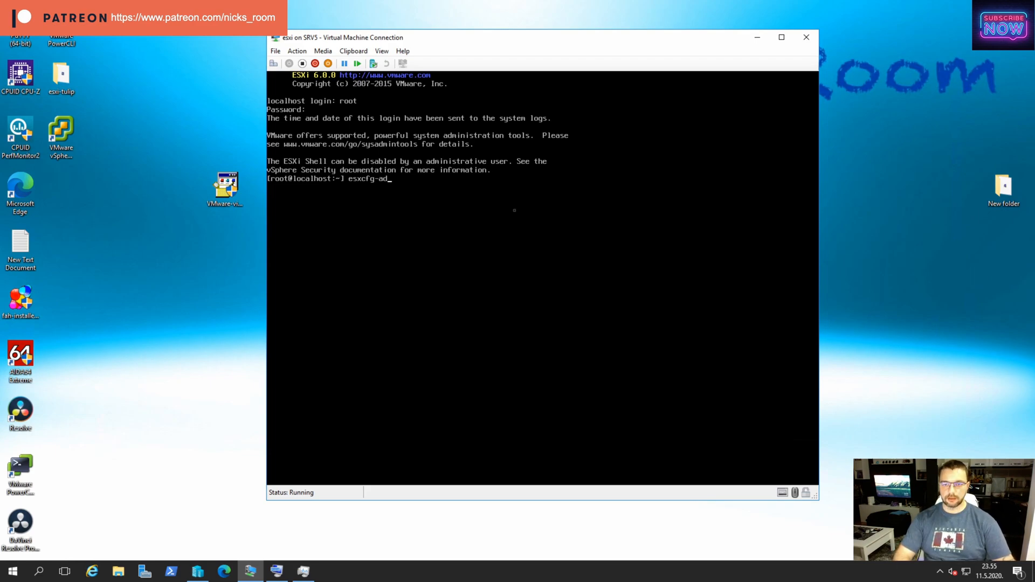
pyautogui.write('v')
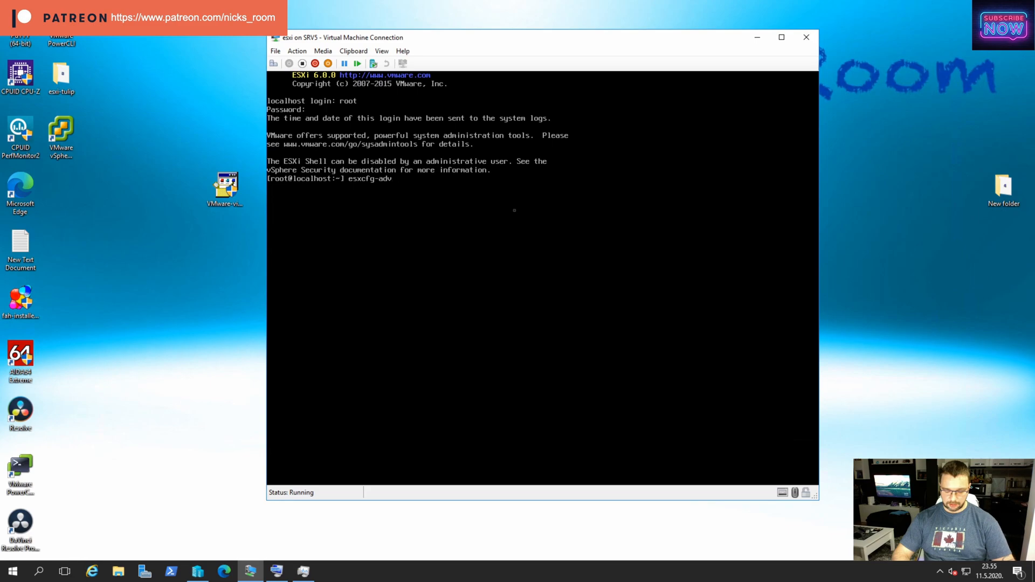
pyautogui.write('cfg')
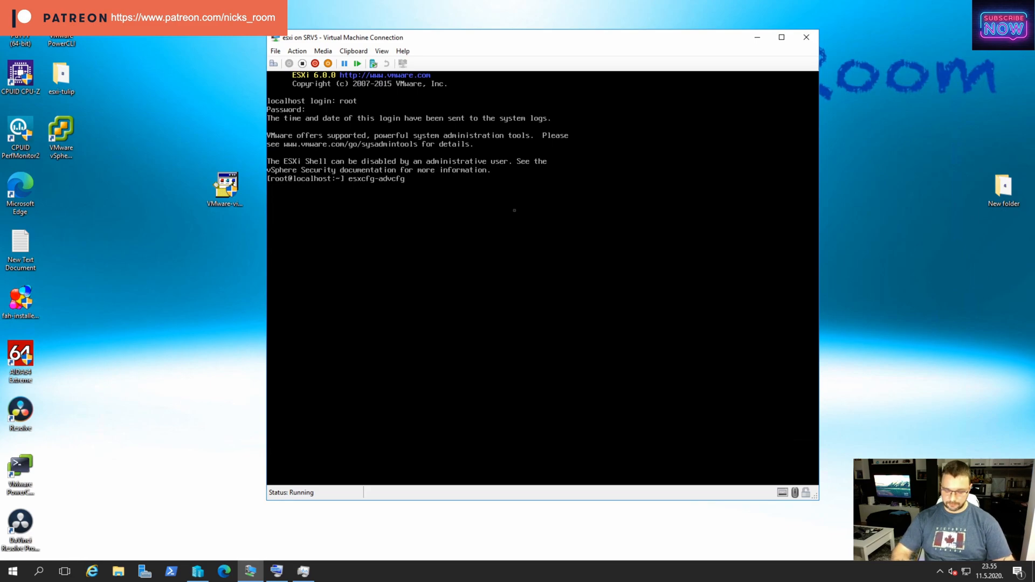
pyautogui.write('-k')
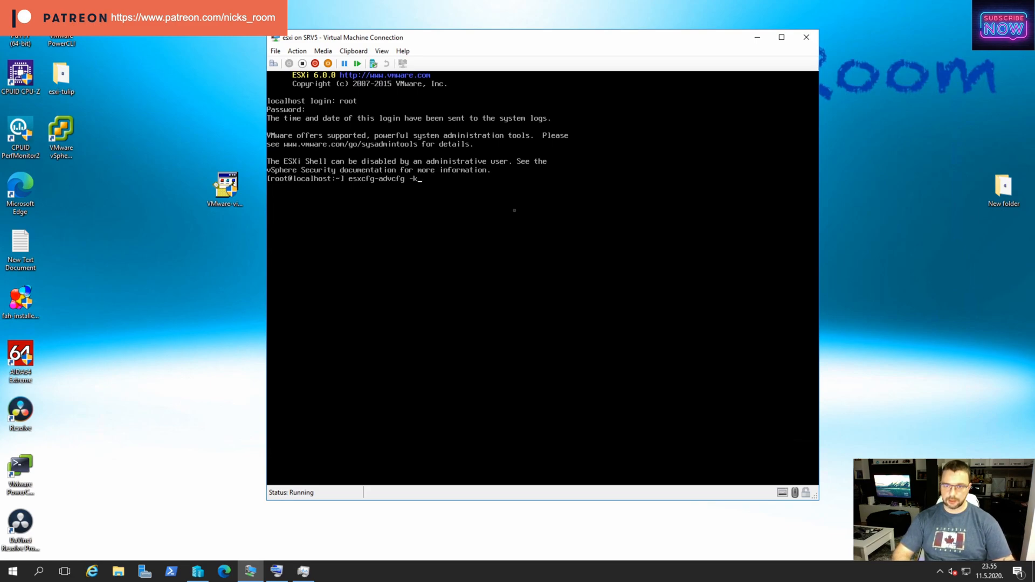
pyautogui.write('T')
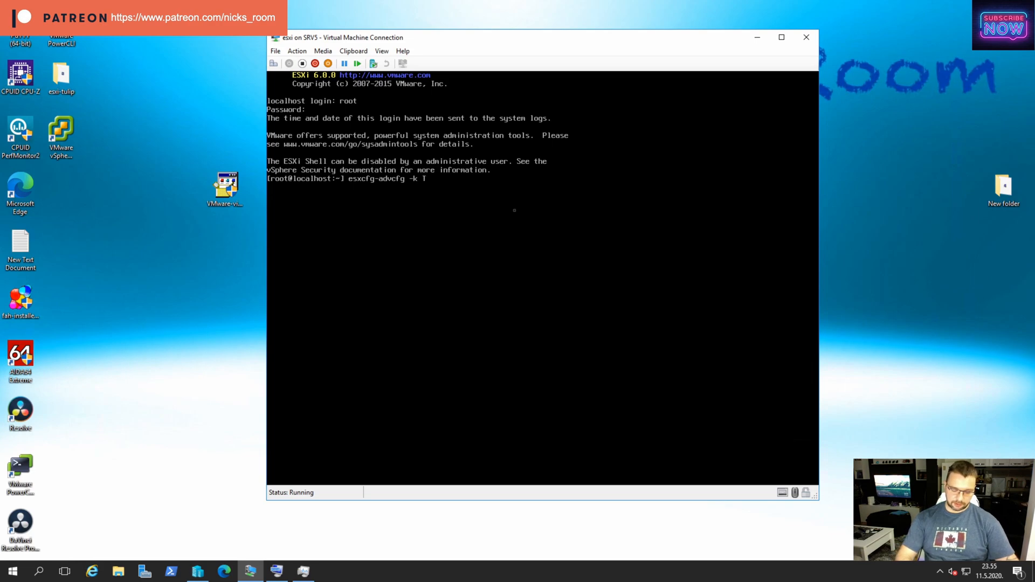
pyautogui.write('RUE')
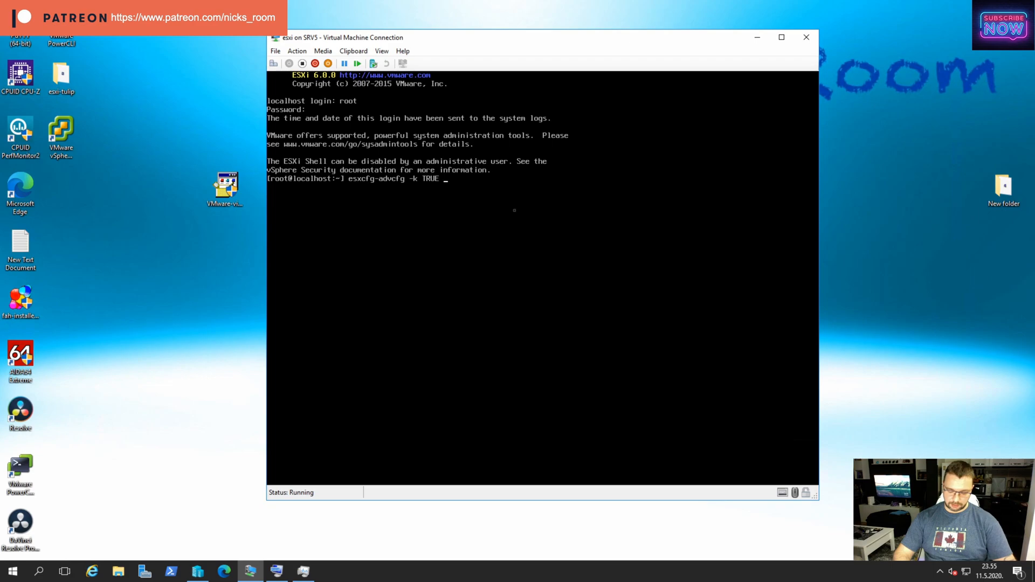
pyautogui.write('ingnoreH')
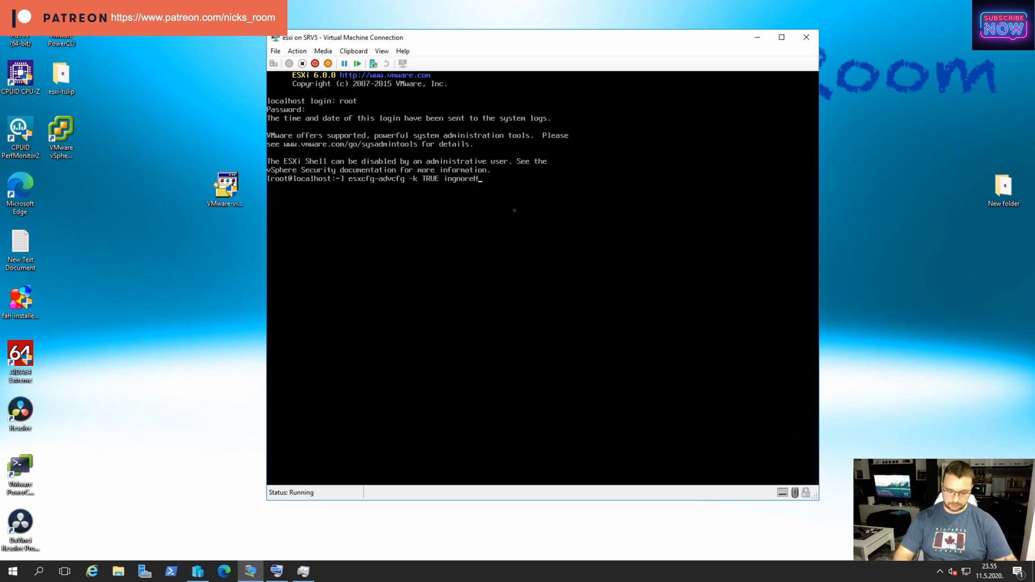
pyautogui.write('ad')
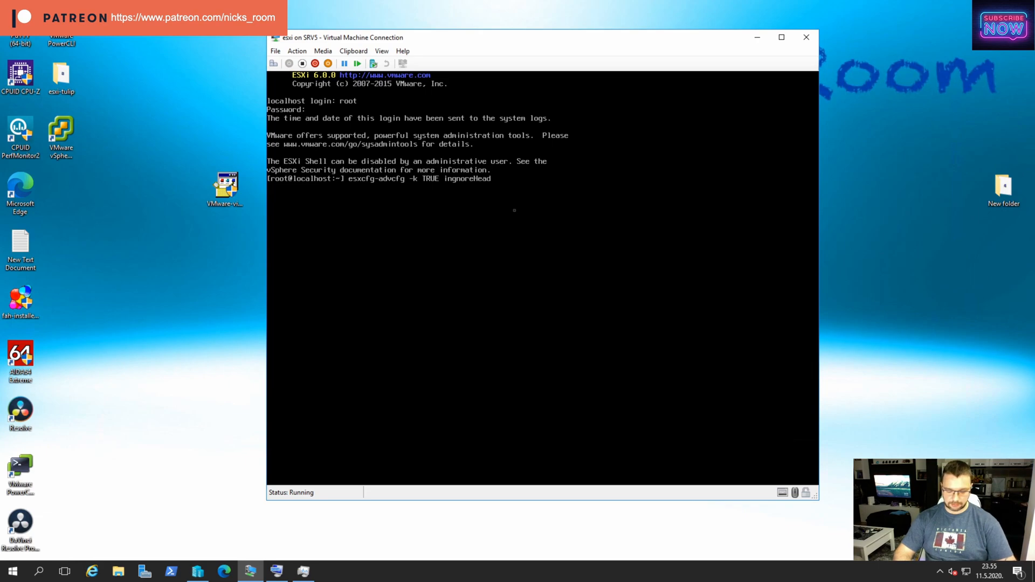
pyautogui.write('less')
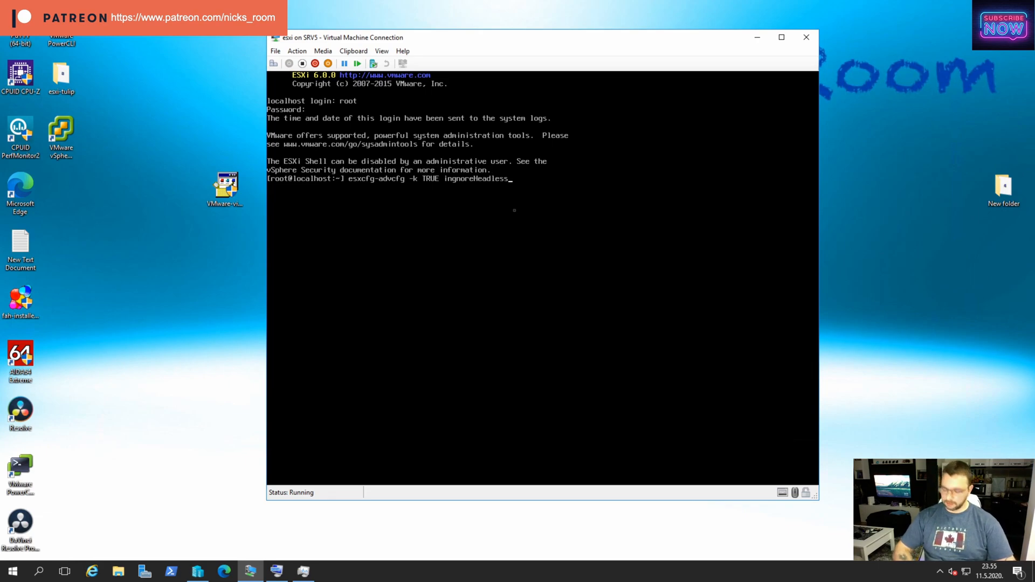
pyautogui.press('Return')
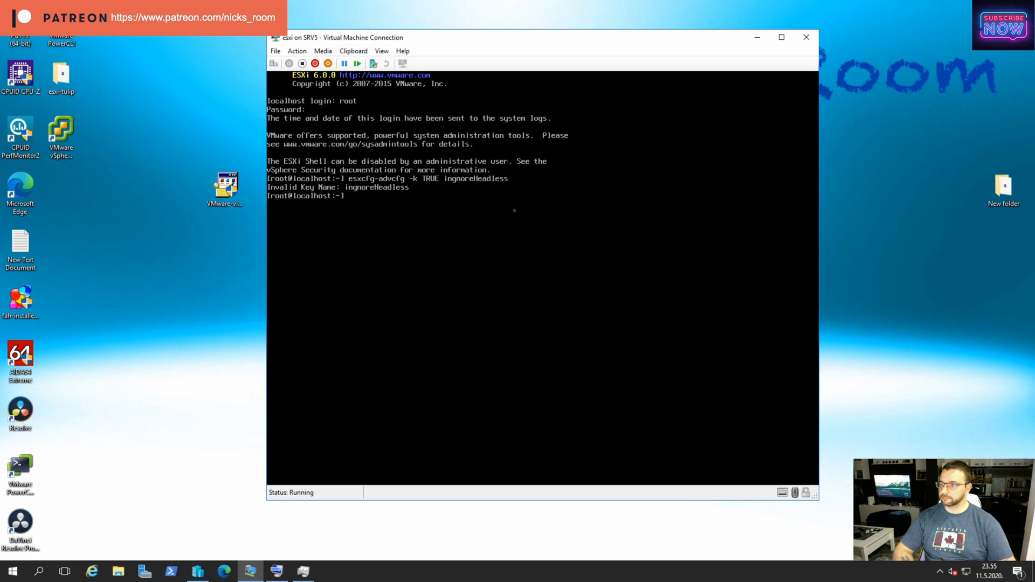
# Correct the key name to ignoreHeadless and rerun the command so the TRUE setting is accepted
pyautogui.write('esxcfg-advcfg -k TRUE ingnoreHeadless')
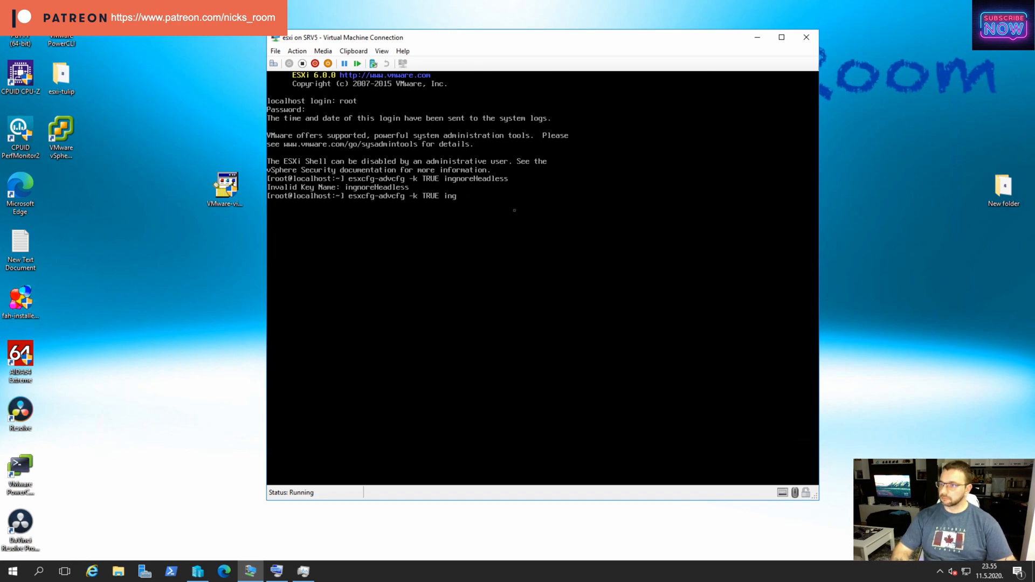
pyautogui.press('Backspace')
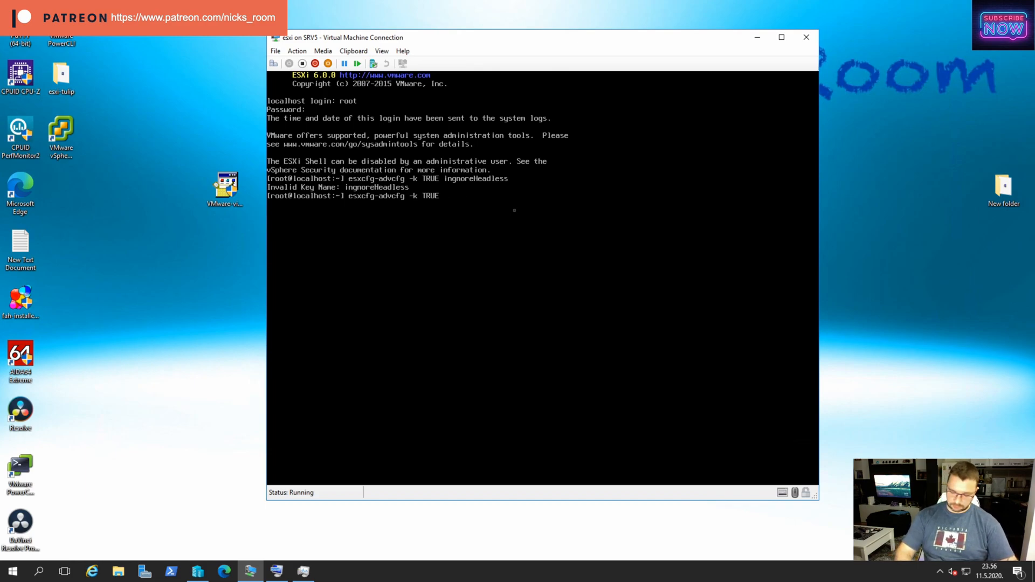
pyautogui.write('i')
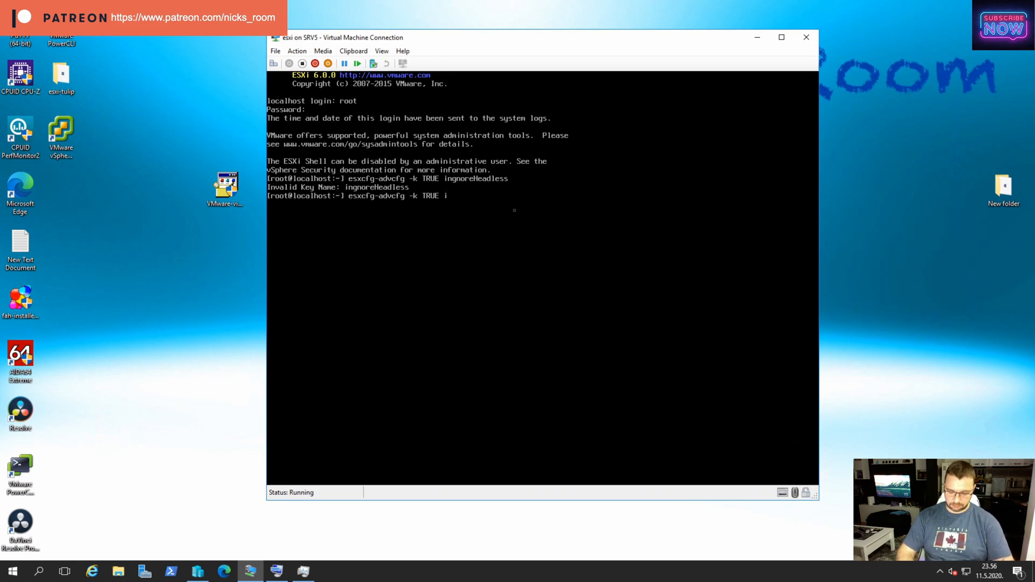
pyautogui.write('gnoreH')
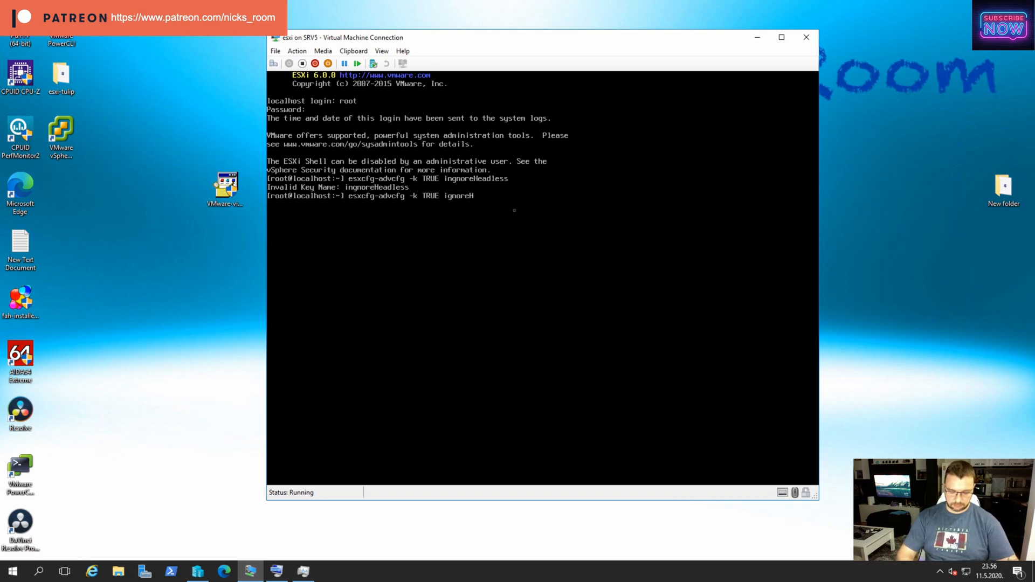
pyautogui.write('eadless')
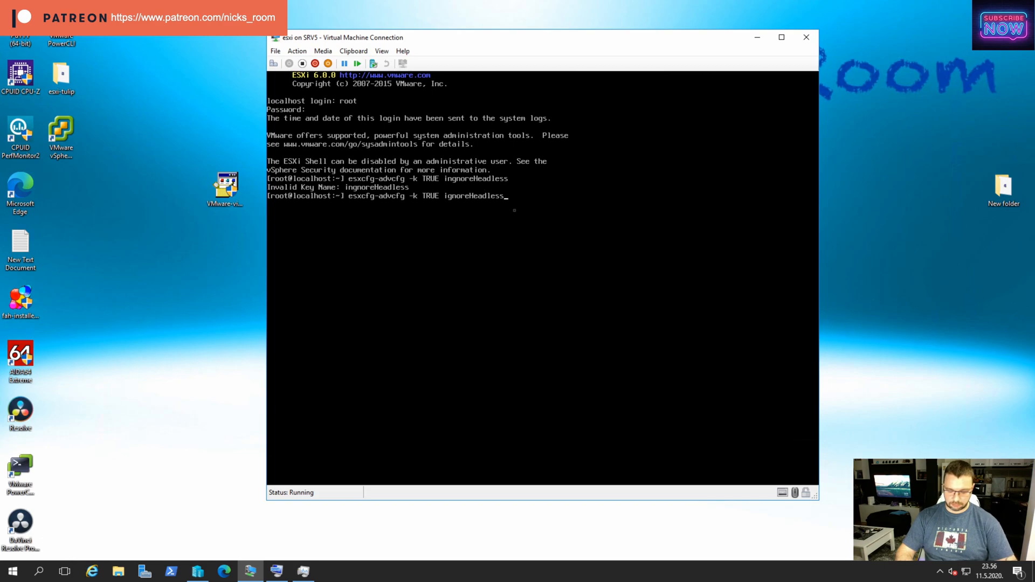
pyautogui.press('Return')
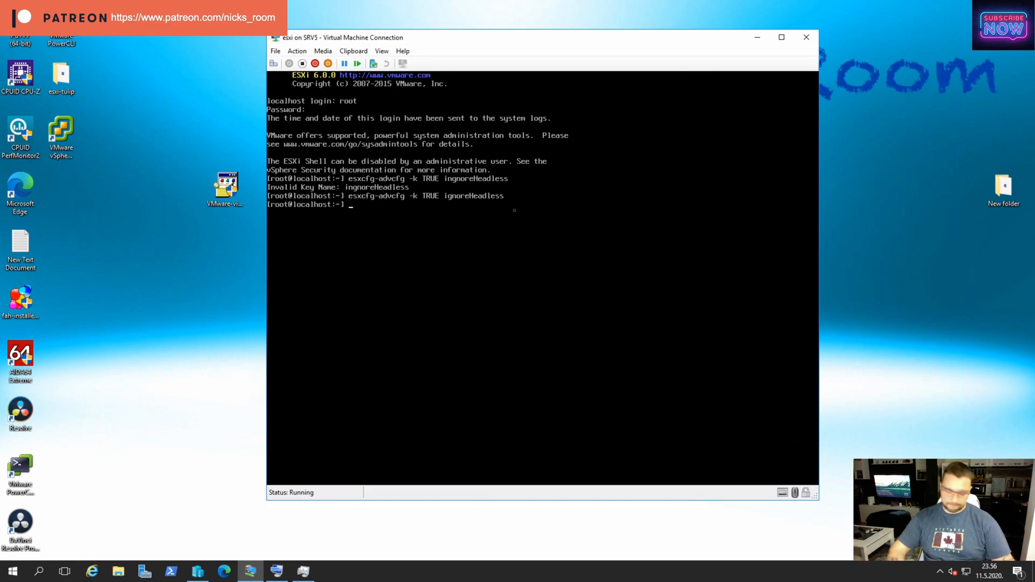
pyautogui.moveTo(201, 207)
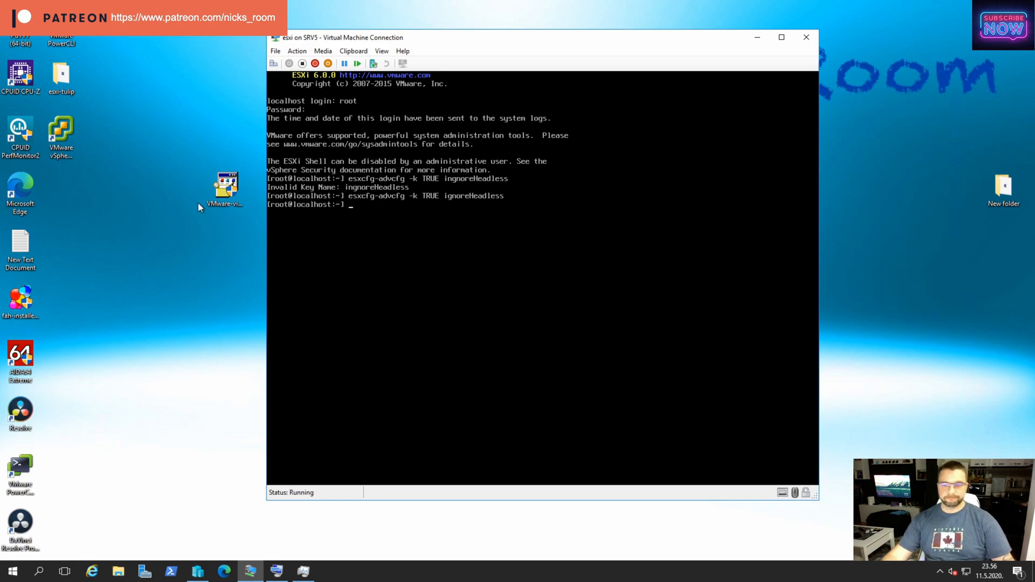
pyautogui.moveTo(253, 556)
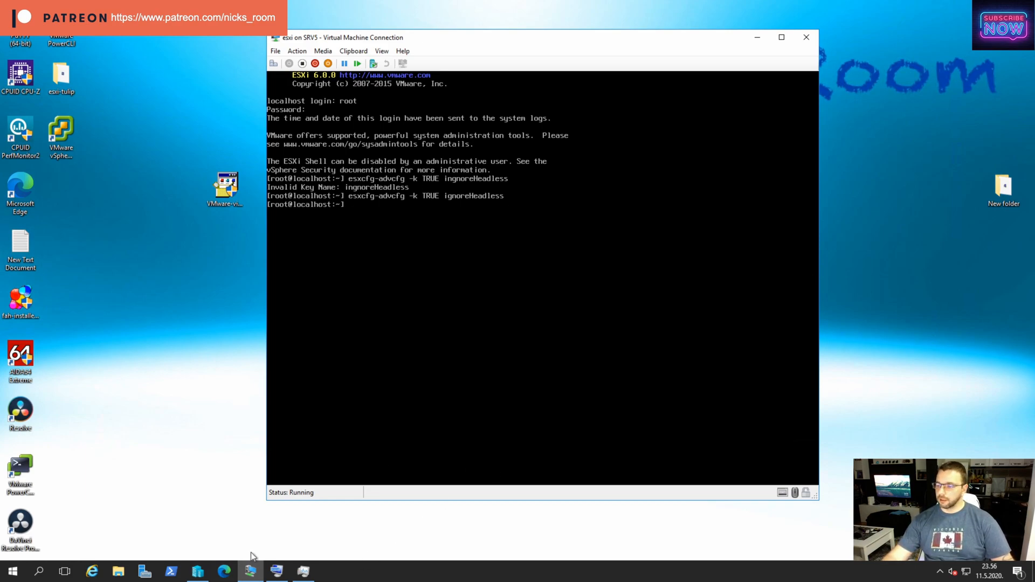
pyautogui.moveTo(276, 570)
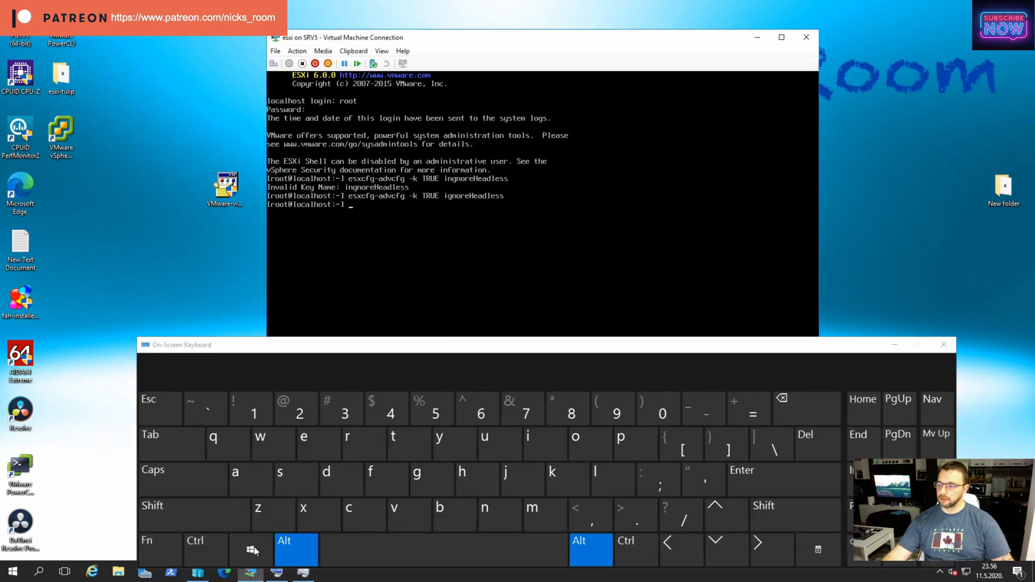
# Return the console to the ESXi System Customization menu, close the on-screen keyboard and minimize the VM window
pyautogui.click(552, 479)
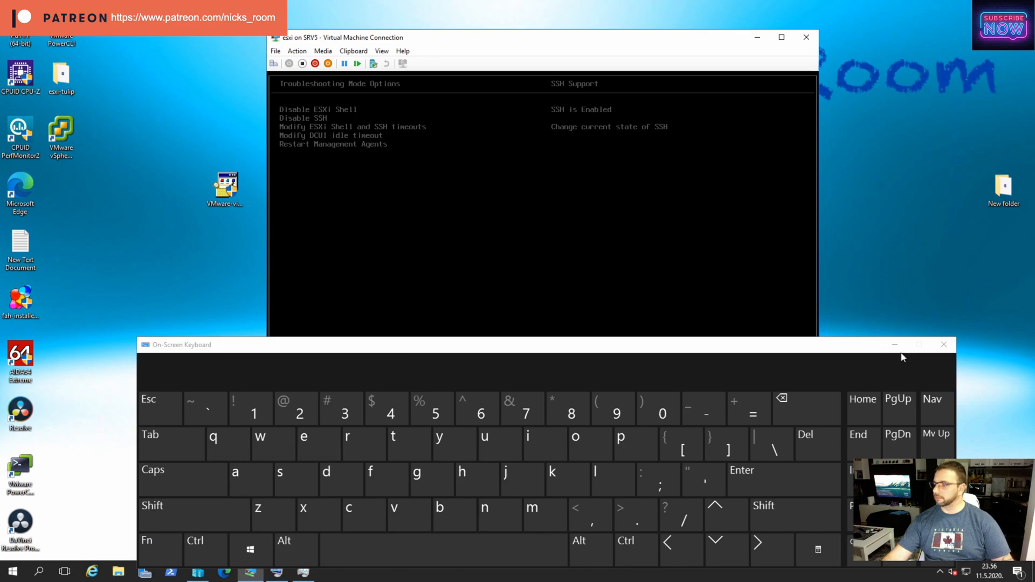
pyautogui.click(943, 344)
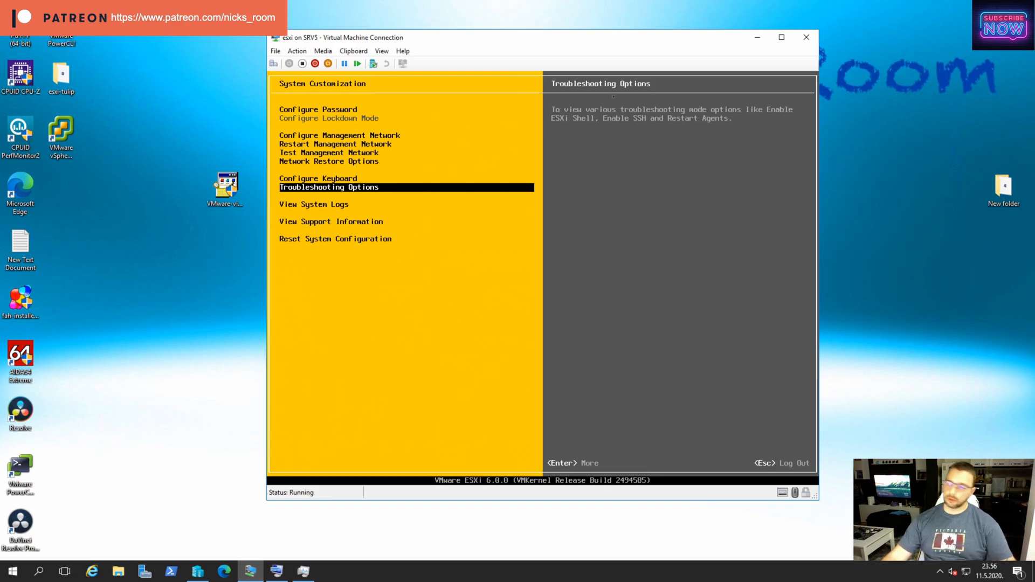
pyautogui.moveTo(757, 38)
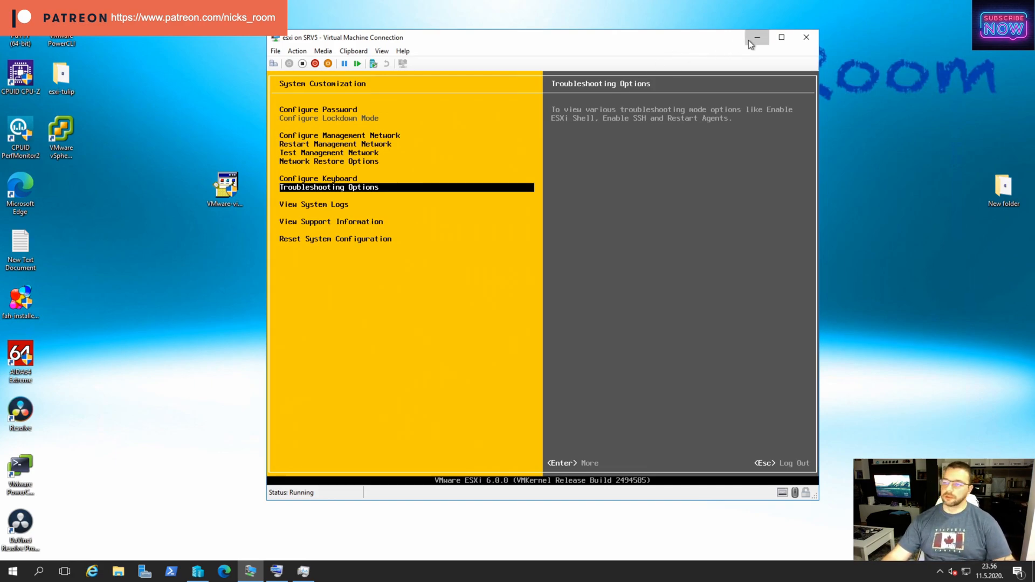
pyautogui.click(756, 37)
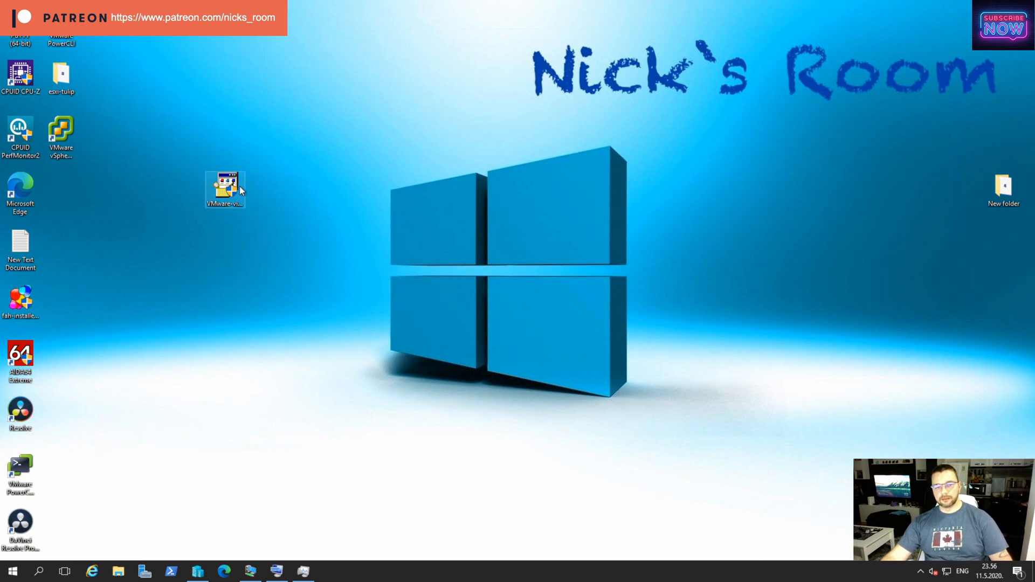
# Drag the VMware vSphere Client installer icon toward the centre of the desktop
pyautogui.moveTo(224, 189); pyautogui.dragTo(370, 202)
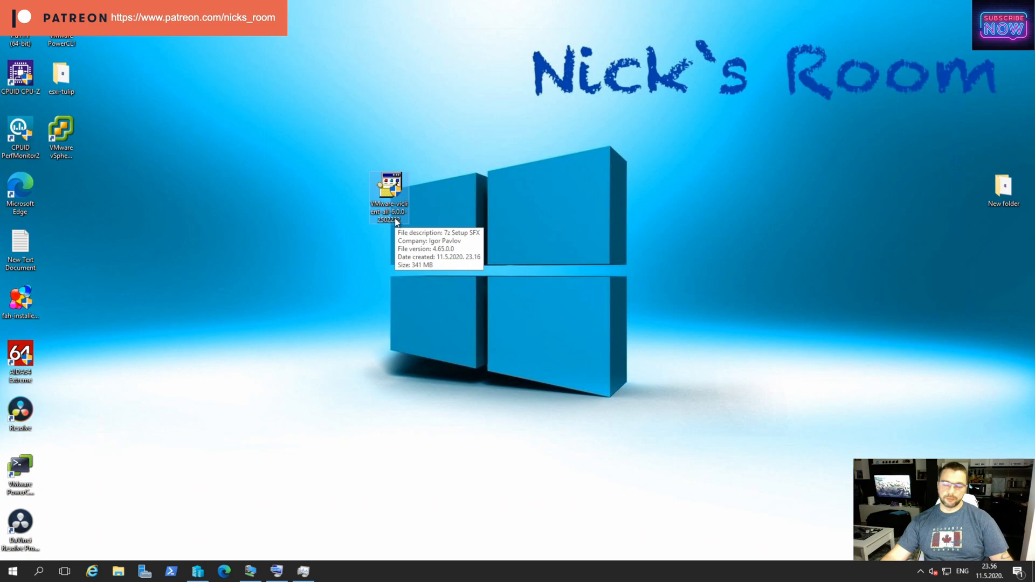
pyautogui.moveTo(378, 124)
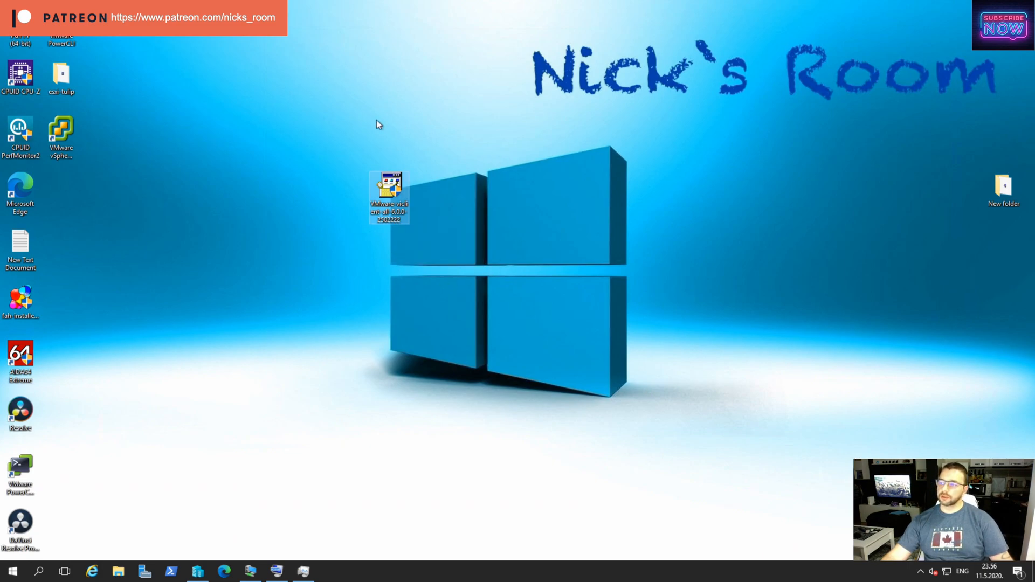
pyautogui.moveTo(473, 224)
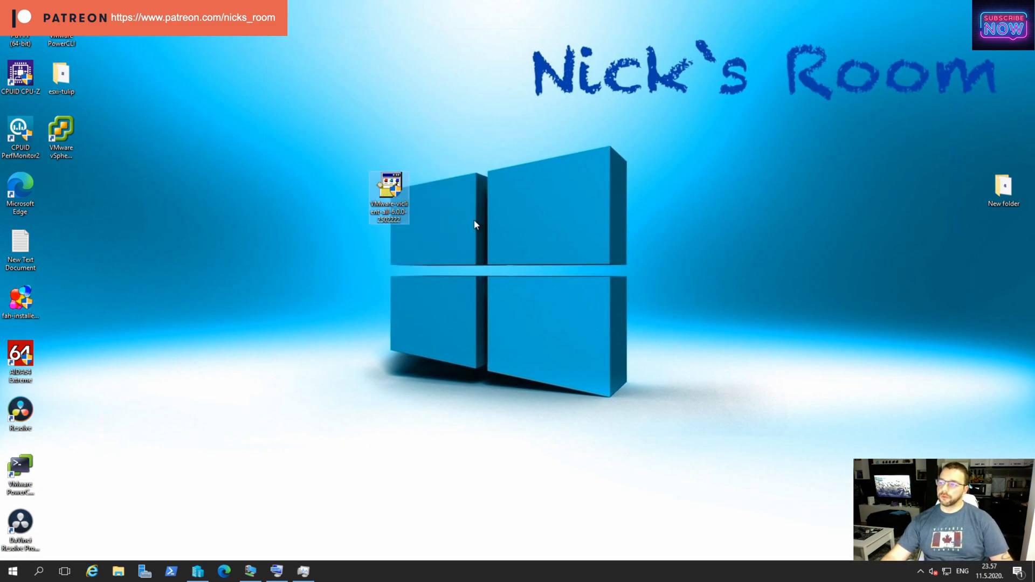
pyautogui.moveTo(213, 200)
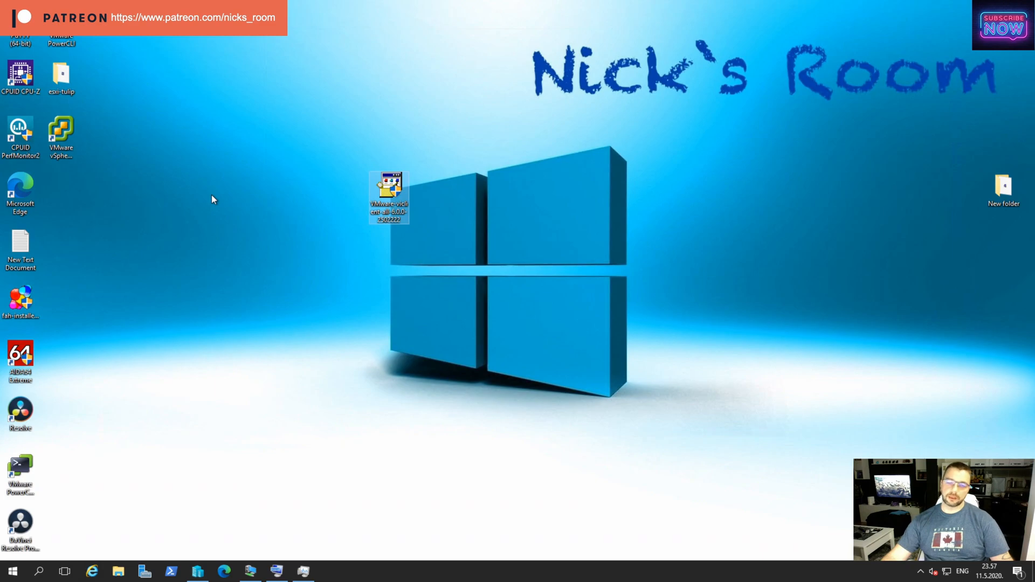
pyautogui.moveTo(355, 140)
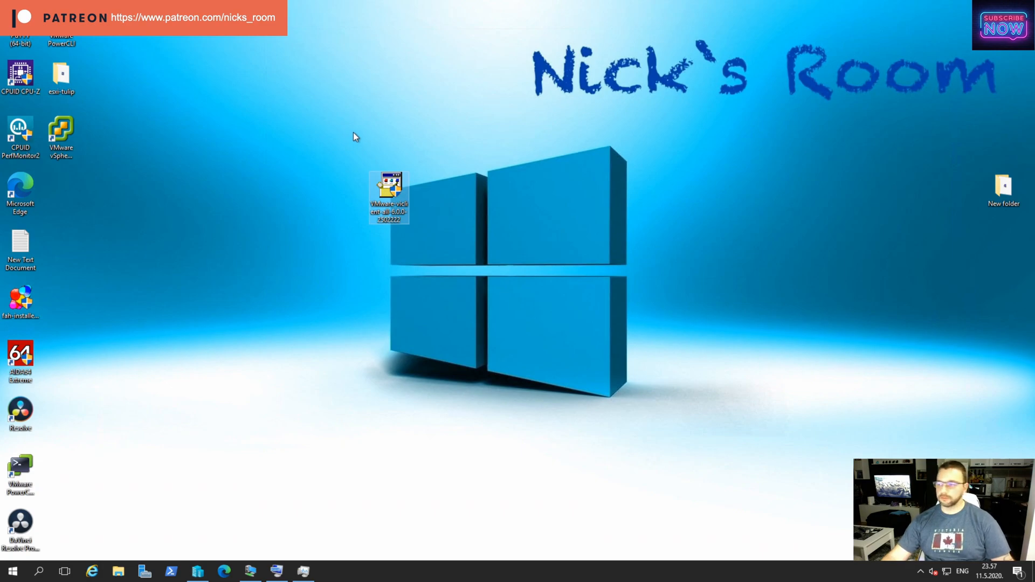
pyautogui.moveTo(170, 165)
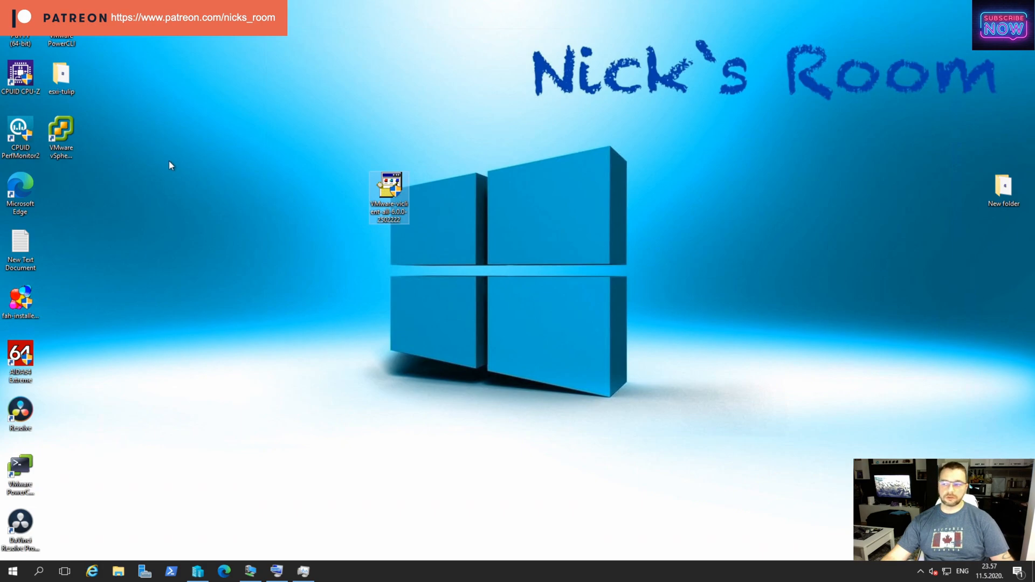
pyautogui.moveTo(104, 161)
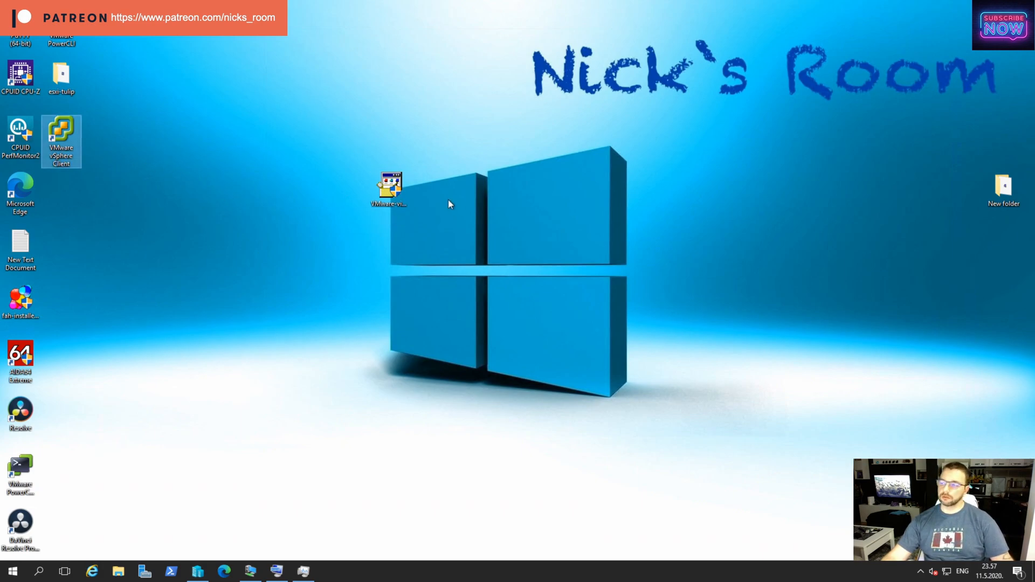
pyautogui.moveTo(325, 219)
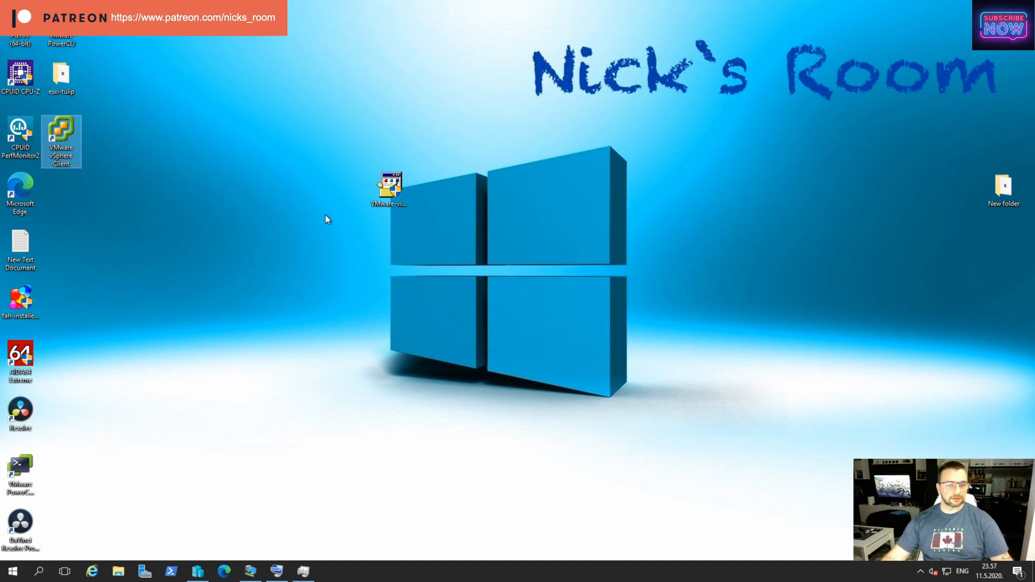
pyautogui.moveTo(134, 183)
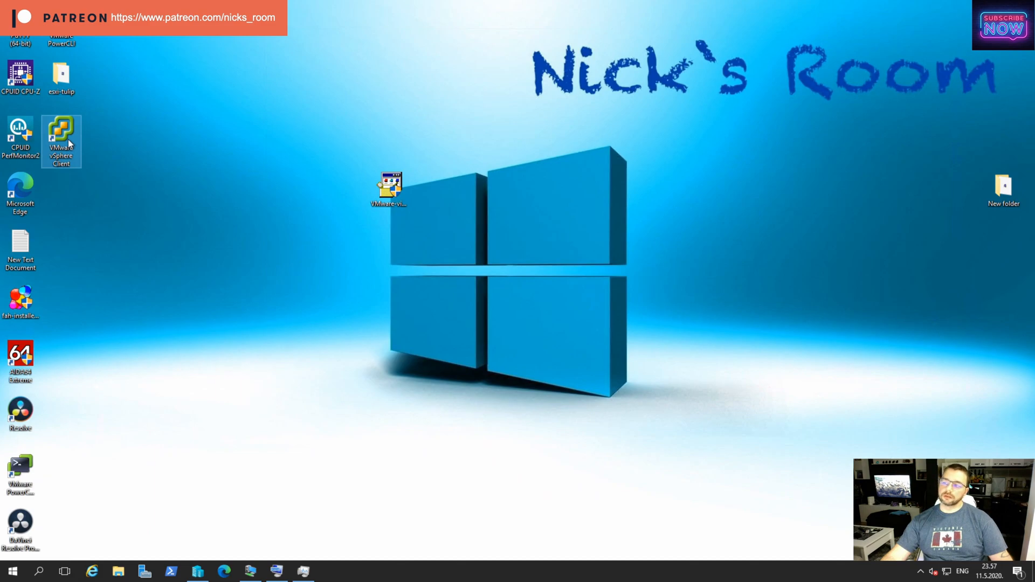
# Launch VMware vSphere Client from its desktop shortcut, showing the login window for 192.168.0.173
pyautogui.doubleClick(61, 138)
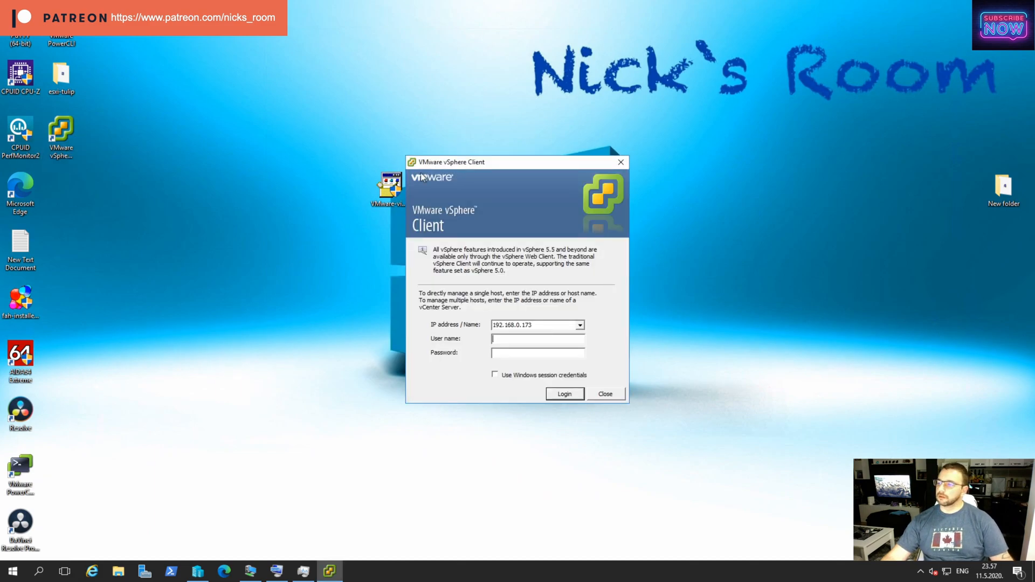
pyautogui.moveTo(513, 330)
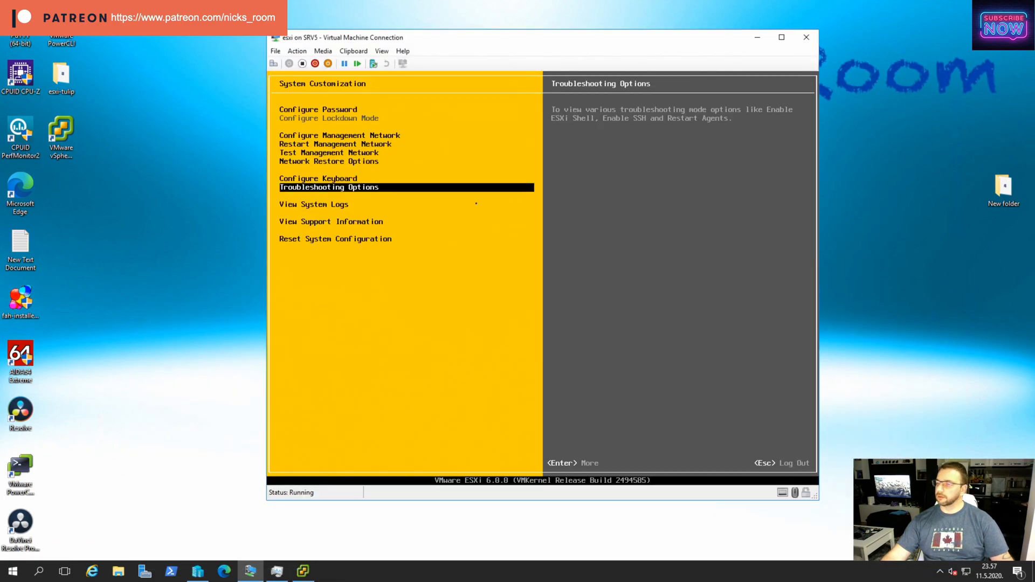
# Select Configure Management Network in the ESXi menu to read the IPv4 address 192.168.0.173
pyautogui.press('up')
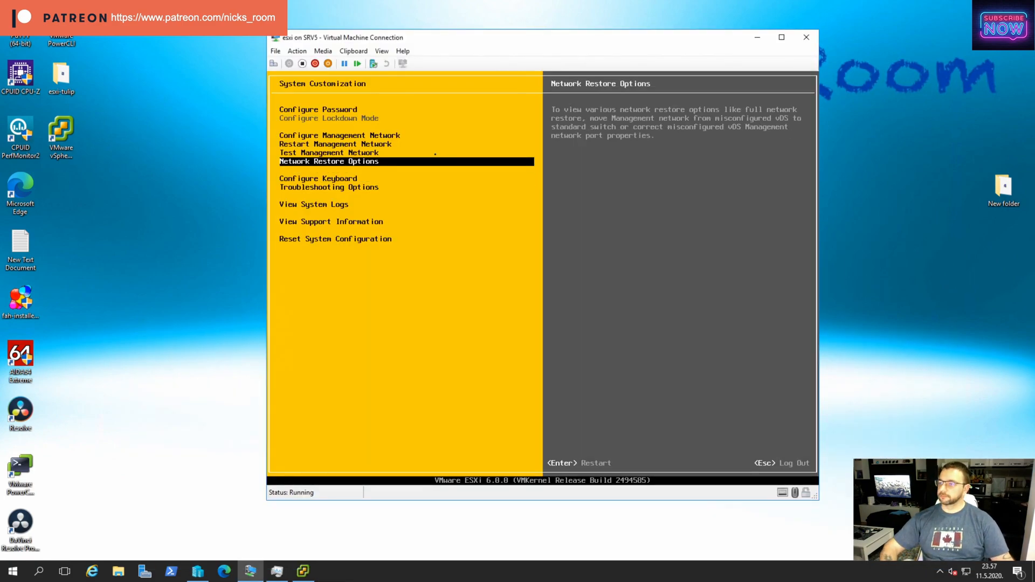
pyautogui.press('Up')
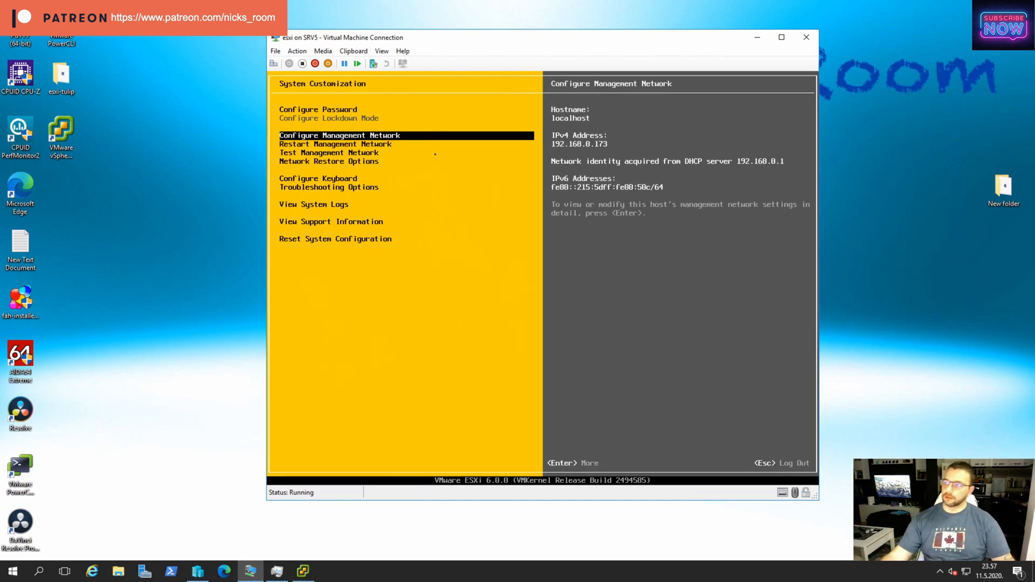
pyautogui.moveTo(772, 33)
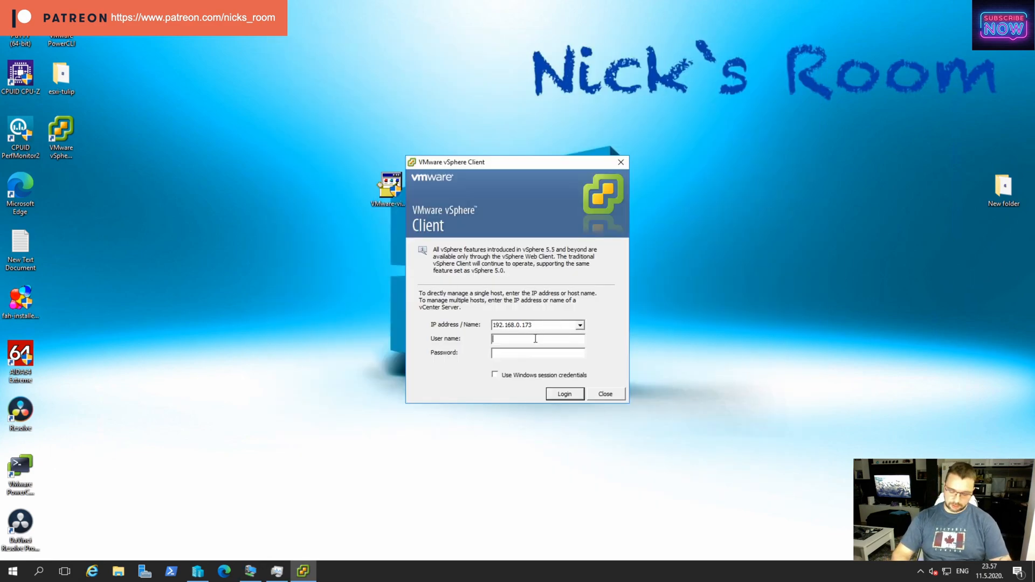
# Log in to host 192.168.0.173 as root with its password
pyautogui.write('root')
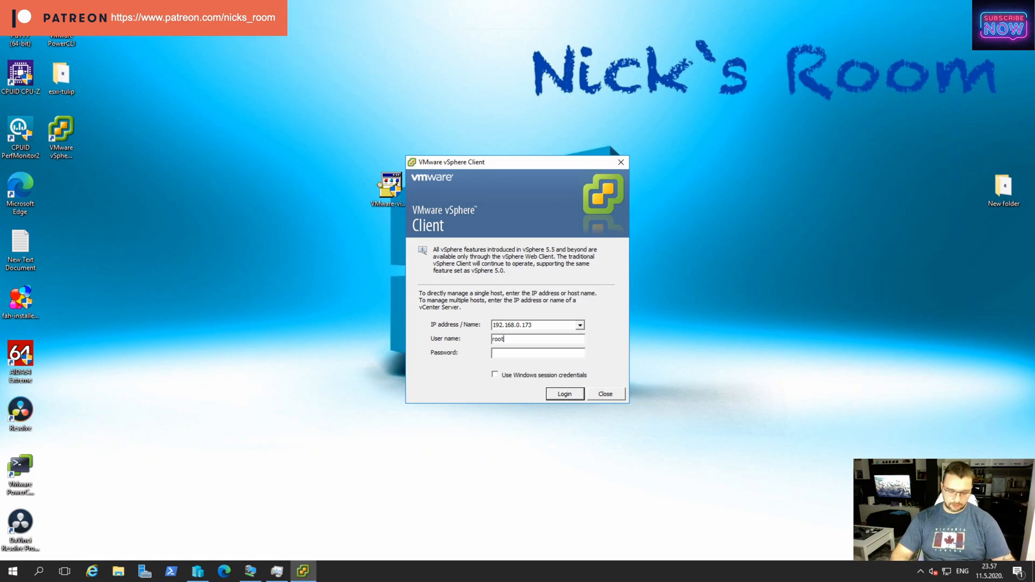
pyautogui.click(537, 353)
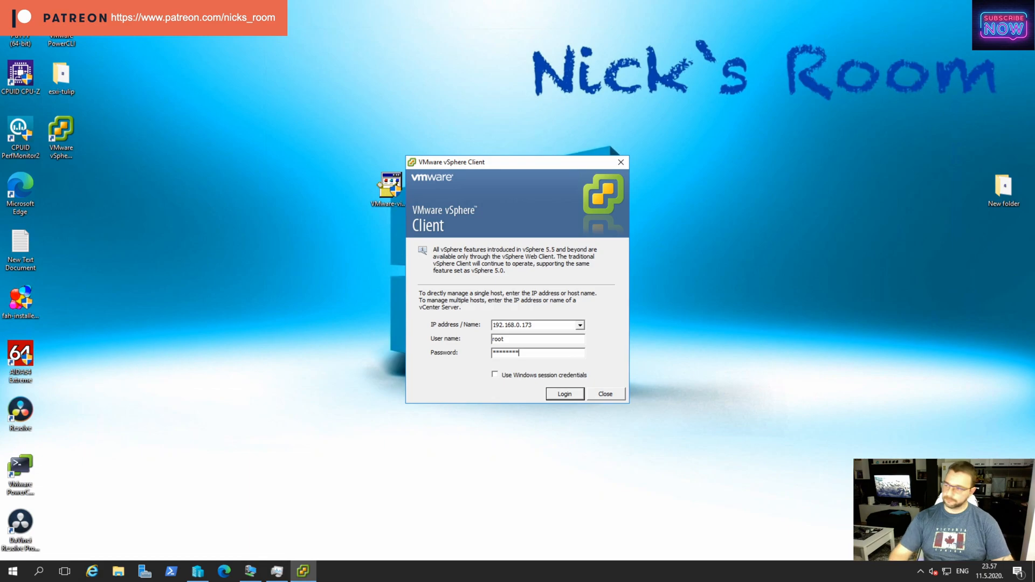
pyautogui.click(564, 393)
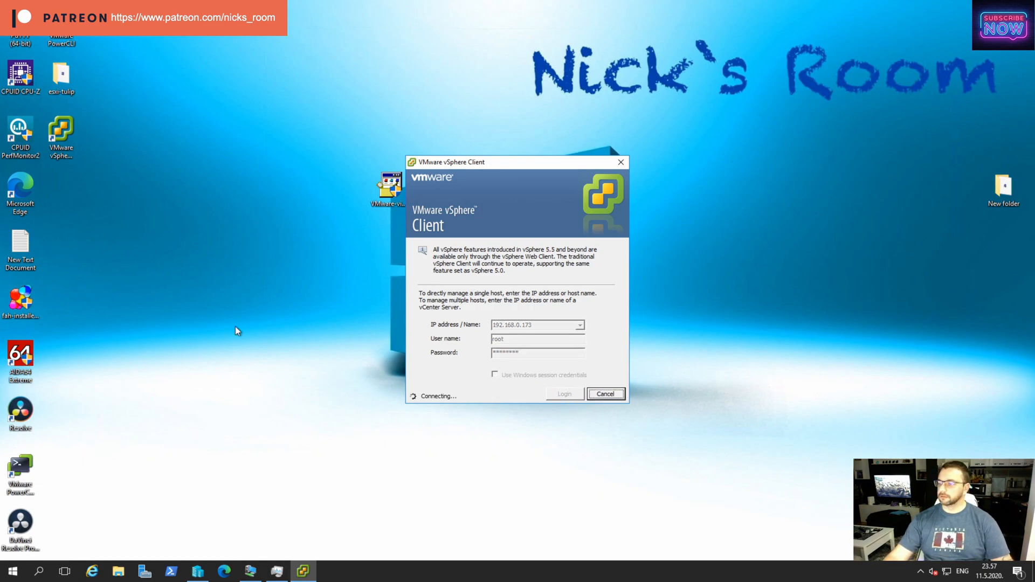
pyautogui.moveTo(236, 344)
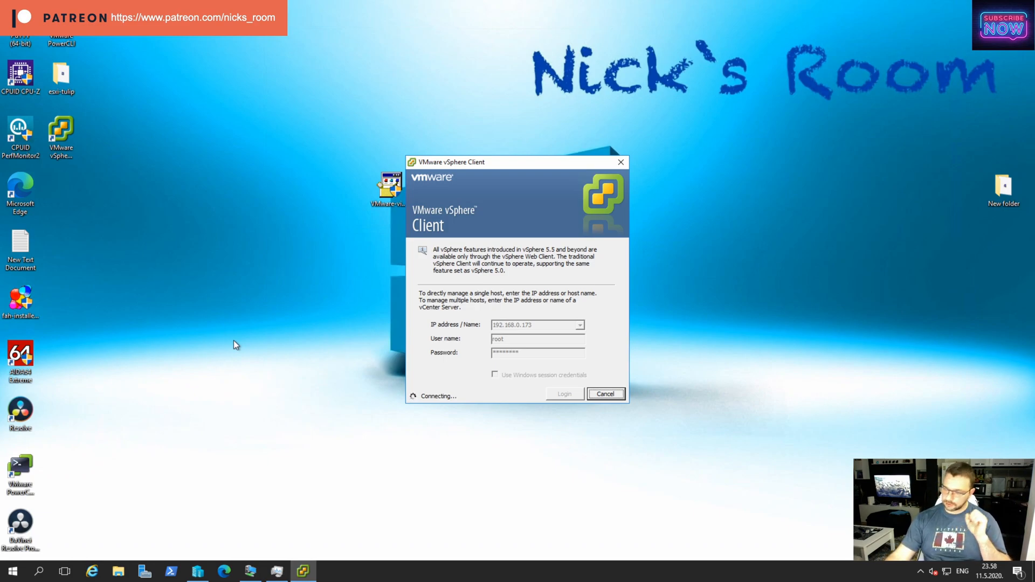
pyautogui.moveTo(244, 329)
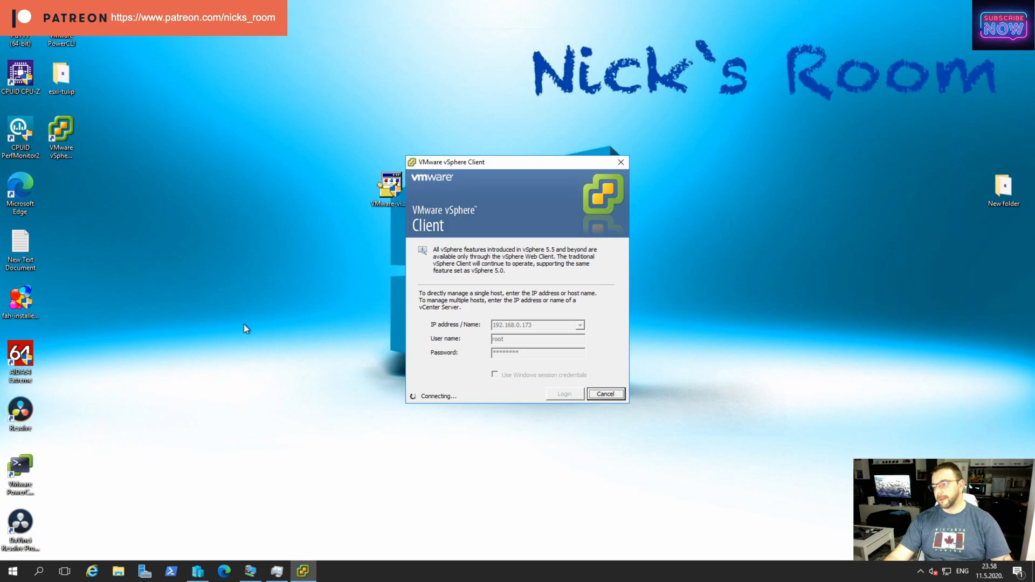
pyautogui.moveTo(250, 332)
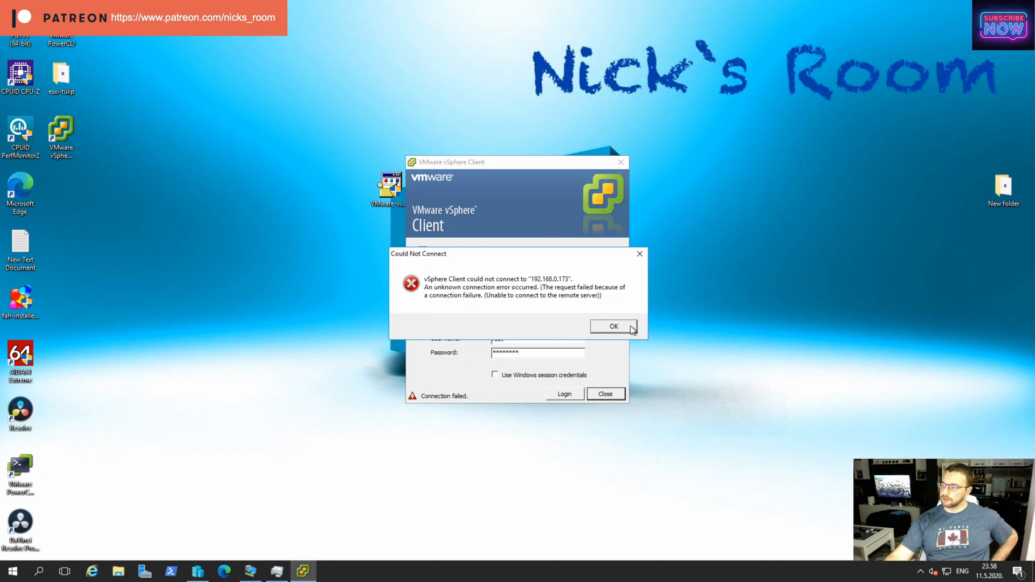
# Dismiss the Could Not Connect error and retry the login to 192.168.0.173
pyautogui.click(613, 326)
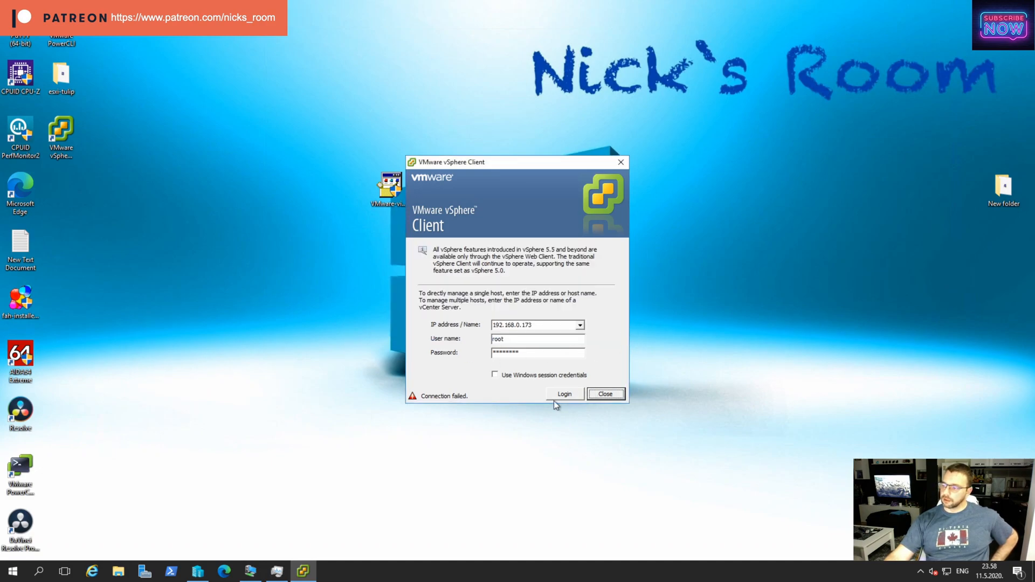
pyautogui.click(563, 393)
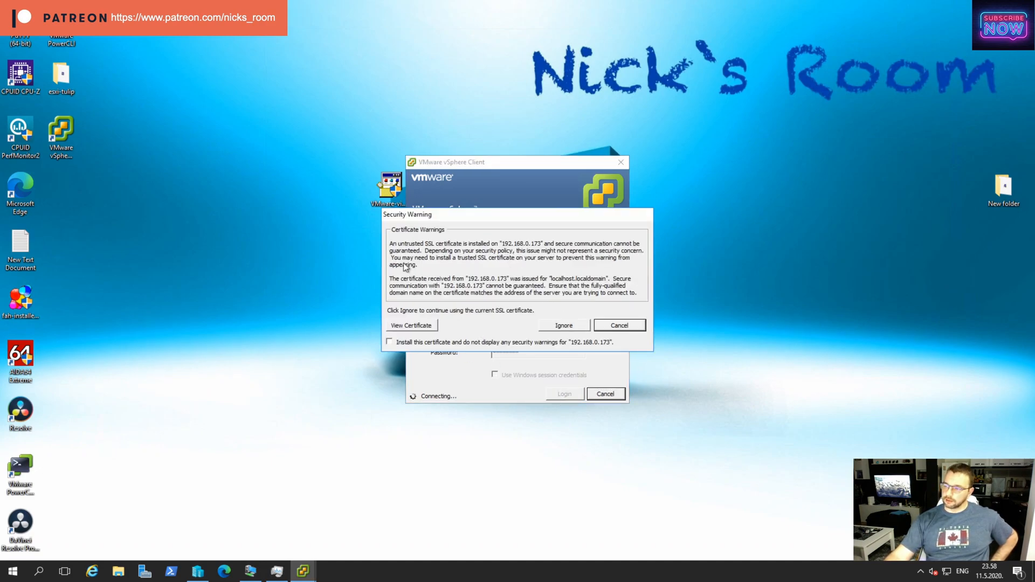
pyautogui.moveTo(407, 363)
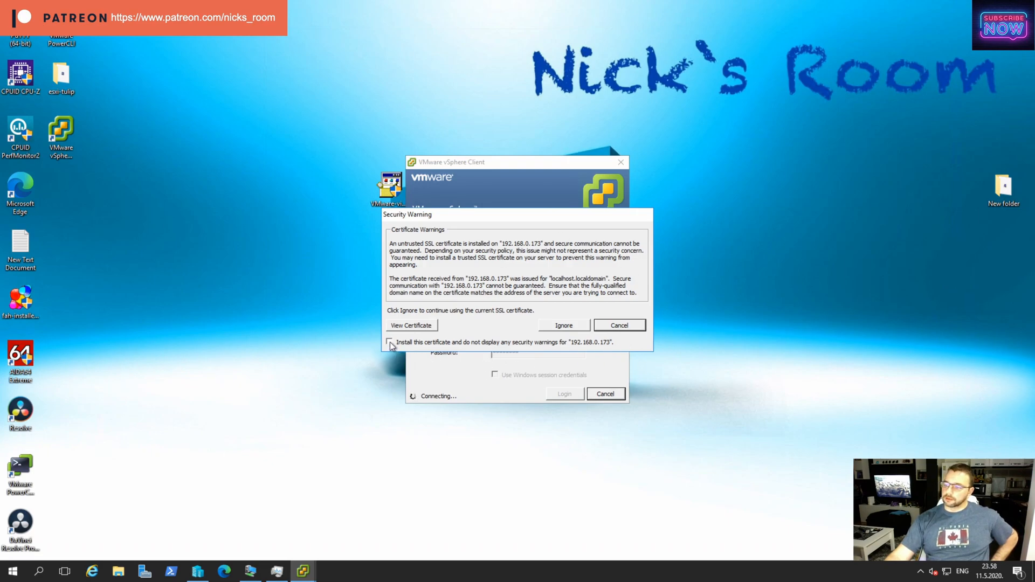
pyautogui.moveTo(485, 357)
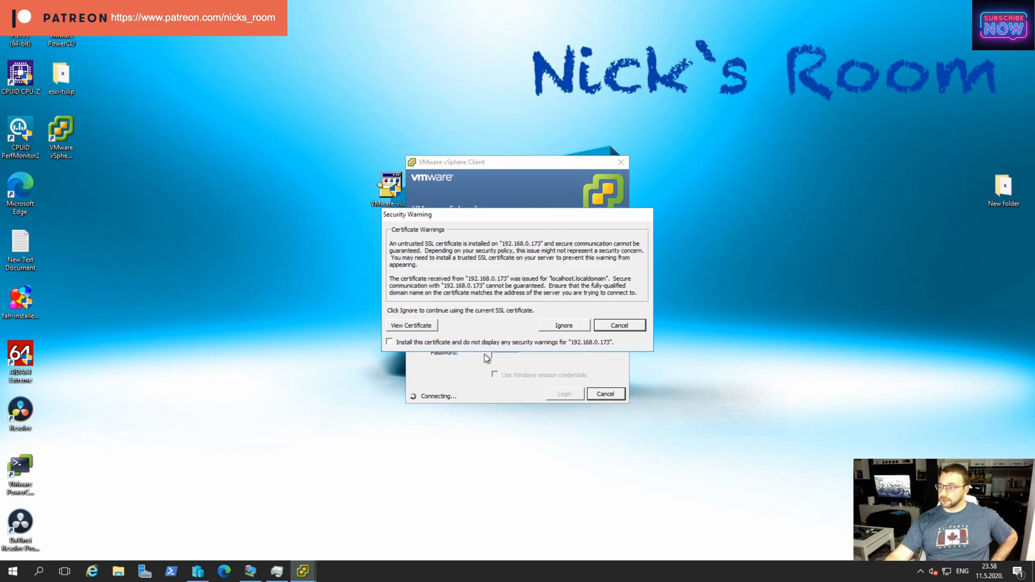
pyautogui.moveTo(540, 350)
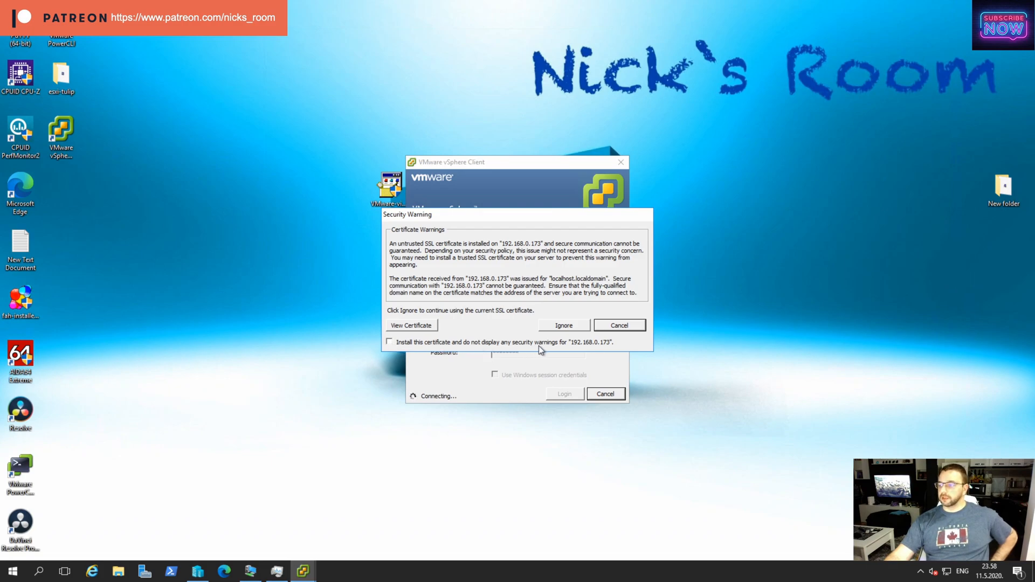
pyautogui.moveTo(622, 351)
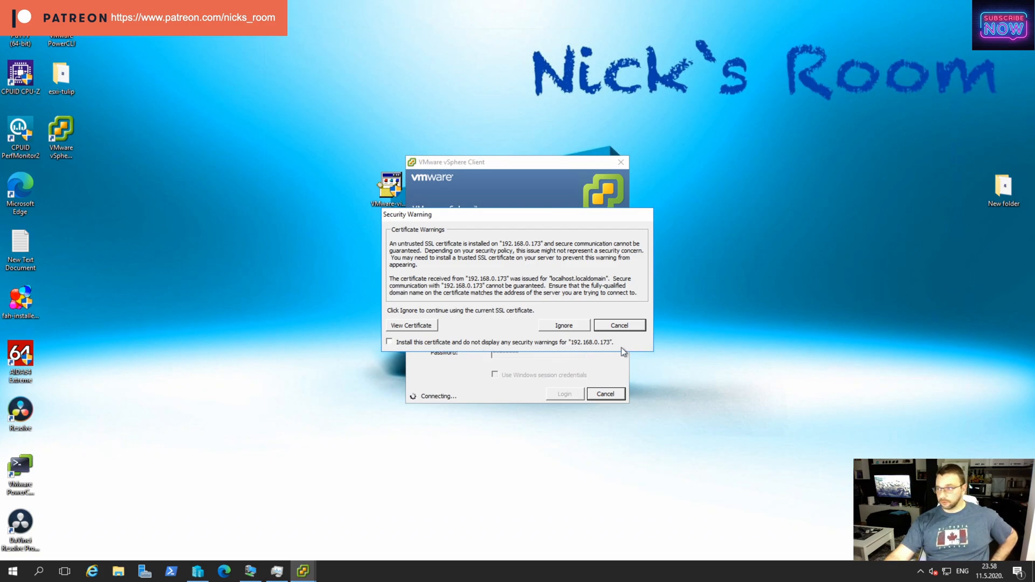
# Install and trust the host's SSL certificate, ignoring the warning and replacing the old trusted certificate
pyautogui.click(389, 342)
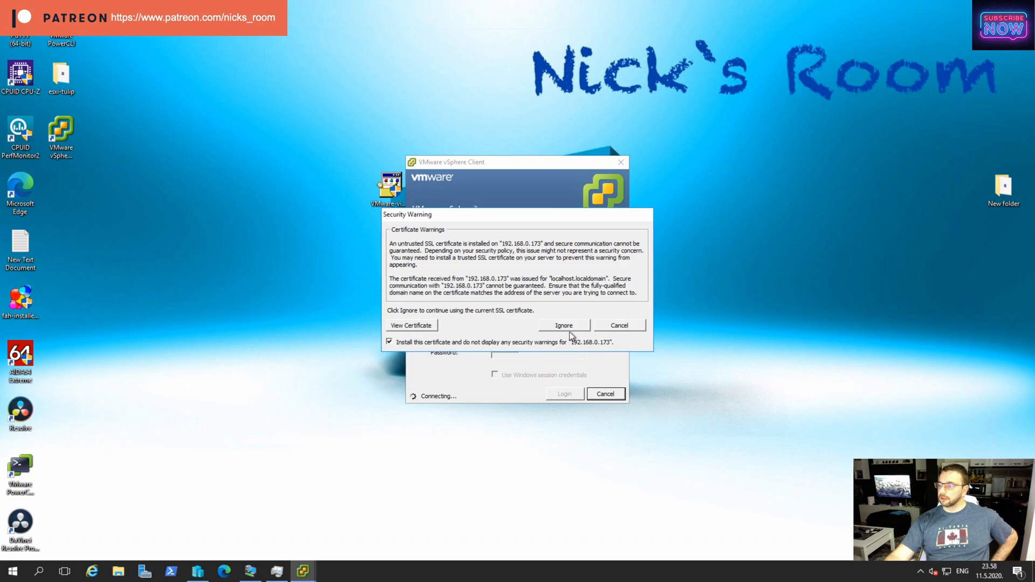
pyautogui.click(562, 325)
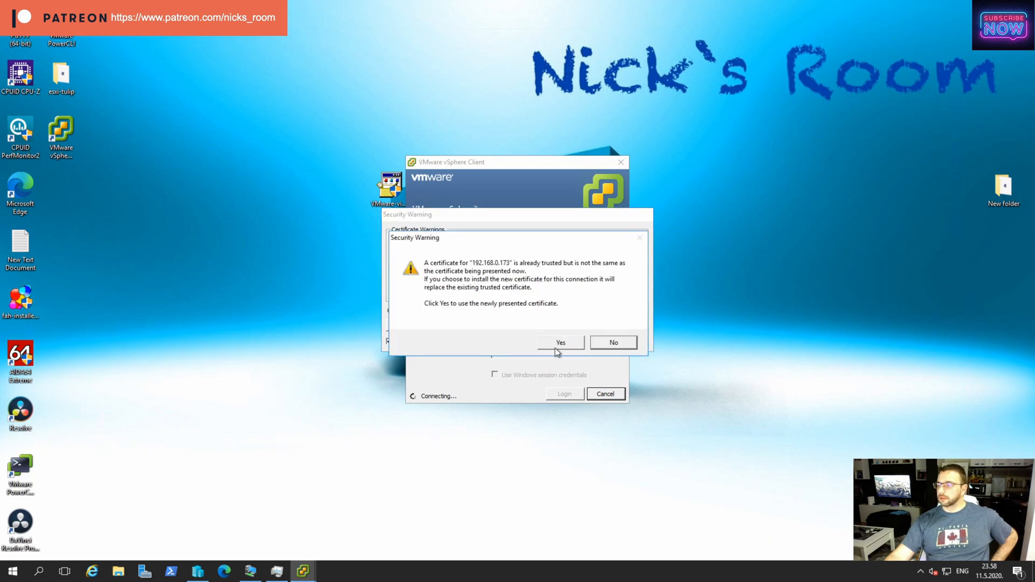
pyautogui.click(560, 342)
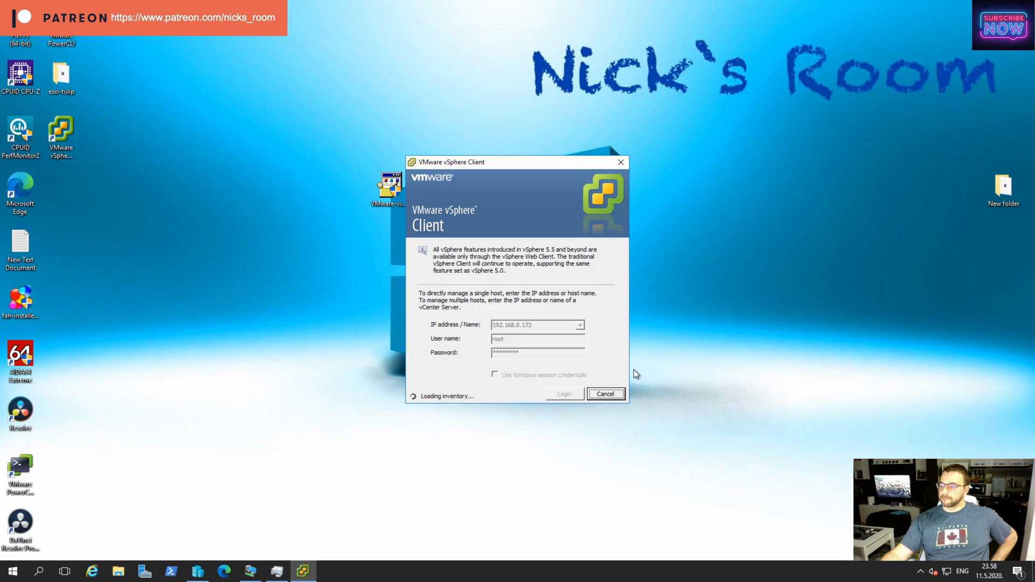
pyautogui.click(563, 394)
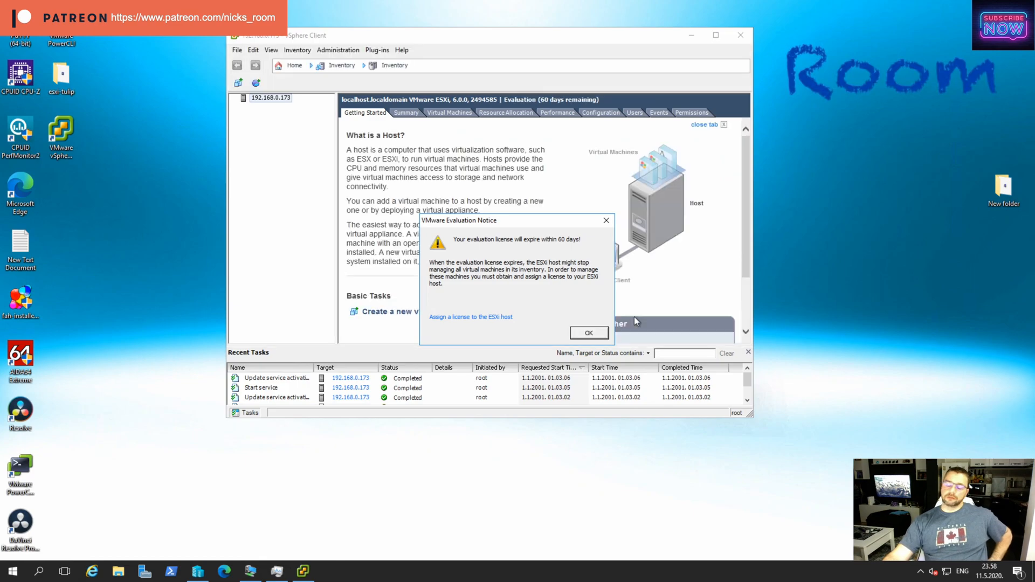
pyautogui.moveTo(564, 344)
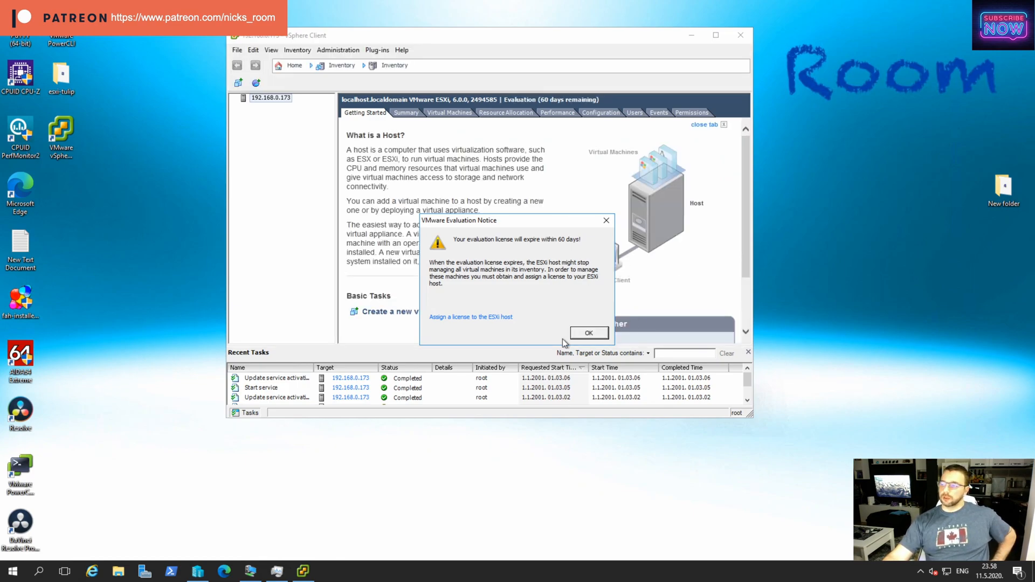
pyautogui.moveTo(542, 259)
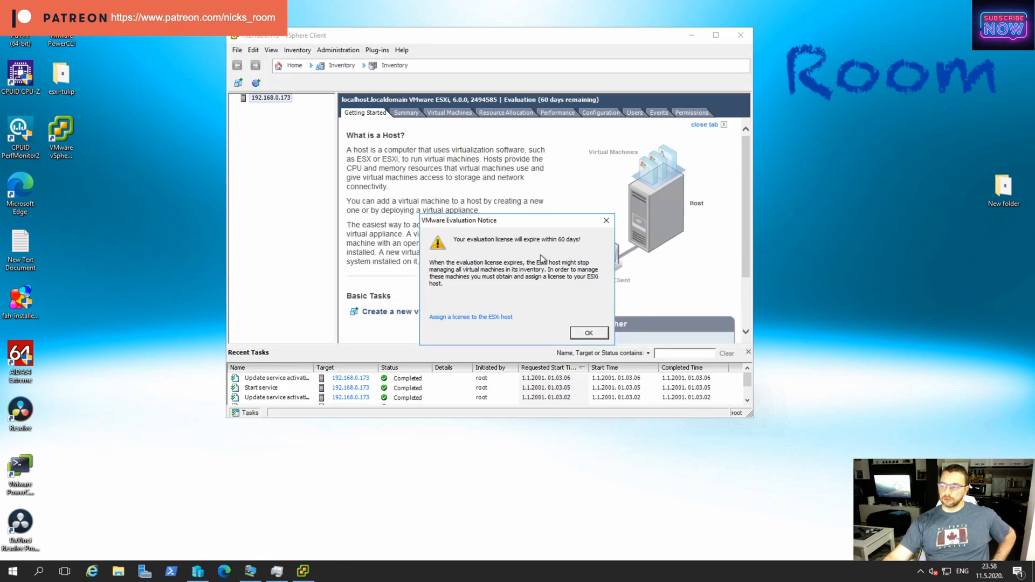
pyautogui.moveTo(512, 256)
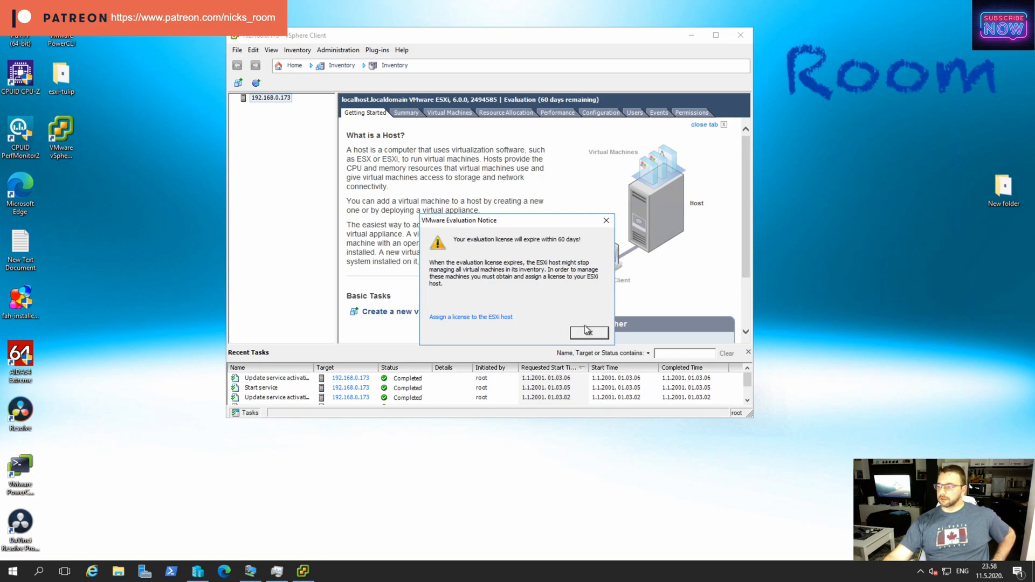
# Dismiss the 60-day evaluation notice and bring up the context menu for host 192.168.0.173
pyautogui.click(587, 332)
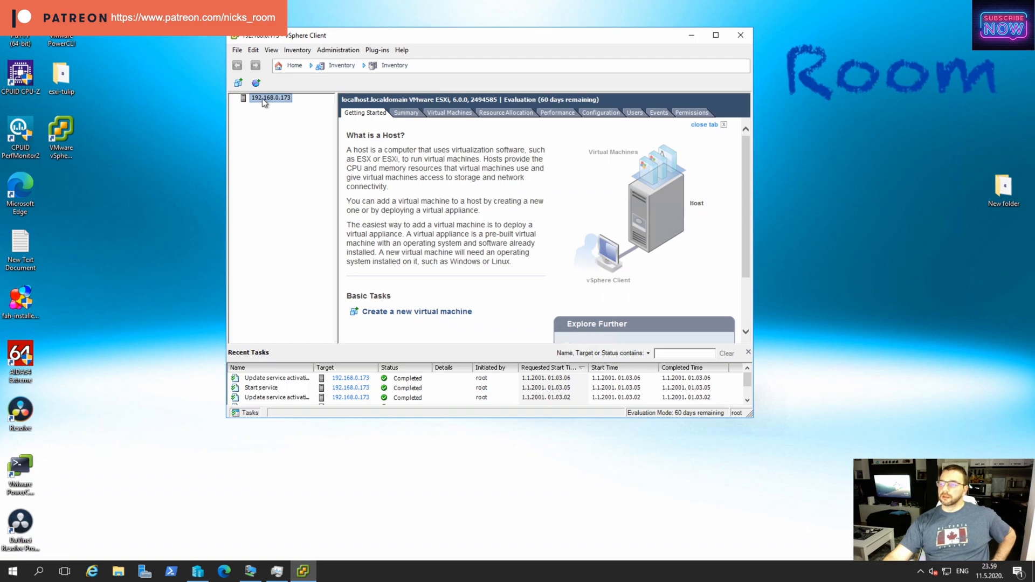
pyautogui.moveTo(746, 420)
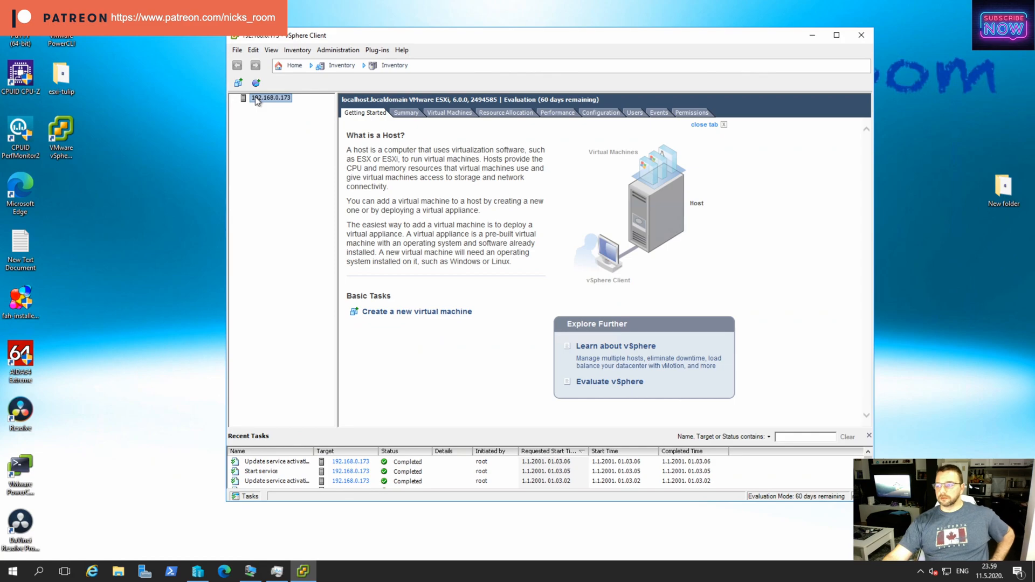
pyautogui.rightClick(270, 97)
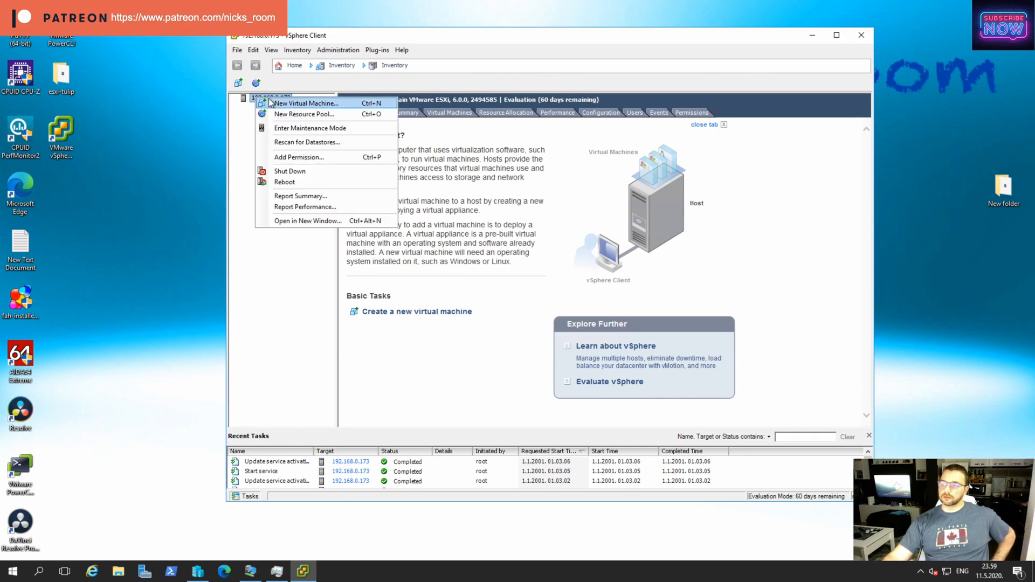
pyautogui.moveTo(311, 128)
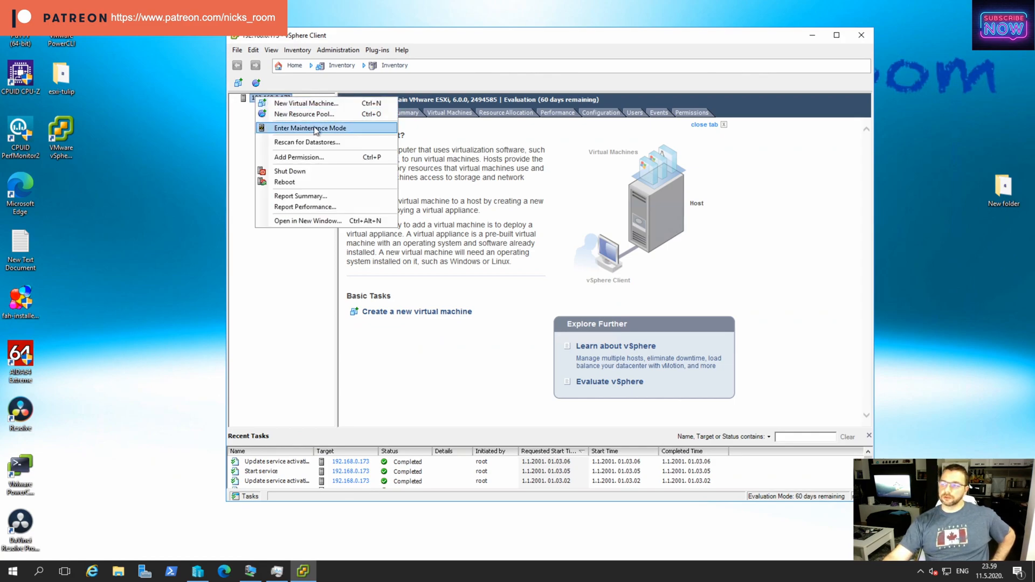
pyautogui.moveTo(388, 140)
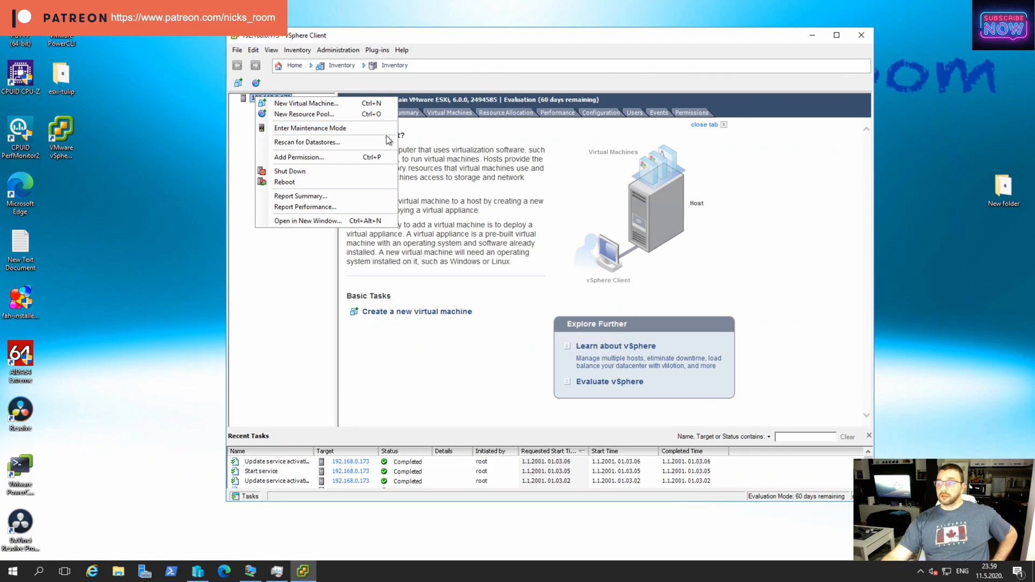
pyautogui.moveTo(323, 114)
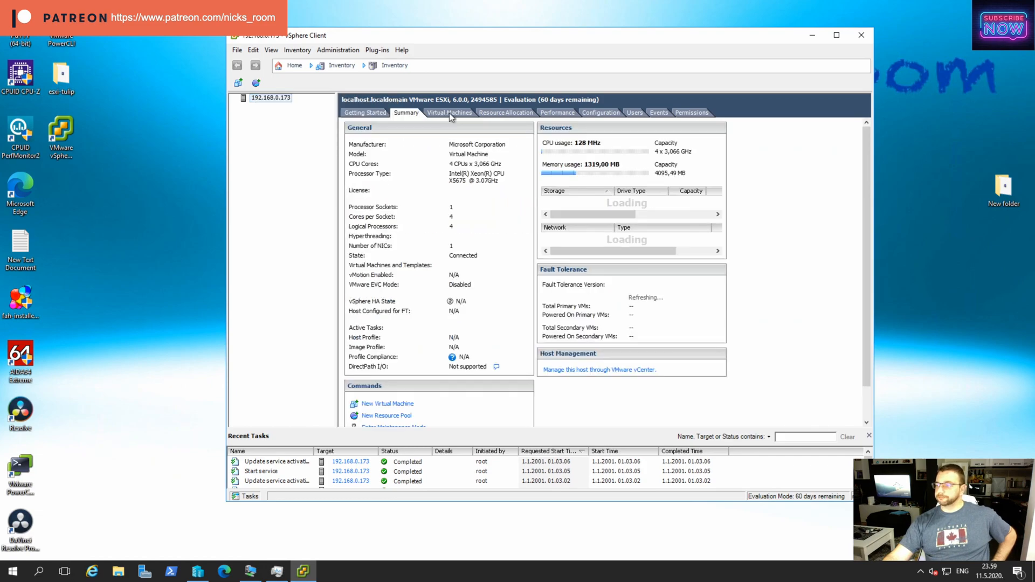
pyautogui.click(449, 112)
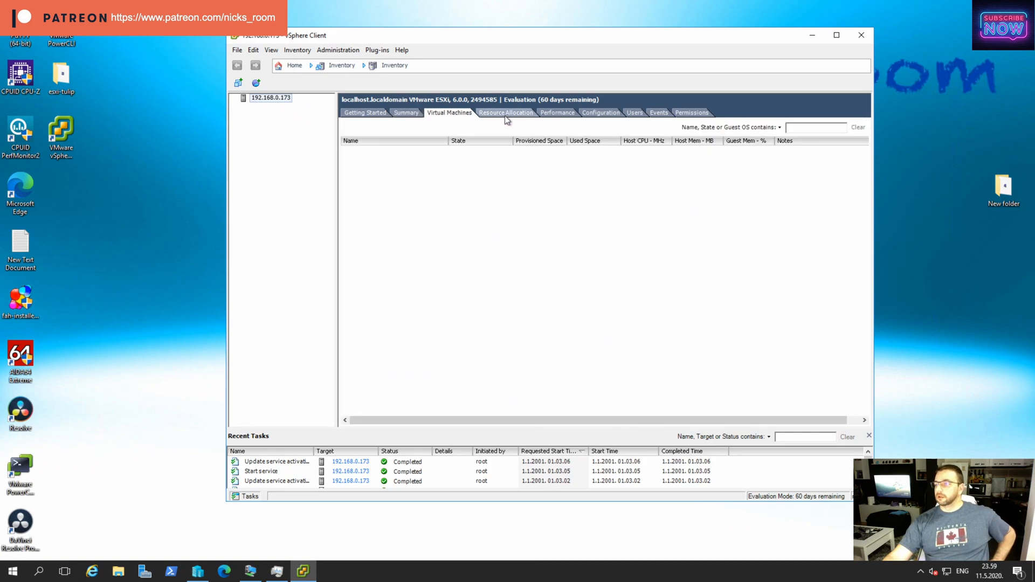
pyautogui.click(365, 112)
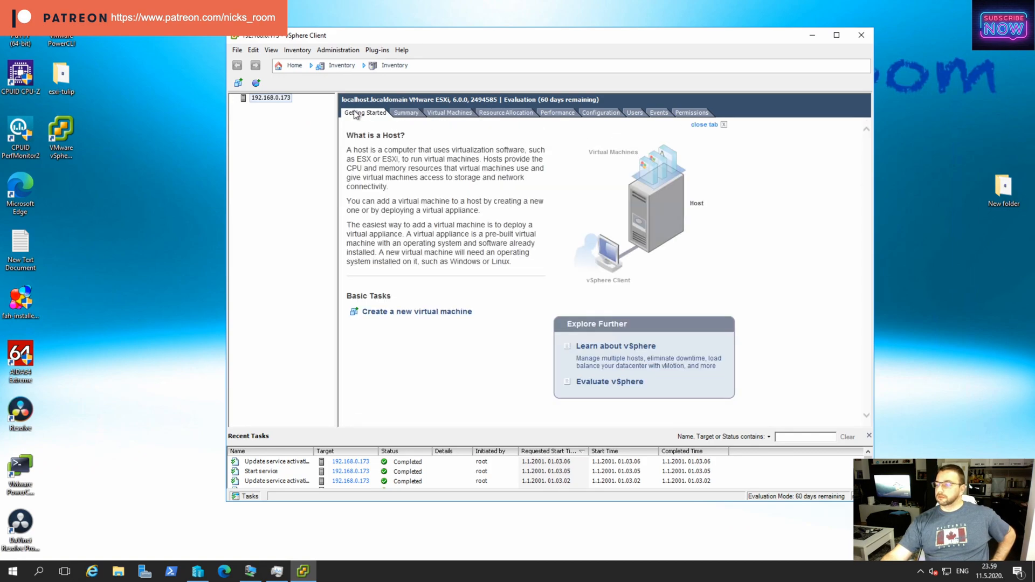
pyautogui.moveTo(295, 258)
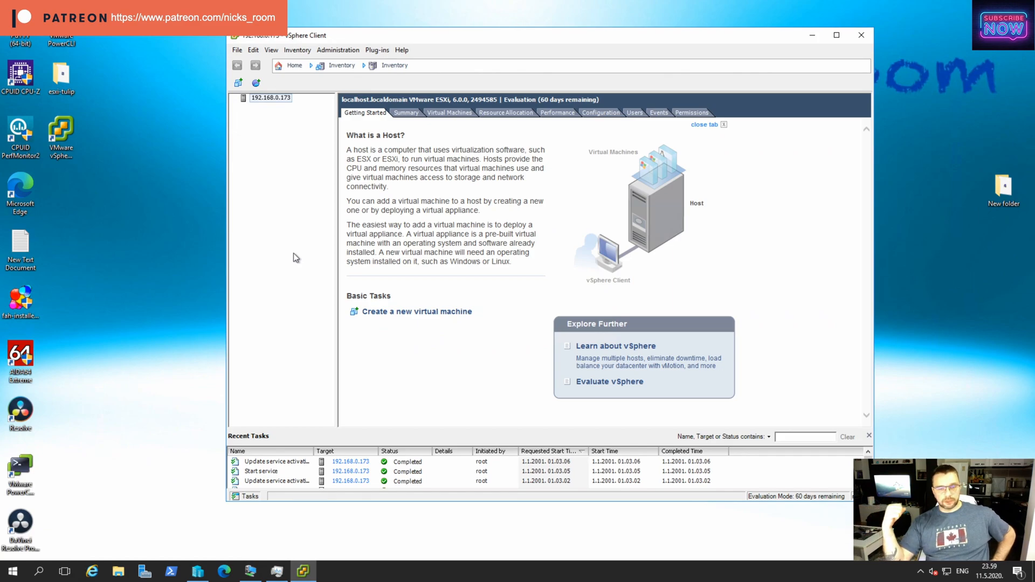
pyautogui.moveTo(303, 246)
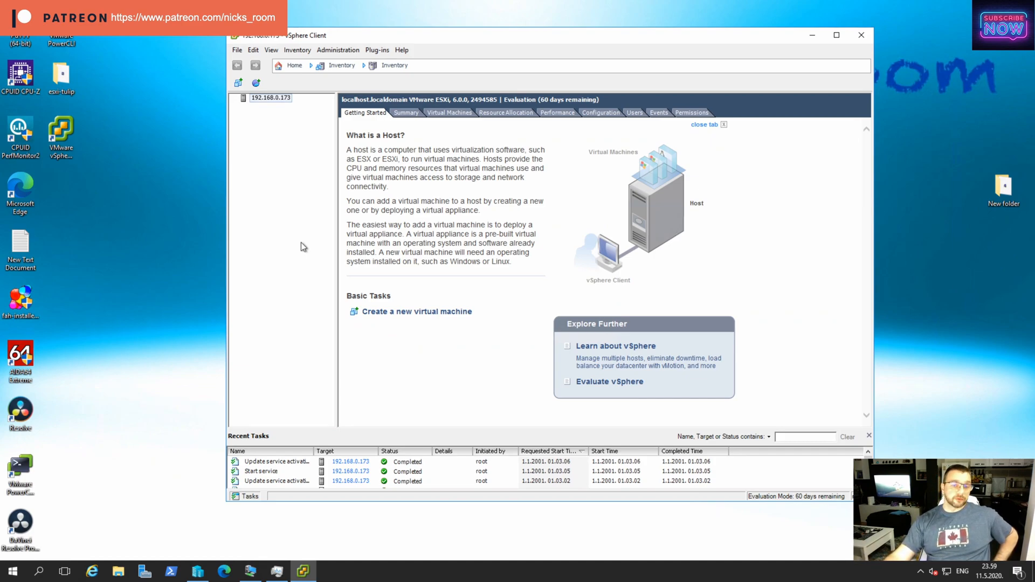
pyautogui.moveTo(361, 286)
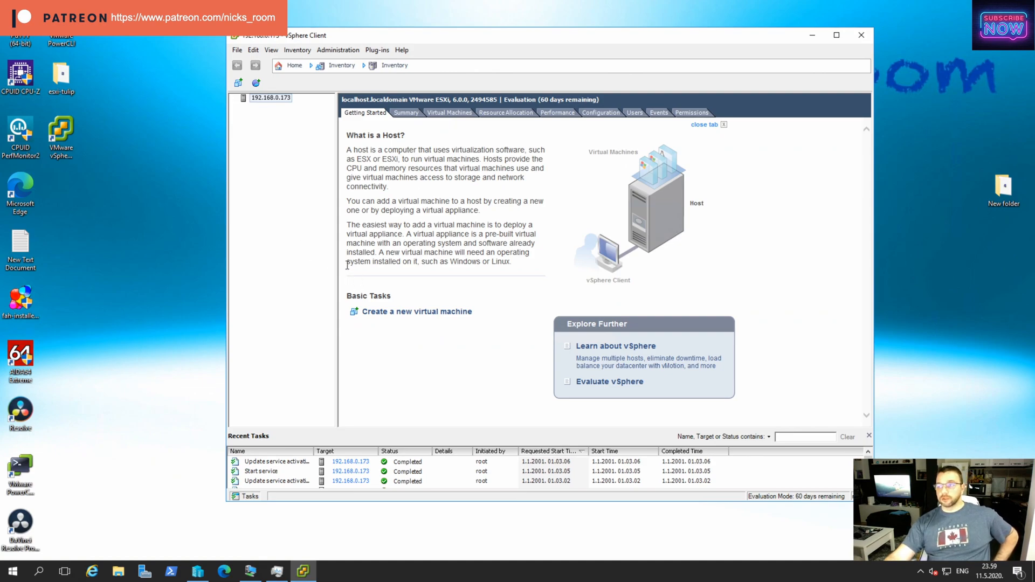
pyautogui.moveTo(771, 302)
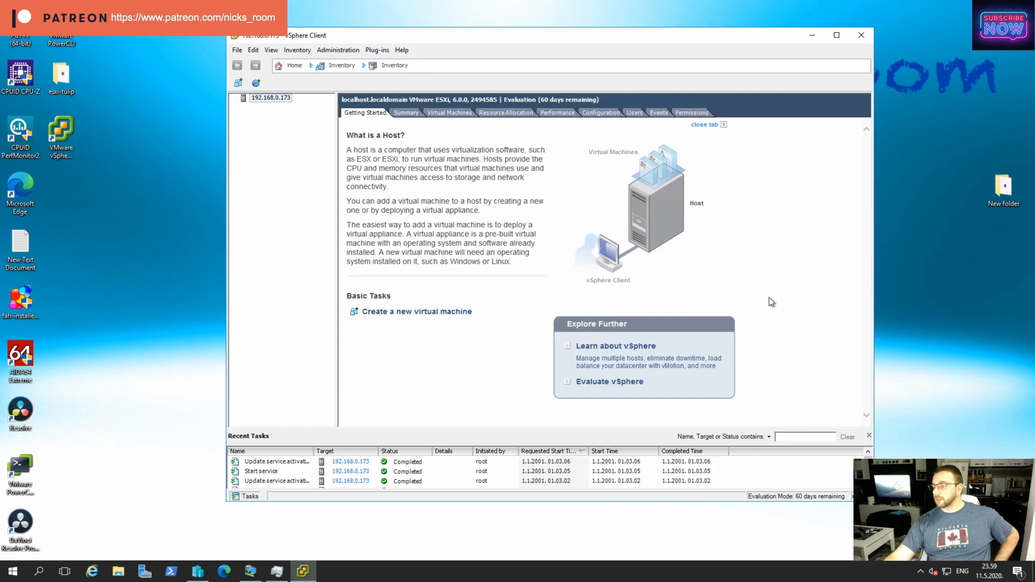
pyautogui.moveTo(861, 35)
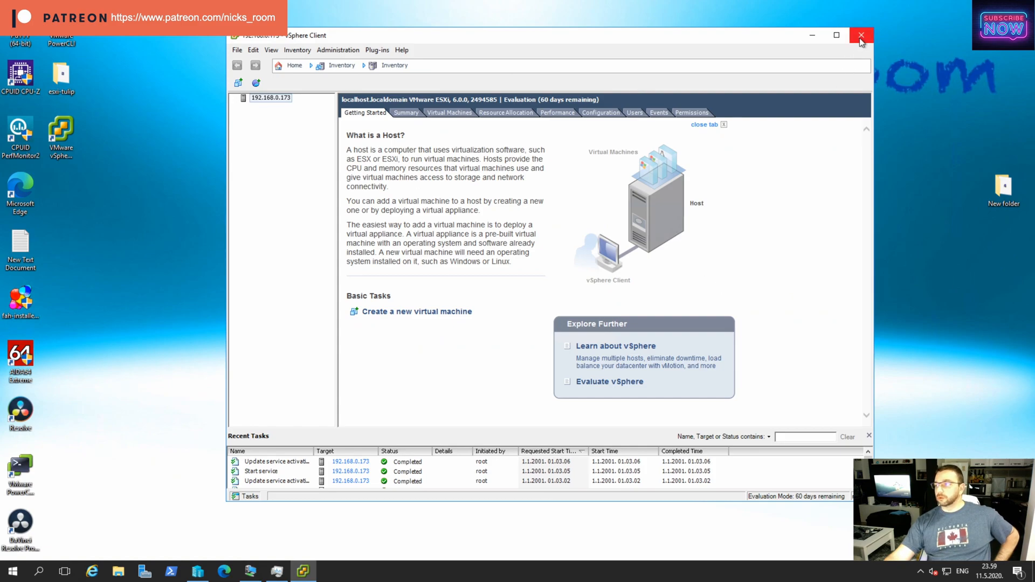
pyautogui.moveTo(861, 35)
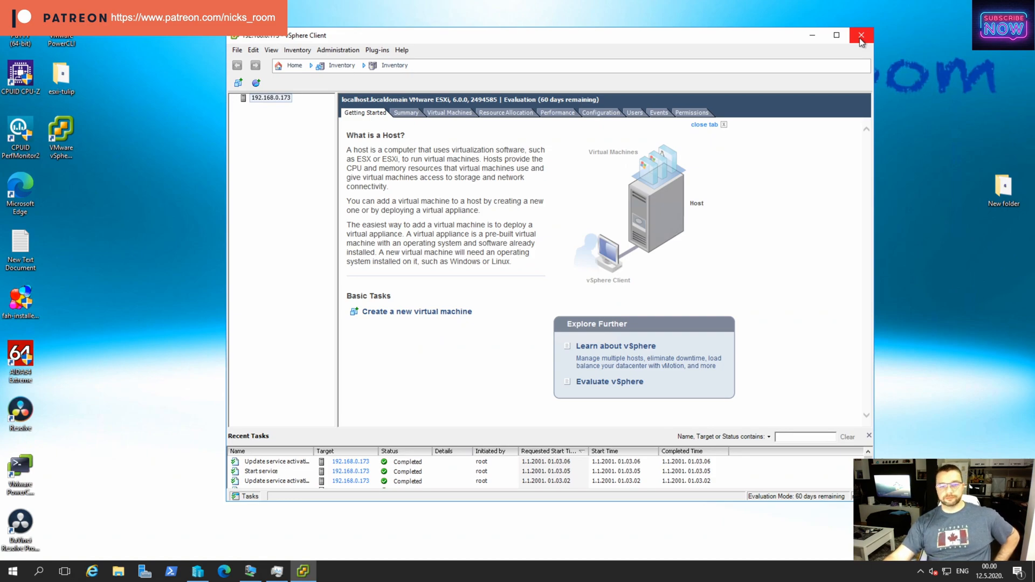
# Exit vSphere Client, leaving the Windows desktop showing
pyautogui.click(861, 35)
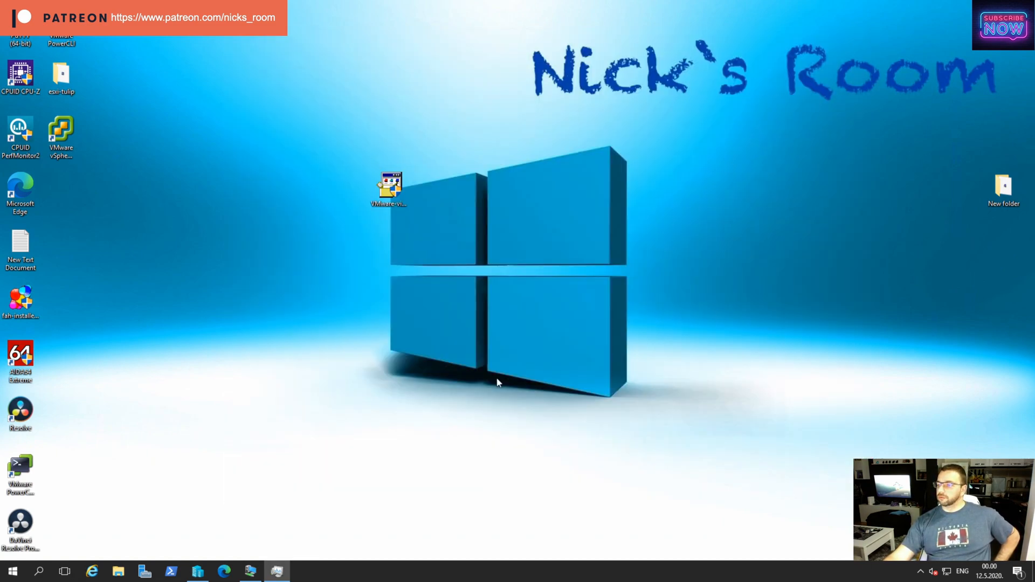
pyautogui.moveTo(409, 493)
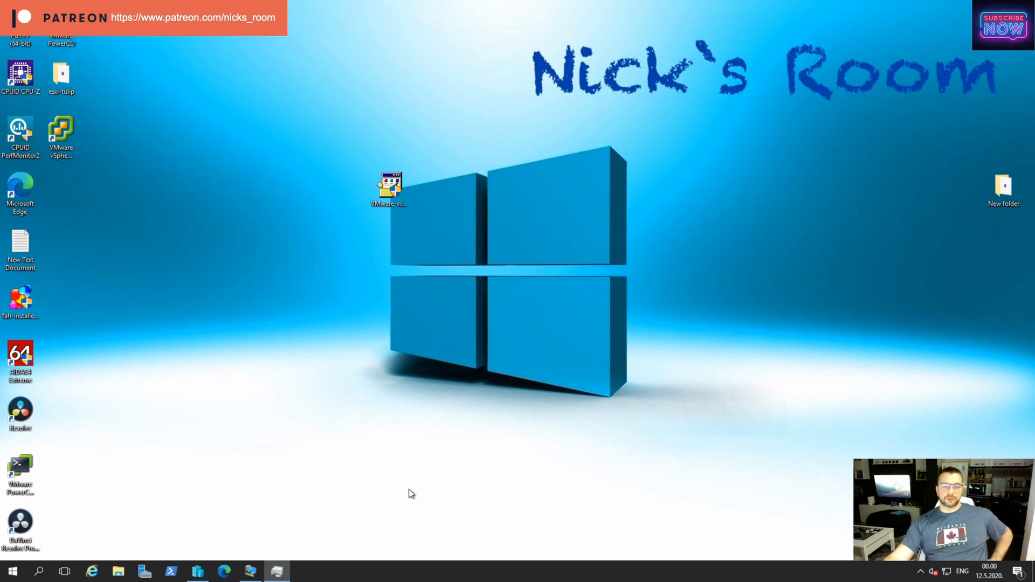